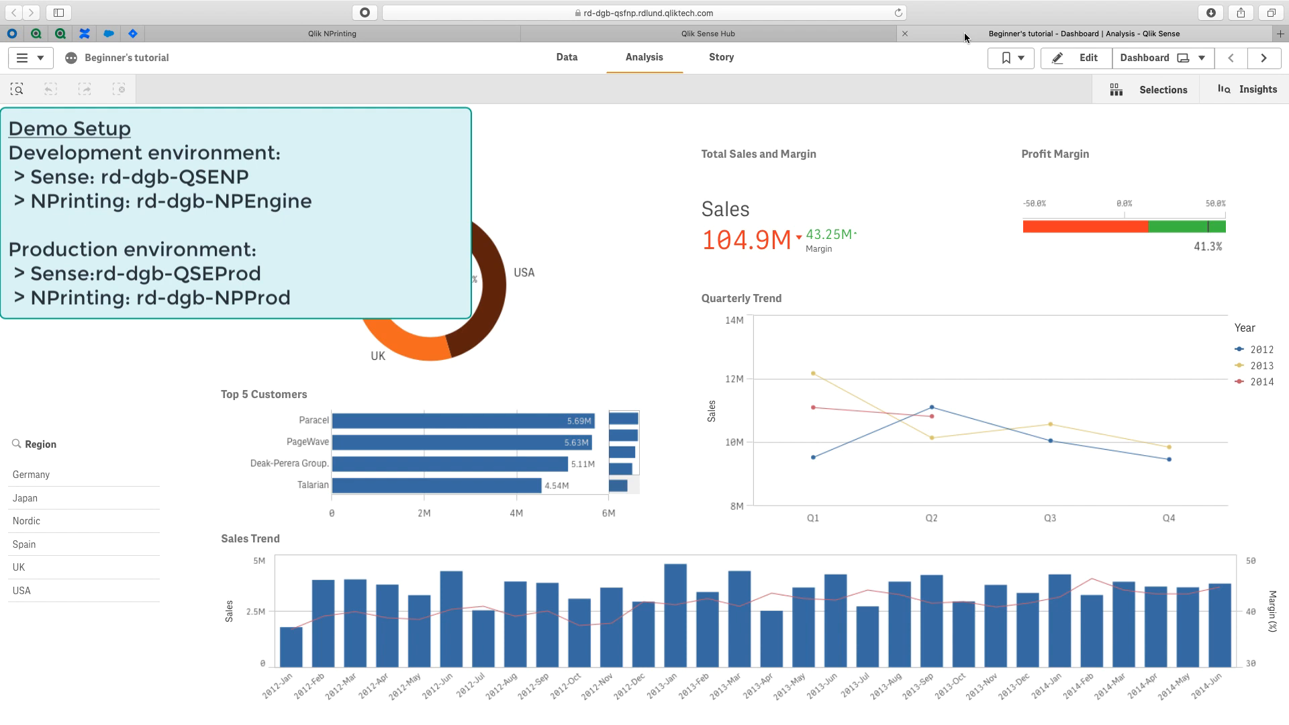
pyautogui.moveTo(266, 94)
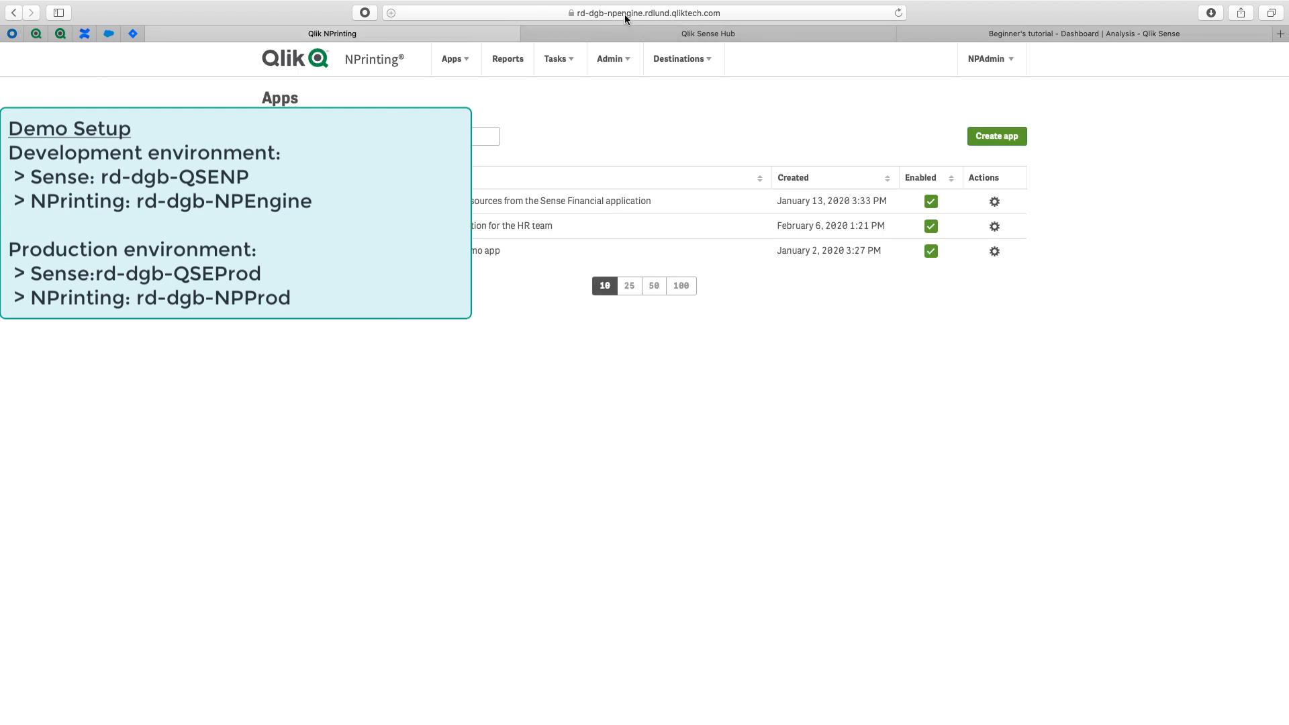
# Check the production Qlik Sense and NPrinting tabs, then return to the dev Dashboard sheet
pyautogui.click(862, 33)
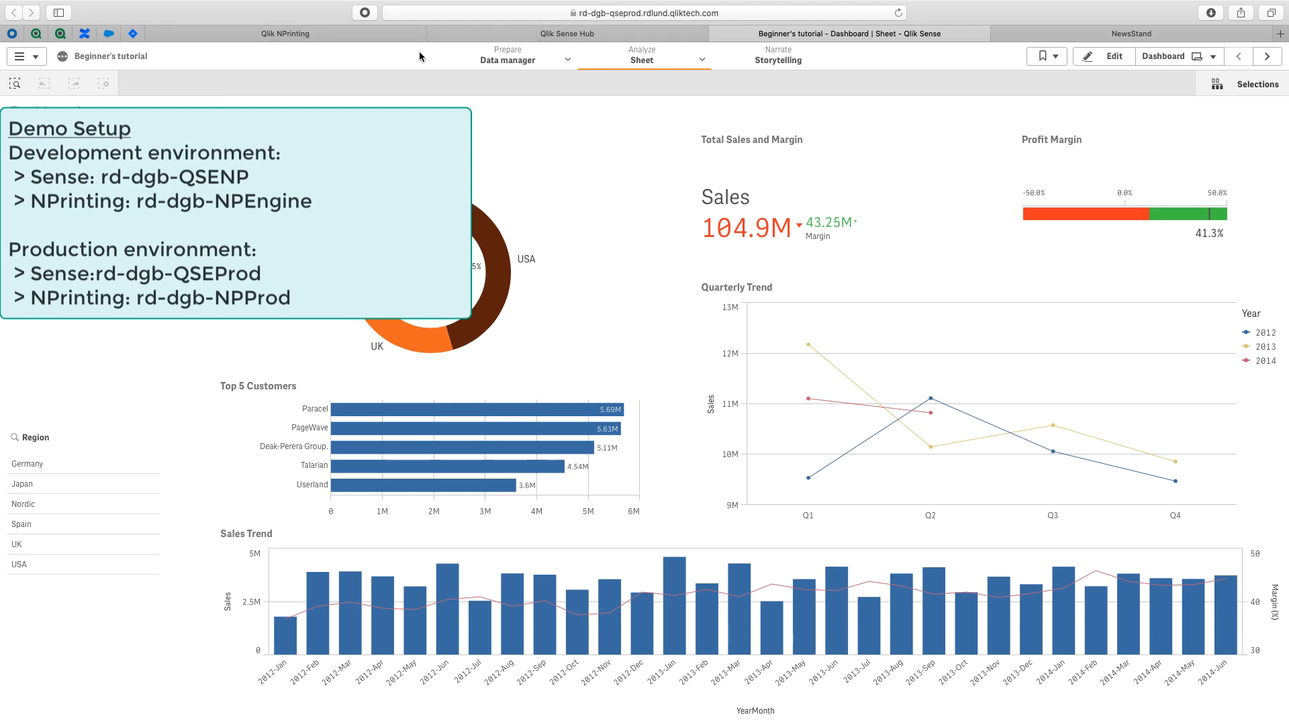
pyautogui.click(285, 33)
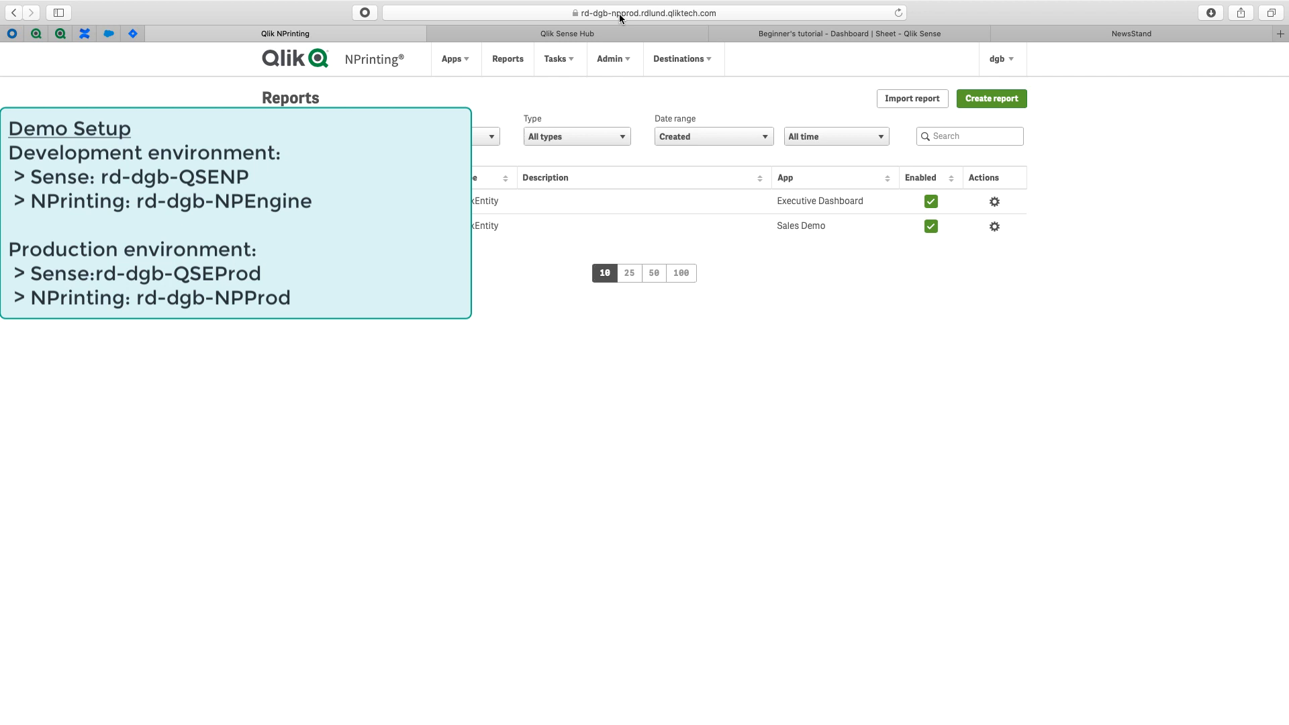
pyautogui.click(851, 33)
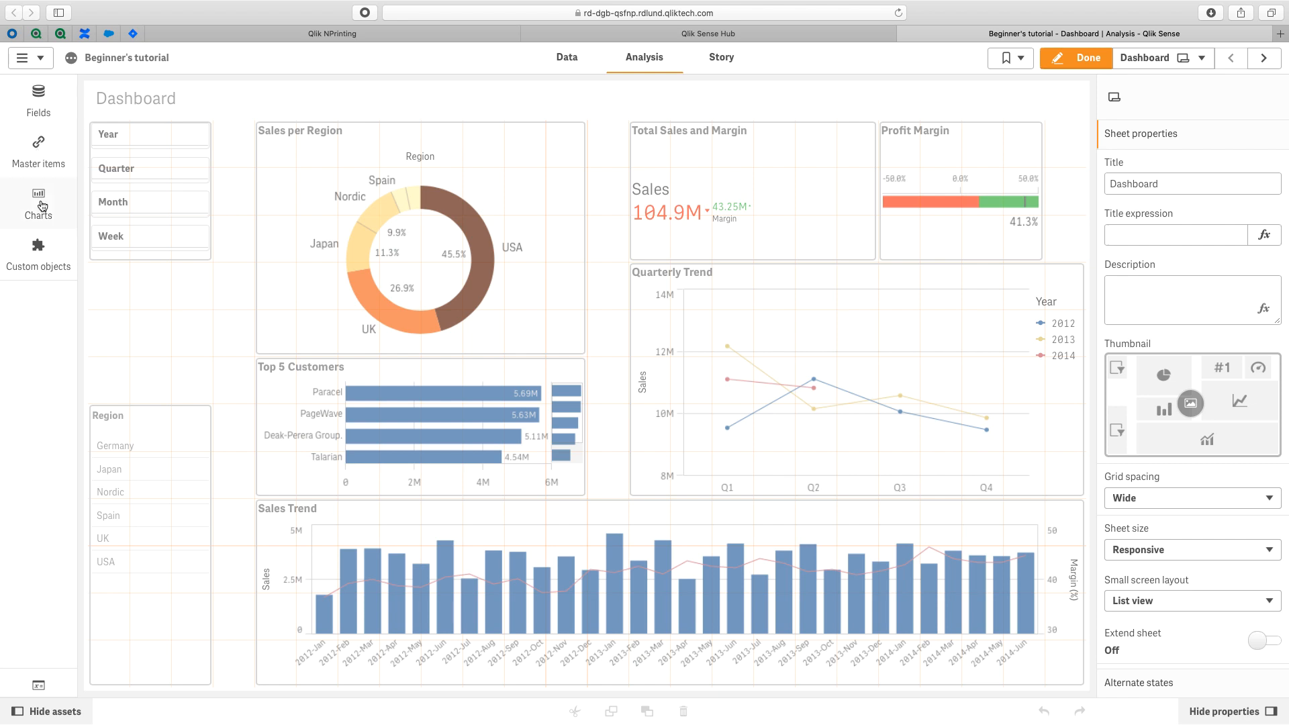
# Place a container beside the filters and add an on-demand reporting object to it
pyautogui.click(37, 204)
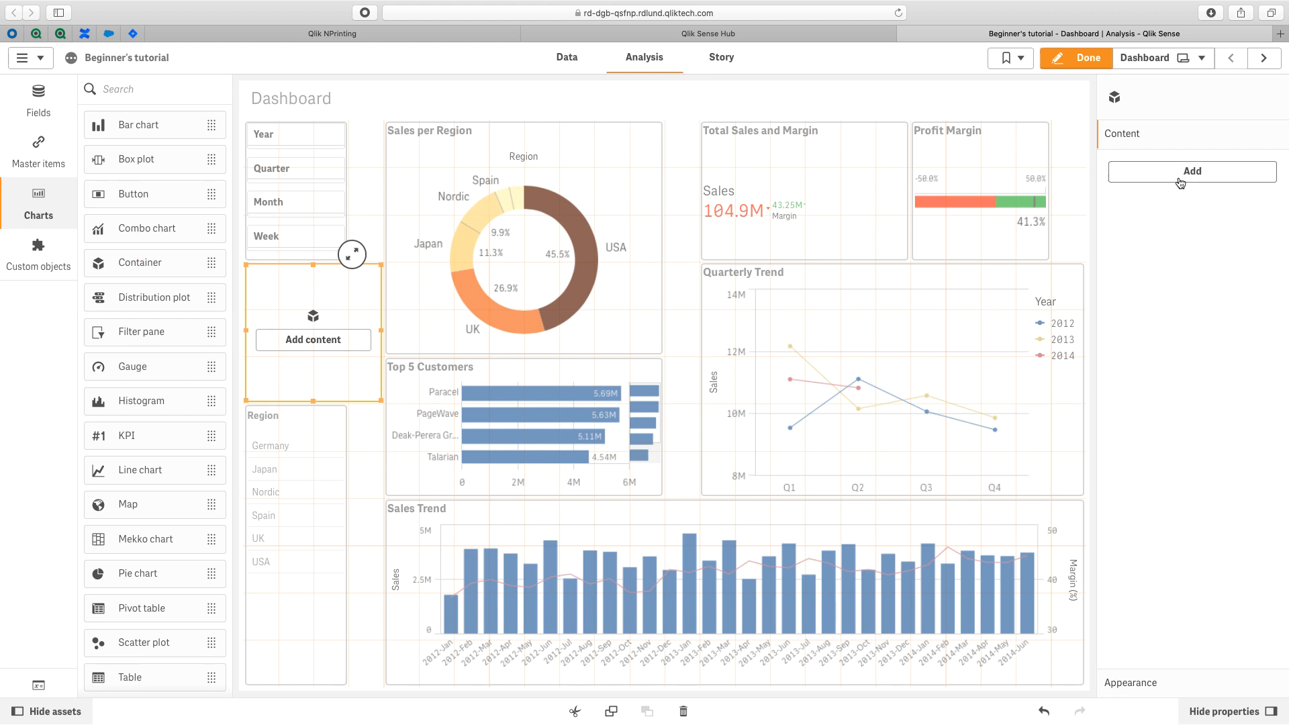
pyautogui.click(1192, 171)
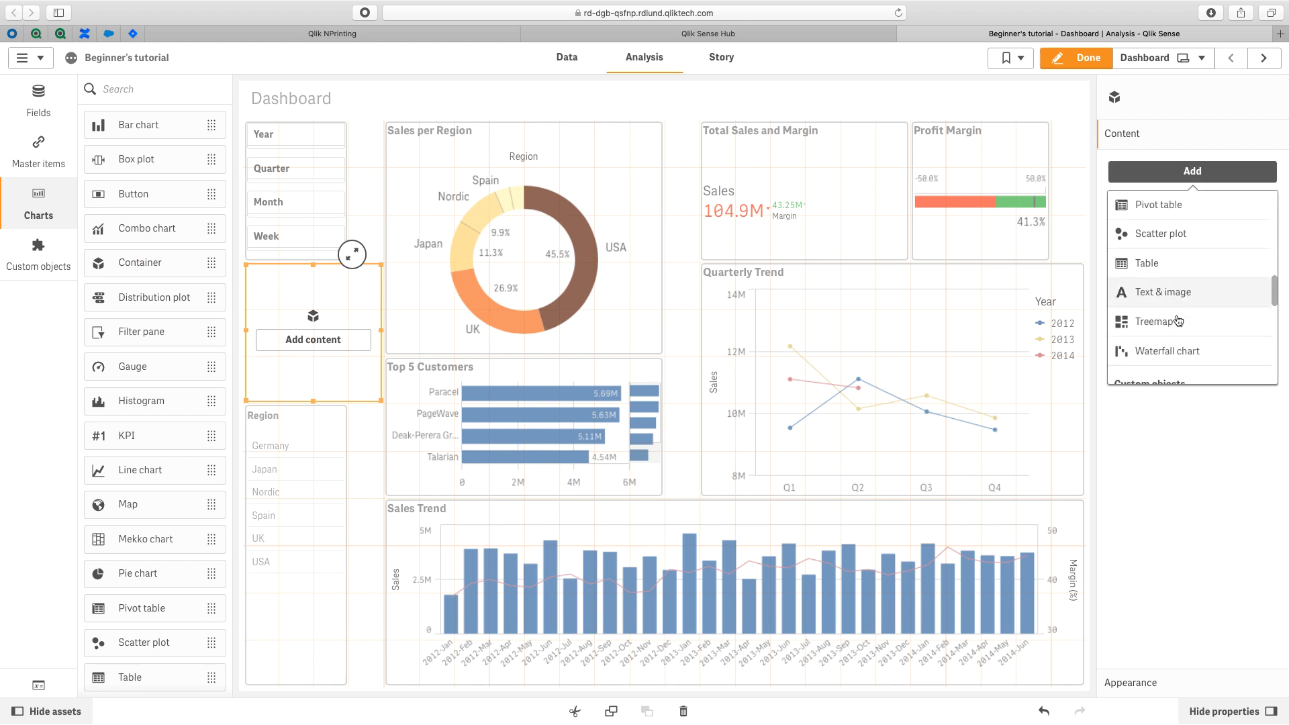
pyautogui.scroll(-3)
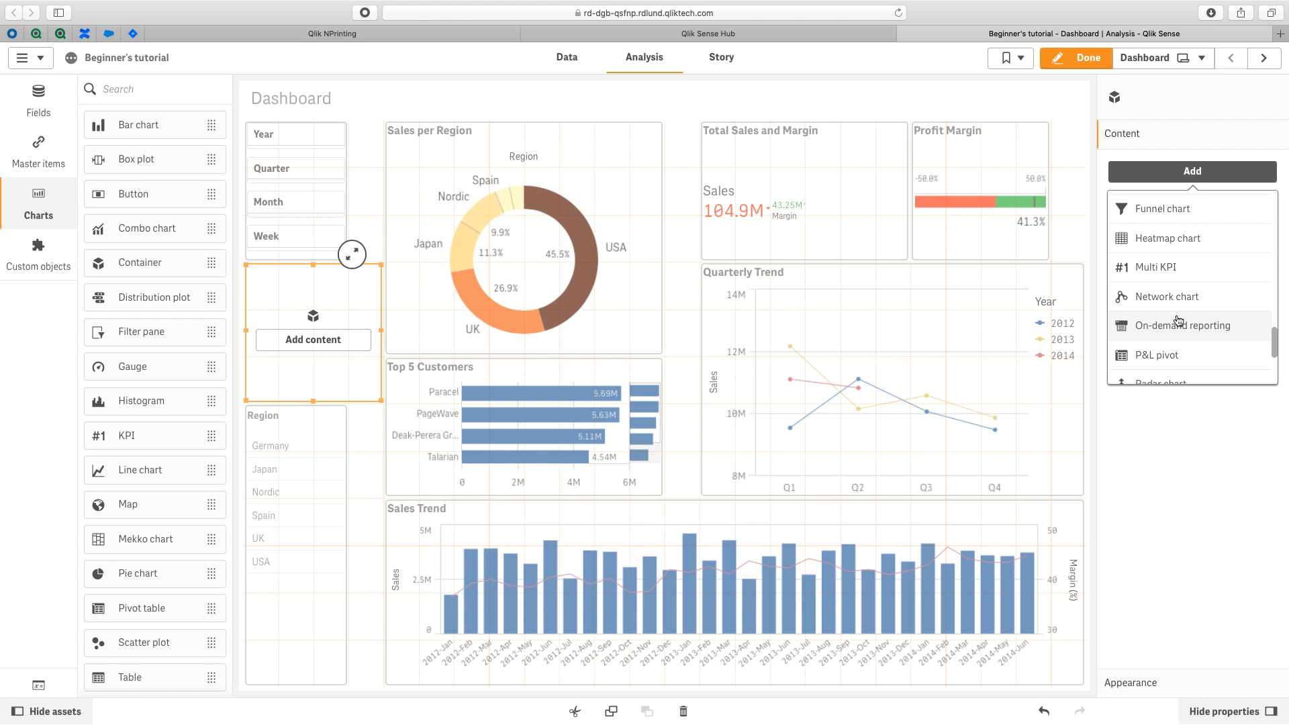
pyautogui.click(1180, 325)
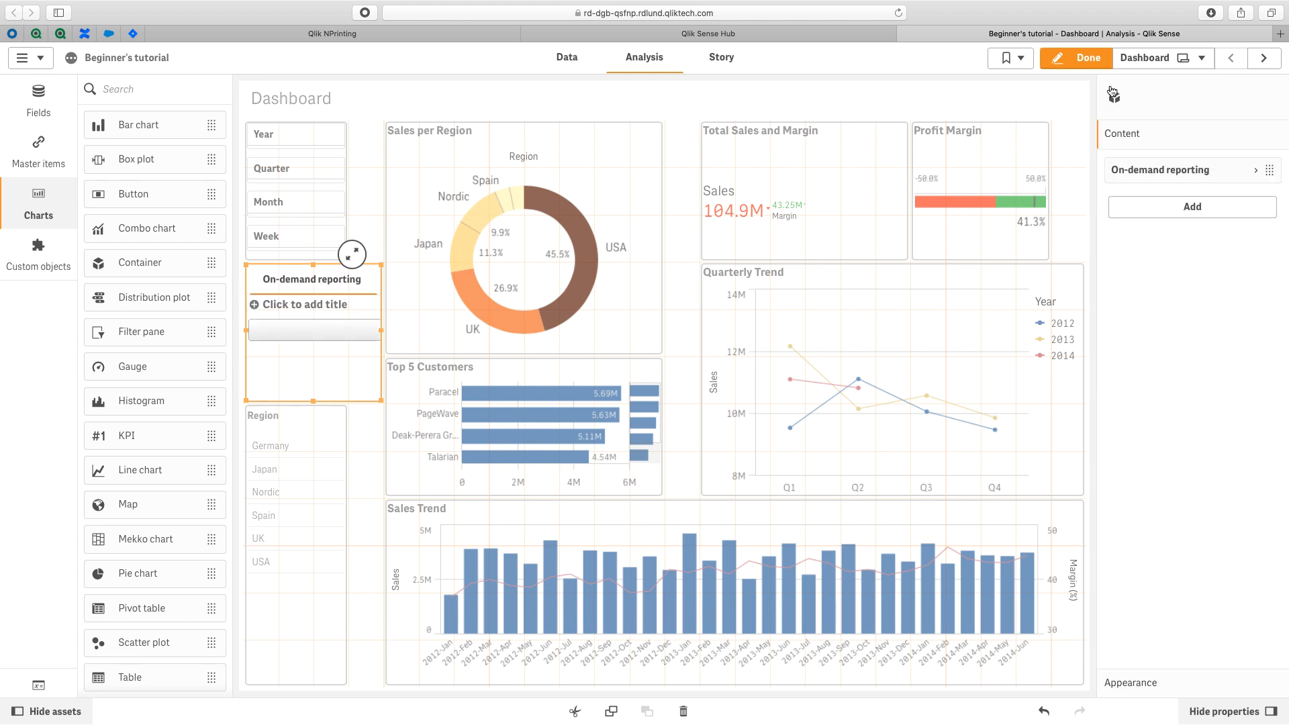
# Label the button 'Sales Dashboard - Dev' and add a second on-demand reporting object
pyautogui.click(1187, 171)
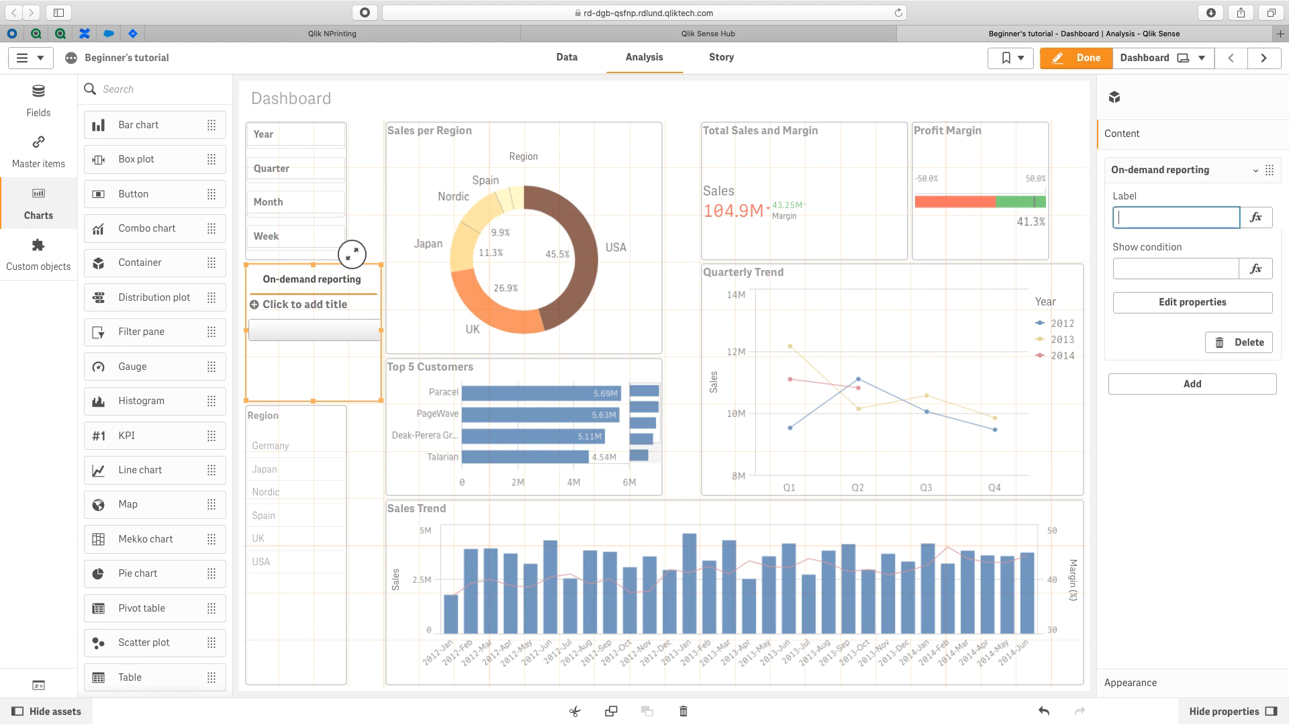
pyautogui.write('Sales Dashboard - Dev')
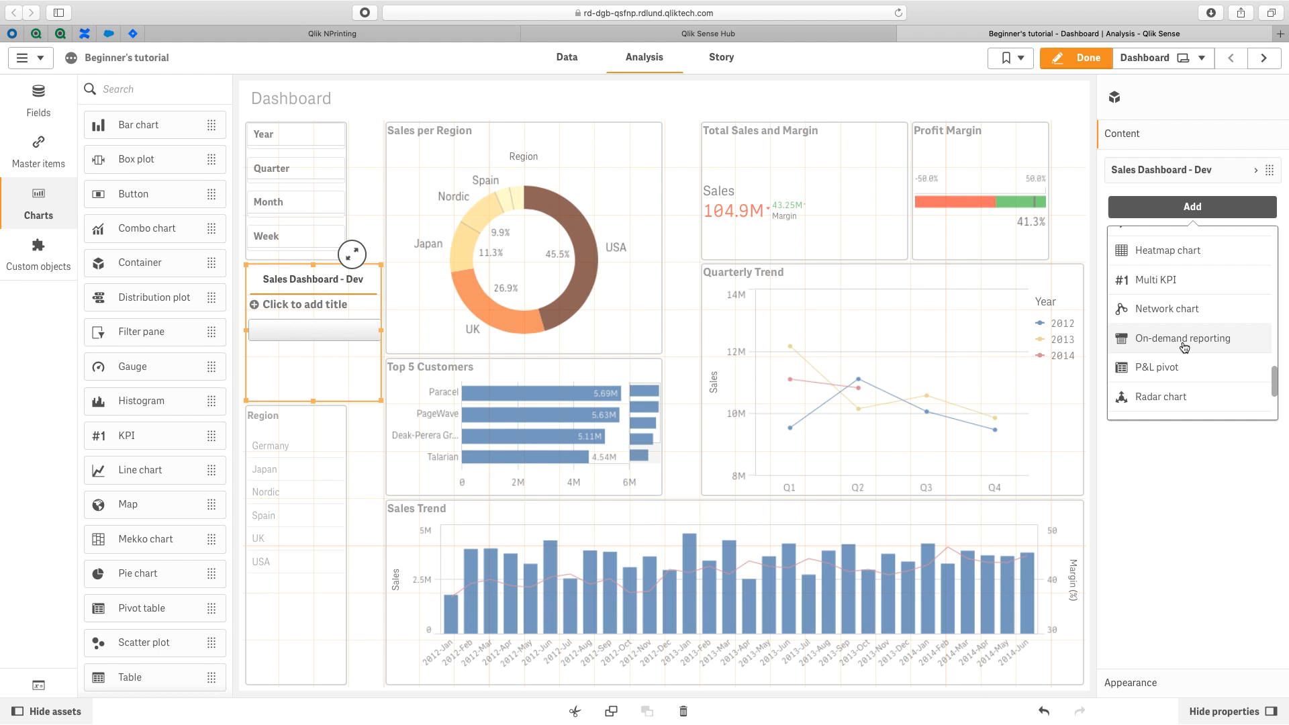
pyautogui.click(1182, 339)
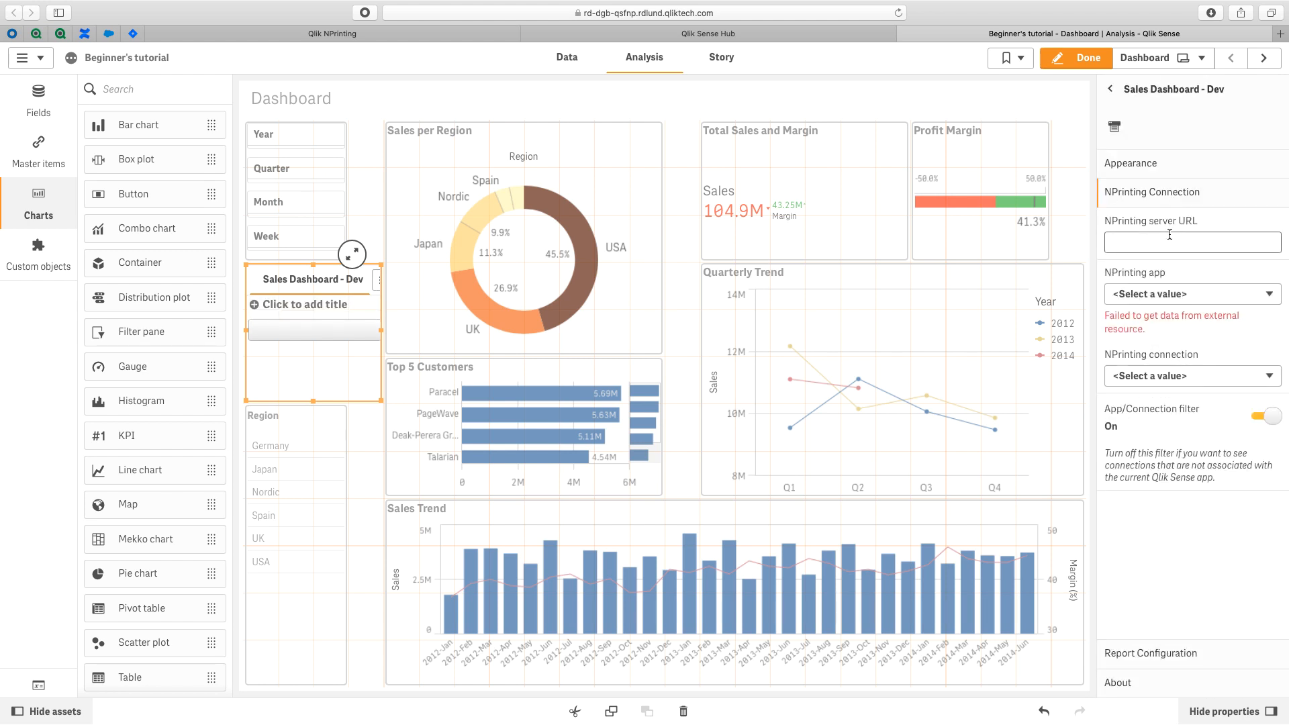
# Title the Dev on-demand button 'Sales Dashboard Report' under Appearance > General
pyautogui.click(1131, 162)
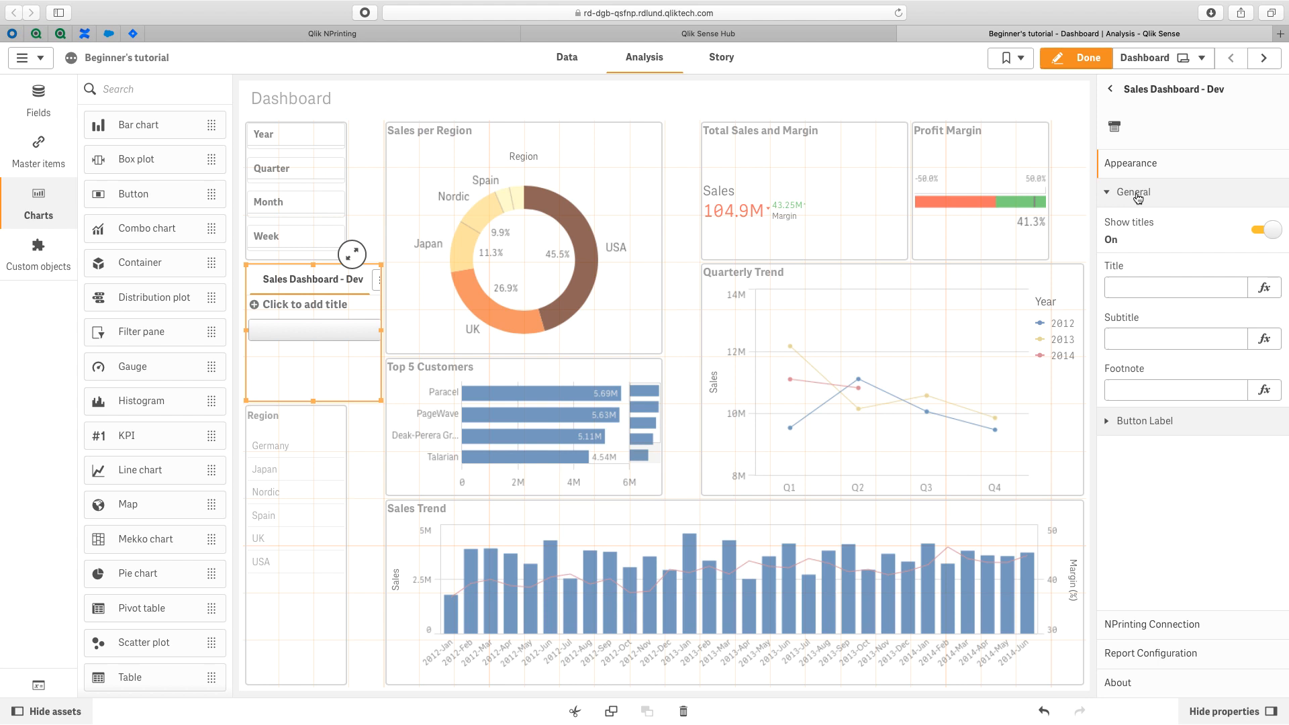
pyautogui.write('Sales Dashboard Report')
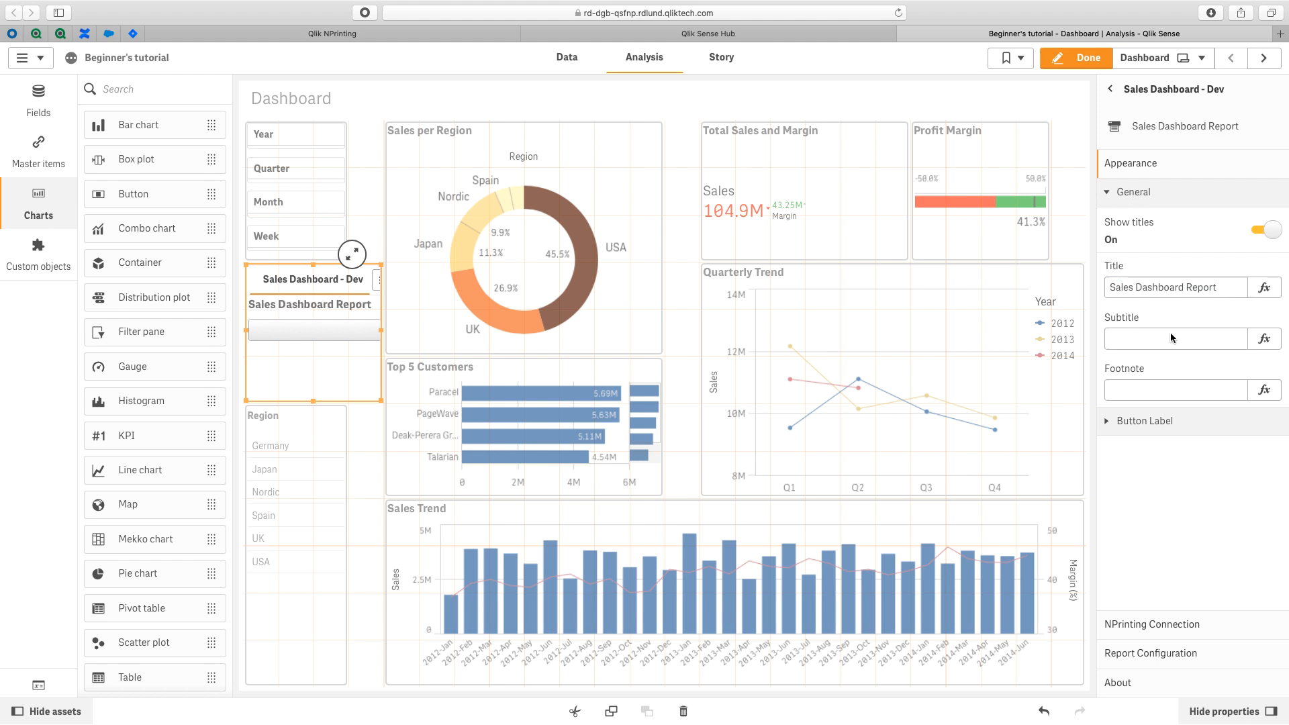
pyautogui.click(1135, 192)
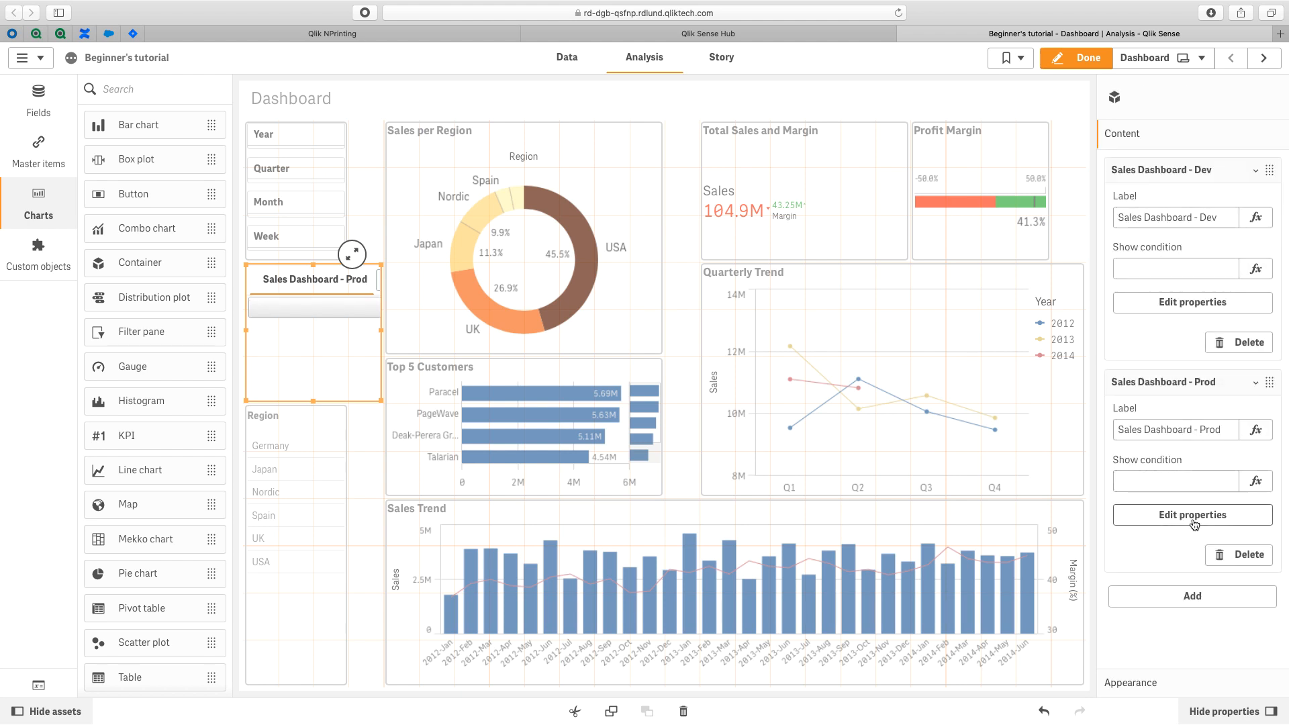
# Title the Prod on-demand button 'Sales Dashboard - Prod'
pyautogui.click(1191, 514)
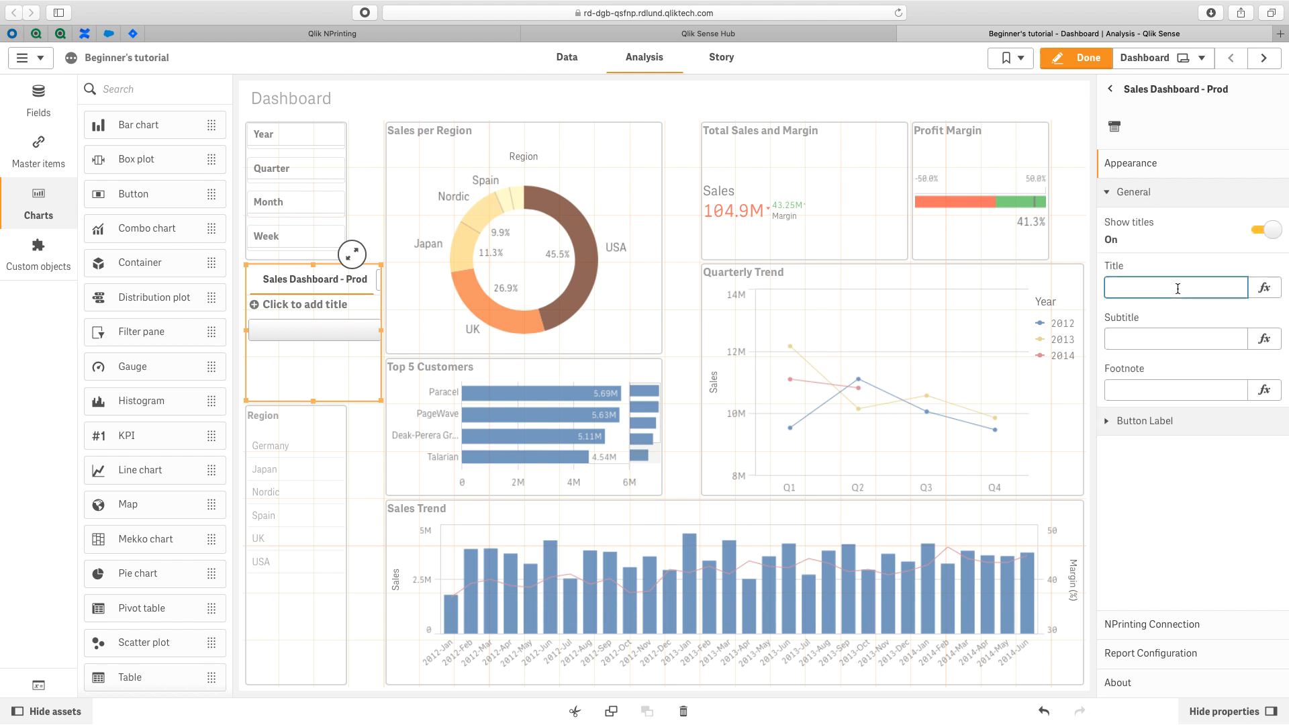
pyautogui.write('Sales Dashboard Report')
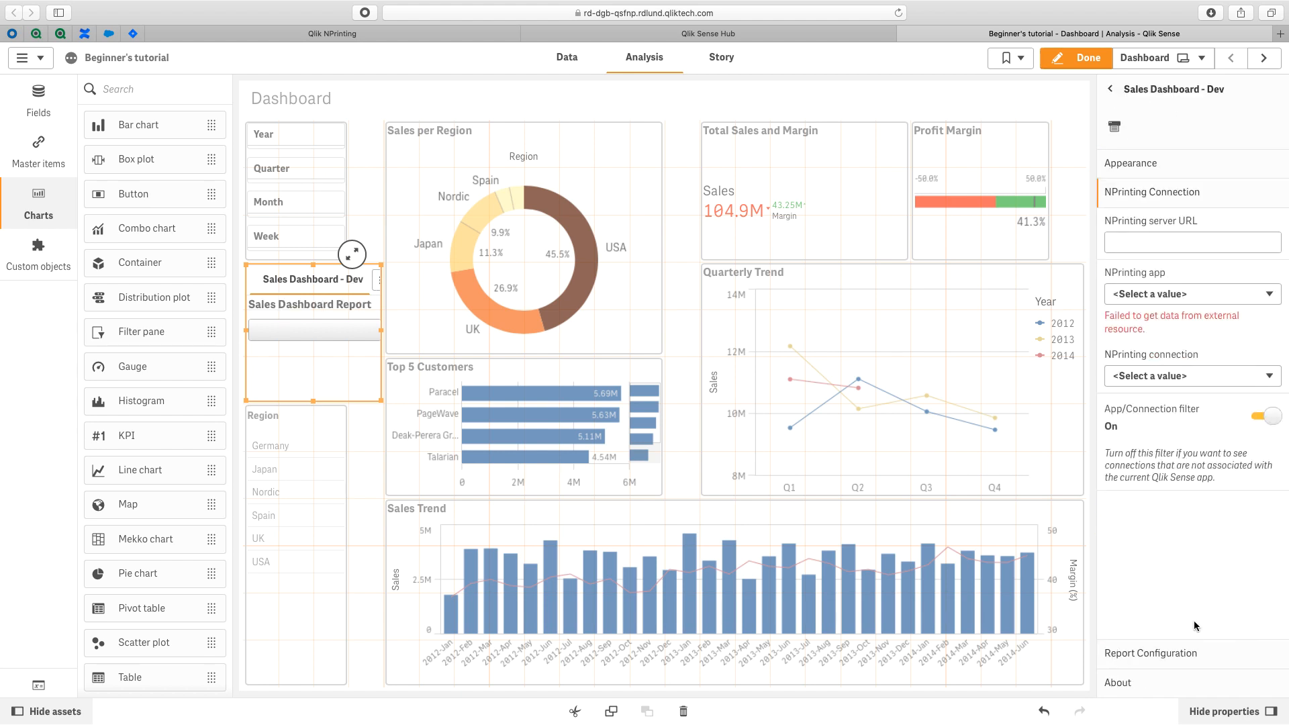
pyautogui.click(1191, 242)
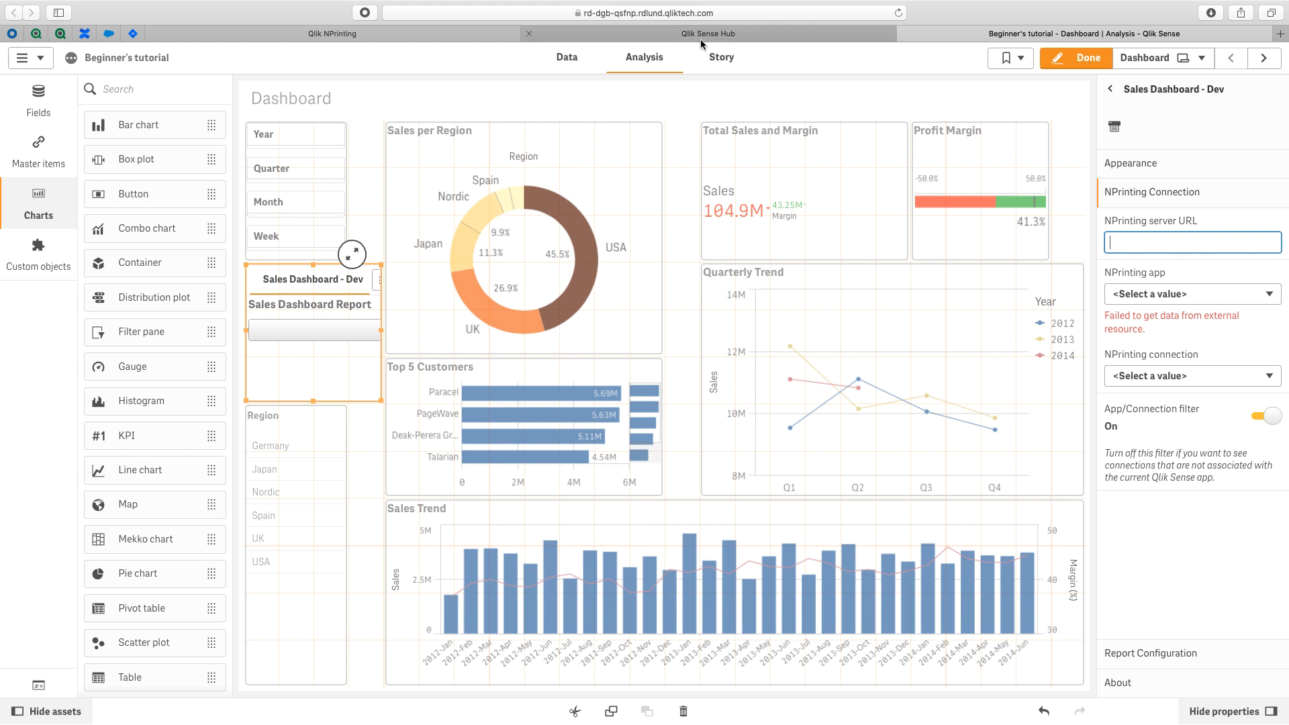
pyautogui.click(332, 33)
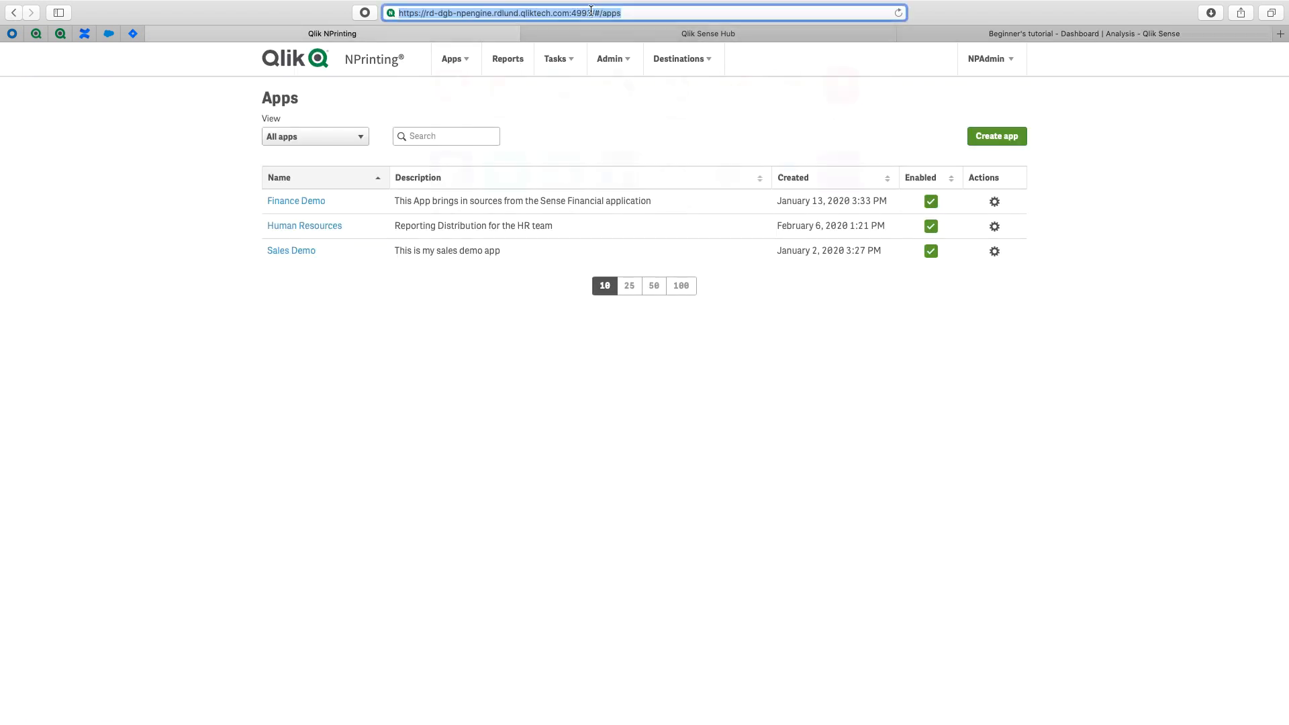
pyautogui.click(576, 12)
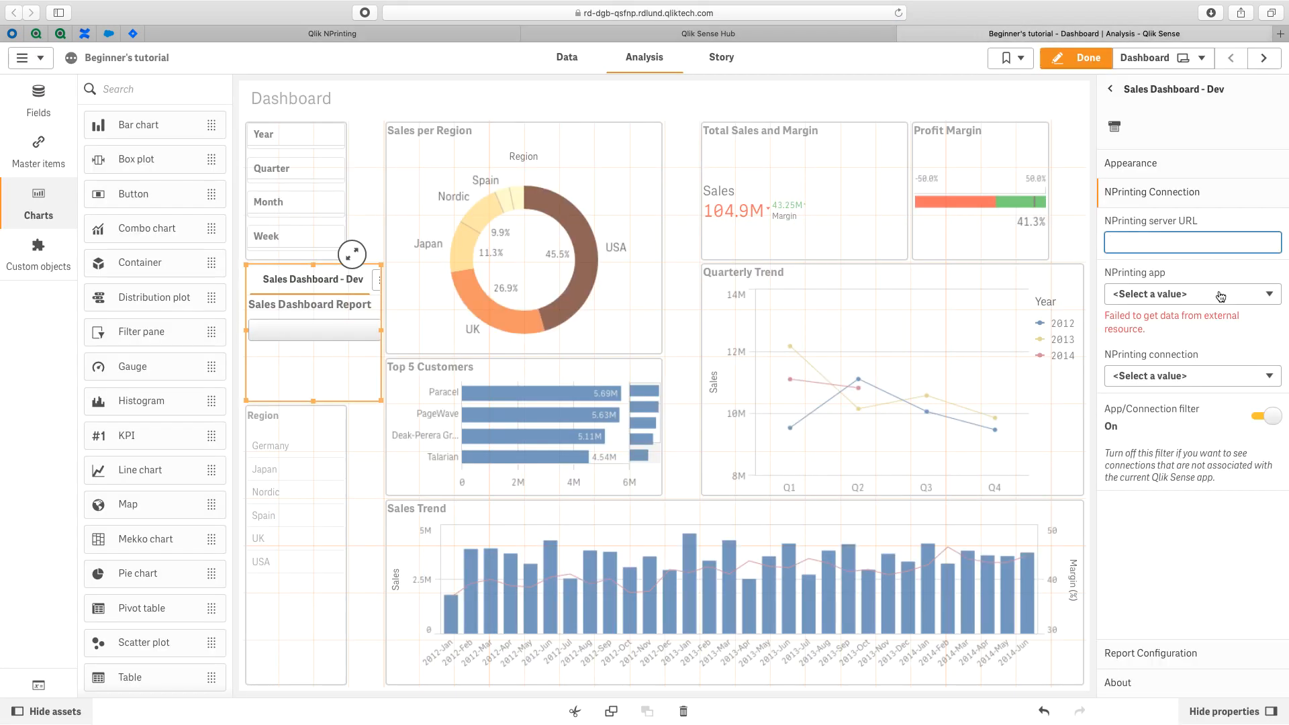
pyautogui.write('https://rd-dgb-npengine.rdlund.qliktec')
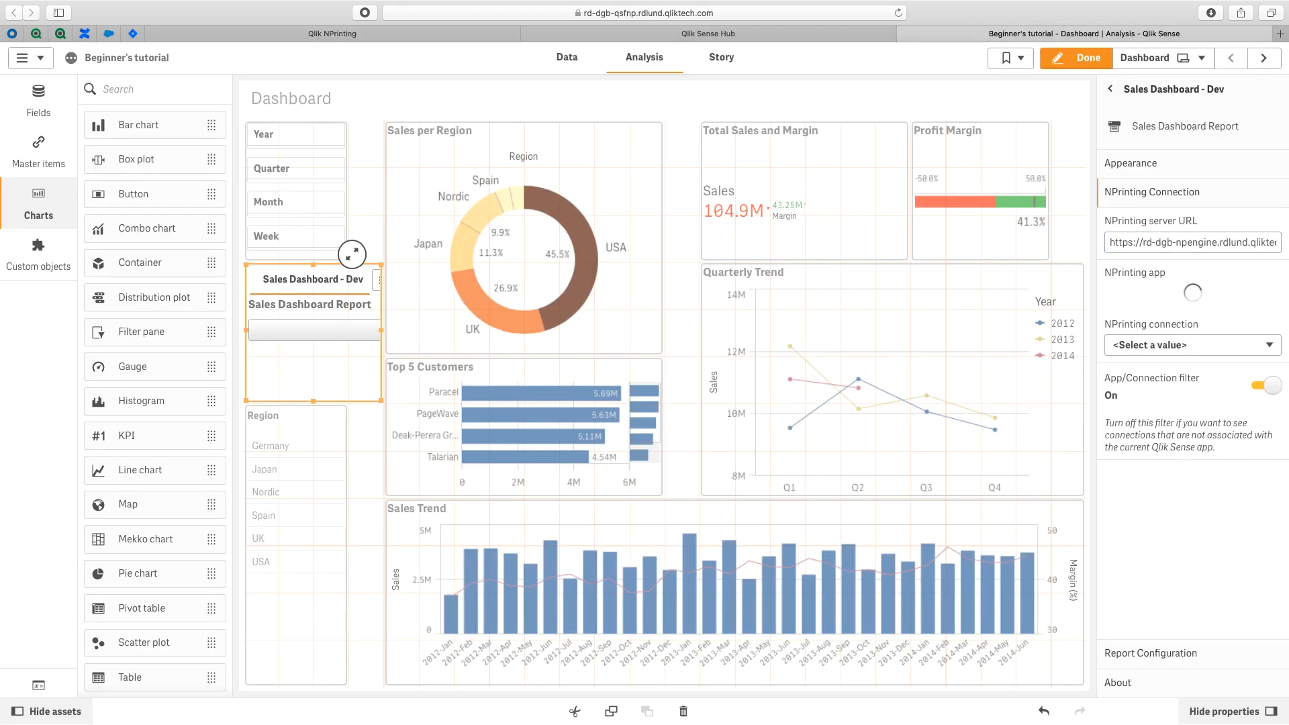
# Choose the Sales Demo app and Sales Demo App Connection with filter off, then finish editing
pyautogui.click(1192, 291)
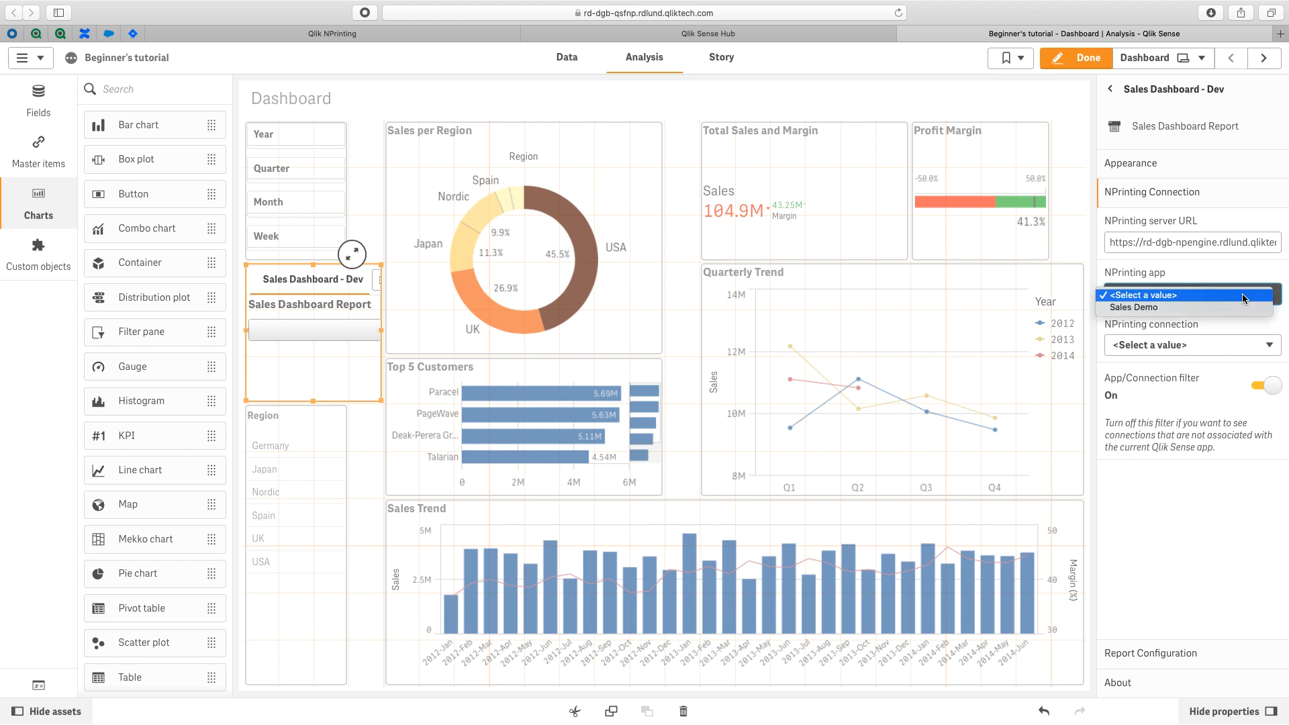
pyautogui.click(1140, 294)
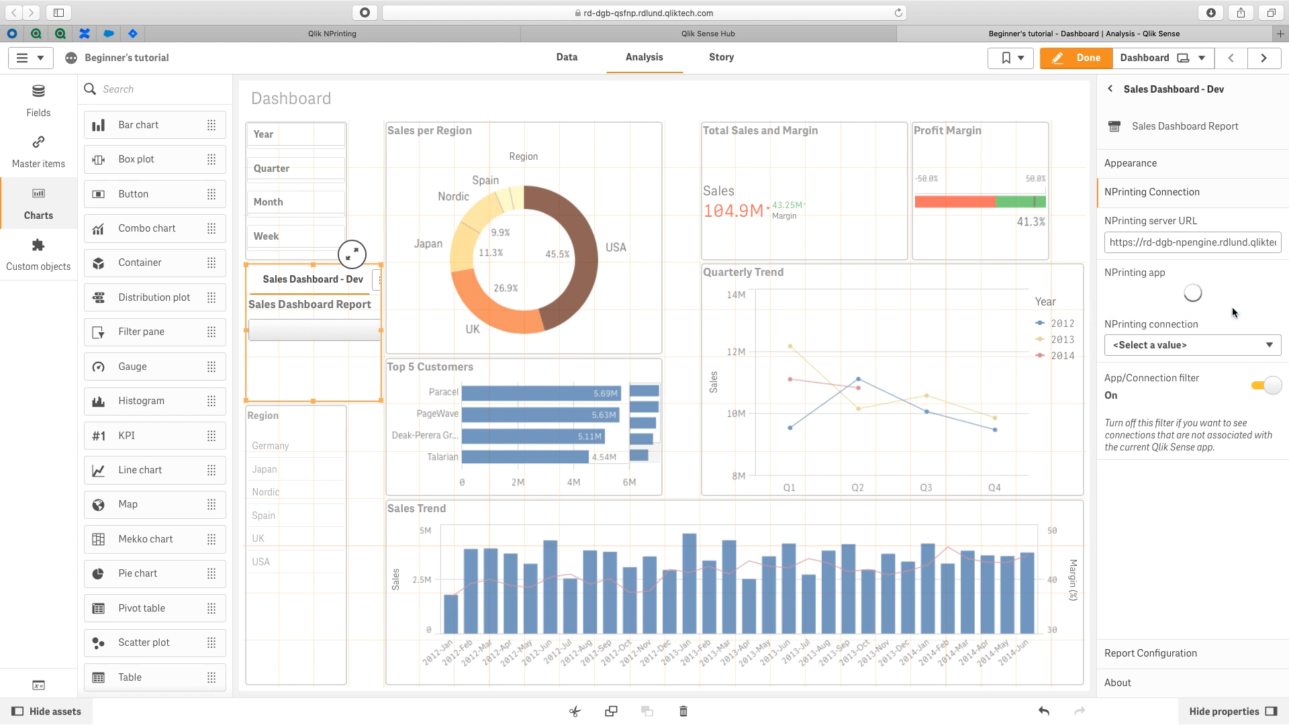
pyautogui.click(1192, 346)
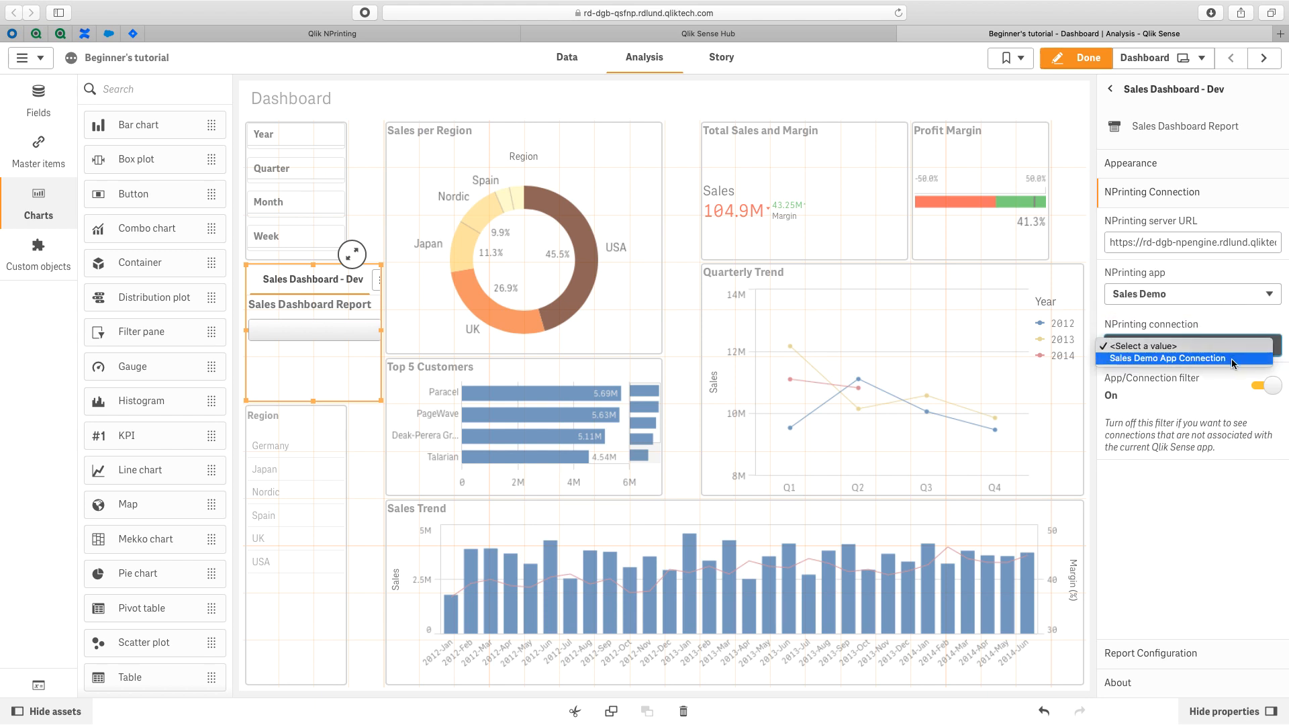
pyautogui.click(1166, 357)
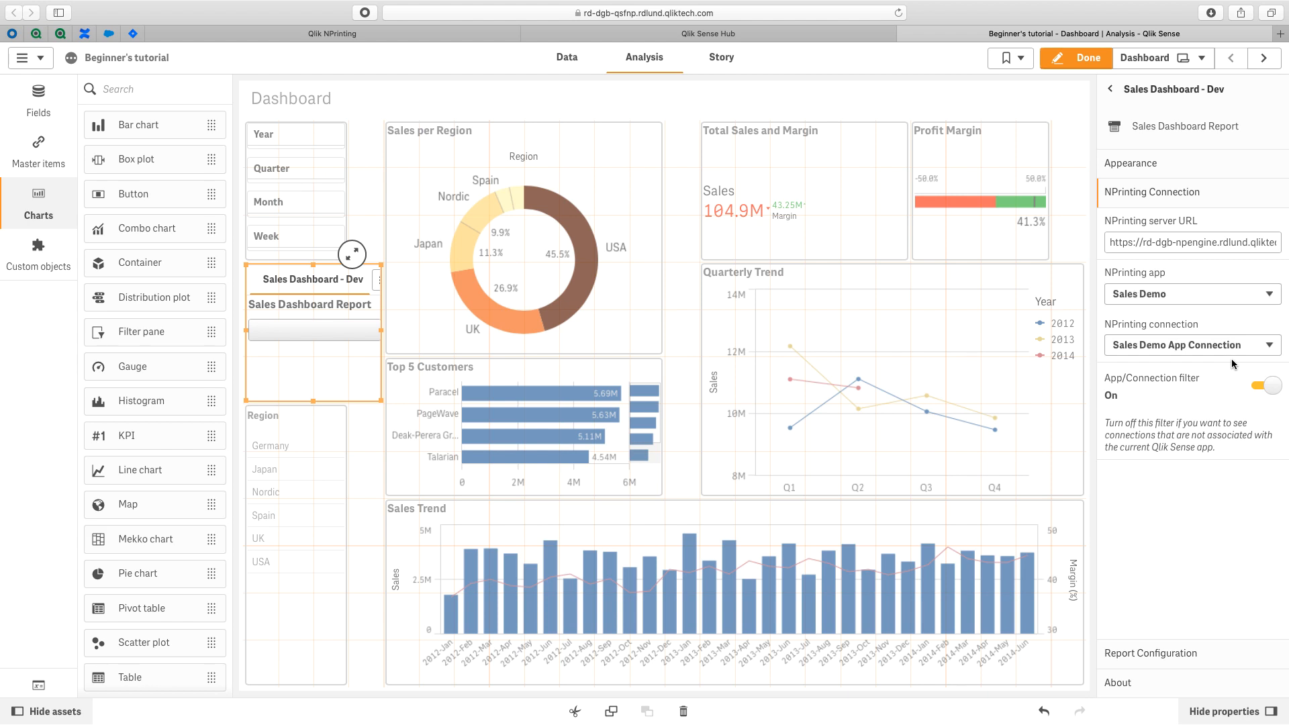
pyautogui.click(1269, 385)
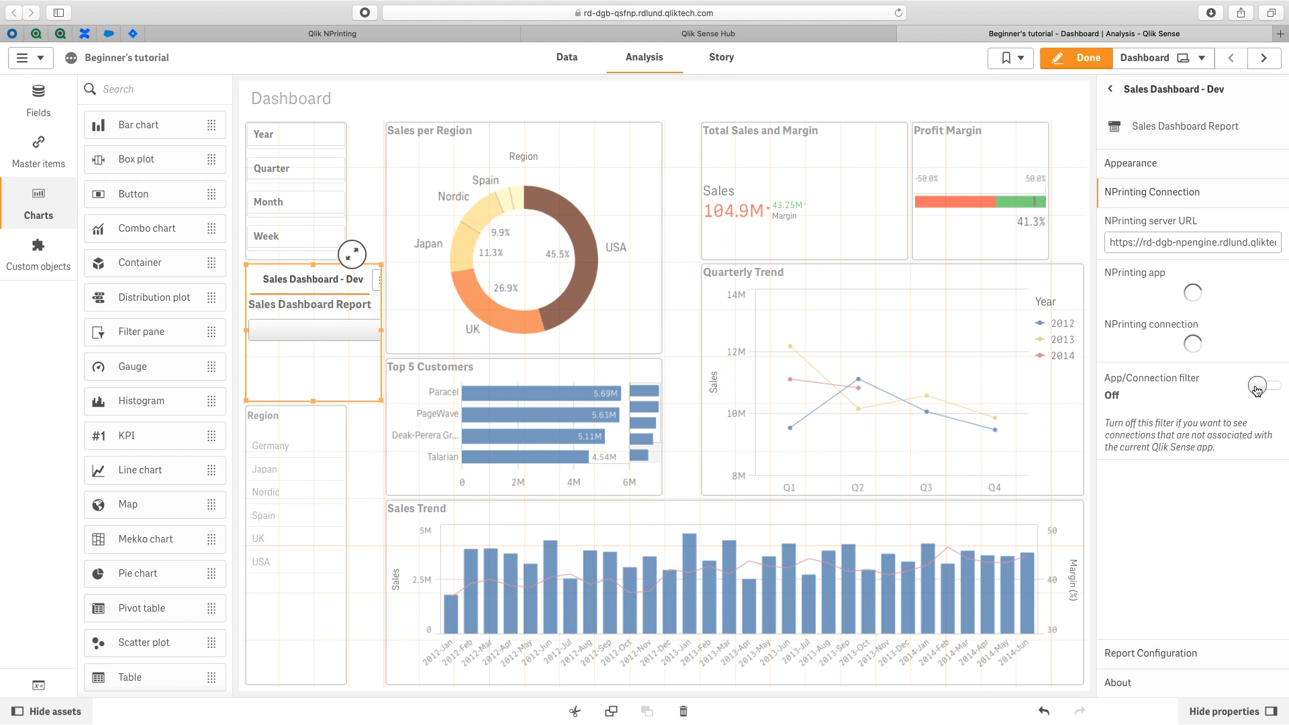
pyautogui.click(1192, 295)
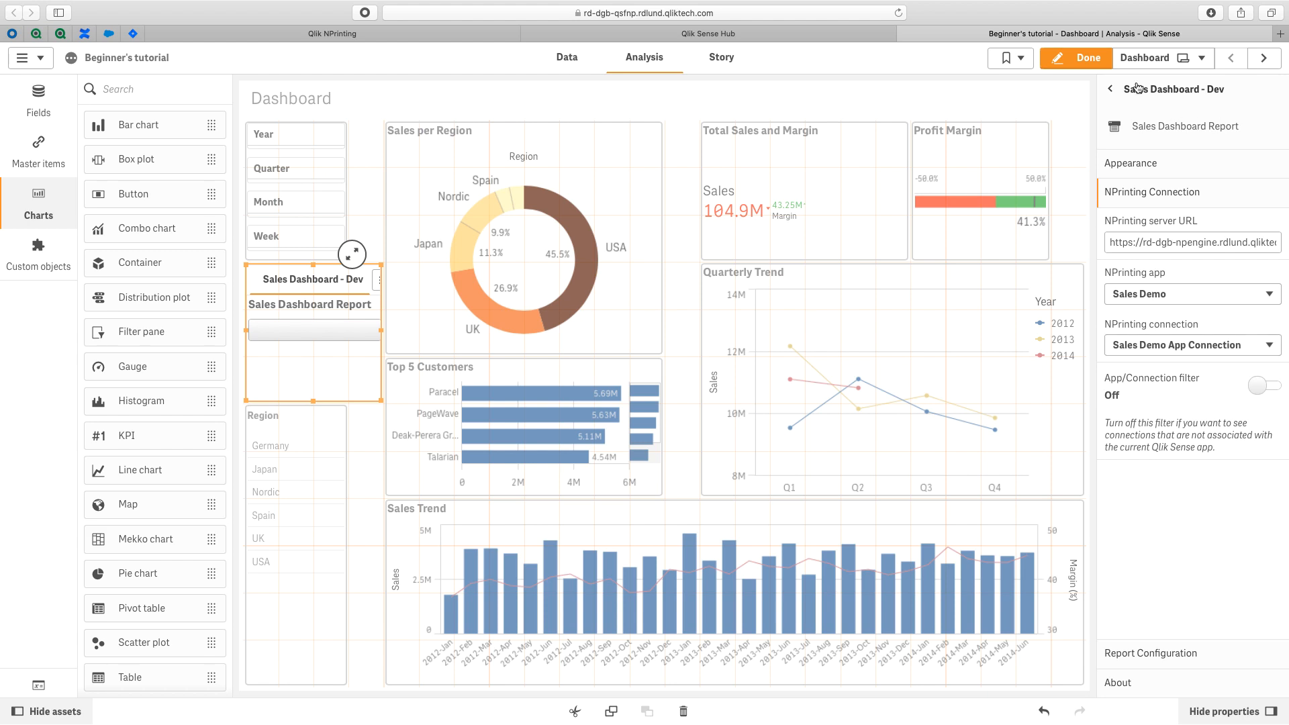
pyautogui.click(1077, 57)
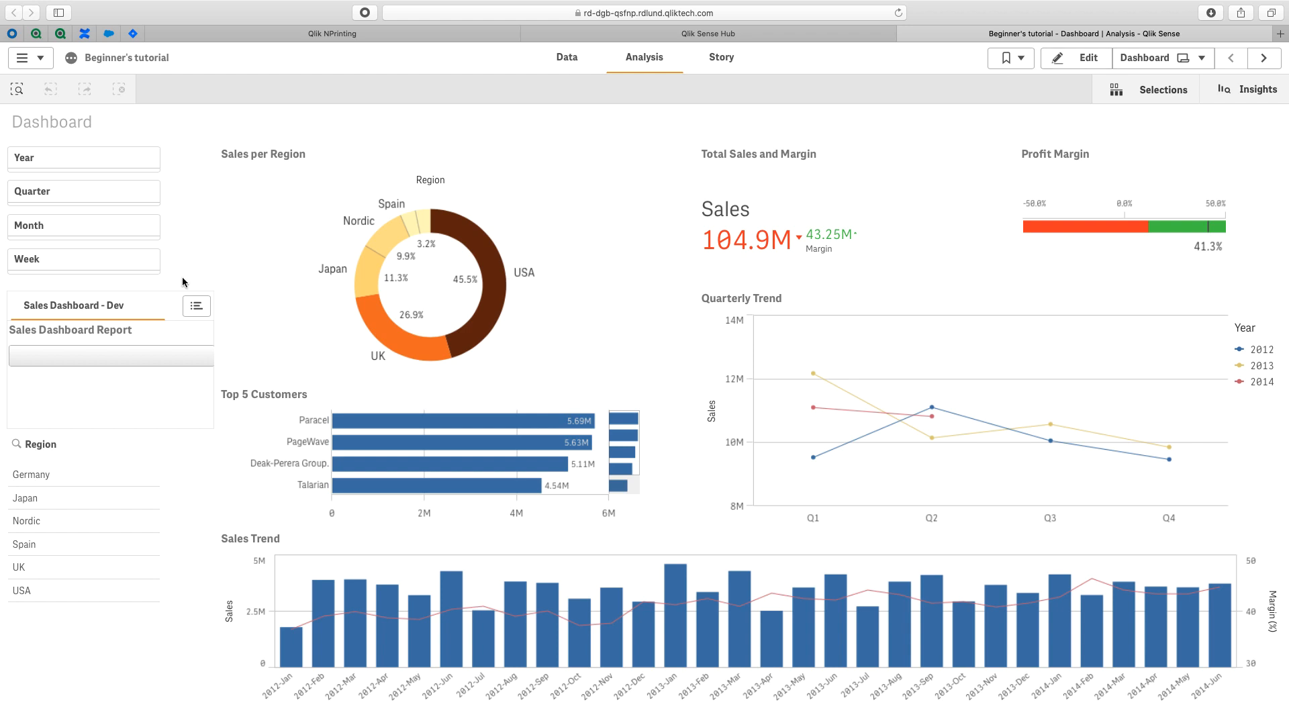
pyautogui.moveTo(187, 280)
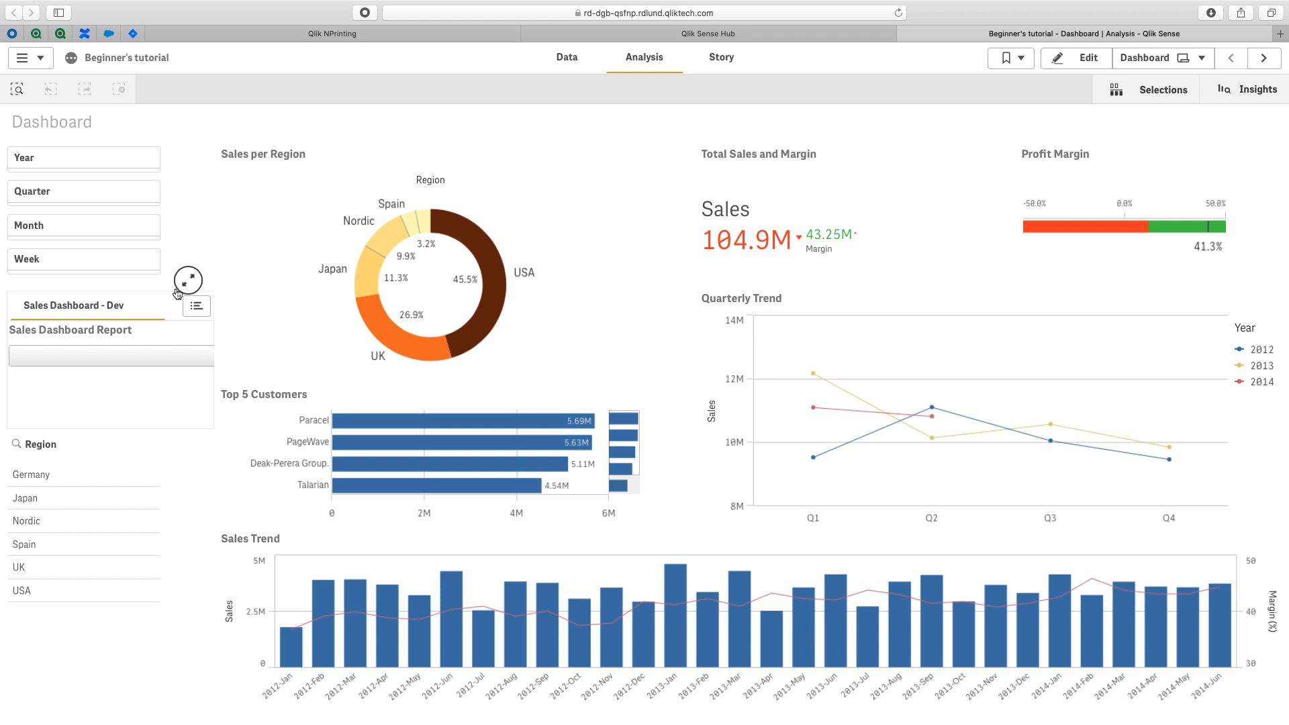
# Review the Dev button's export list showing two Regional Dashboard reports, then close it
pyautogui.click(188, 278)
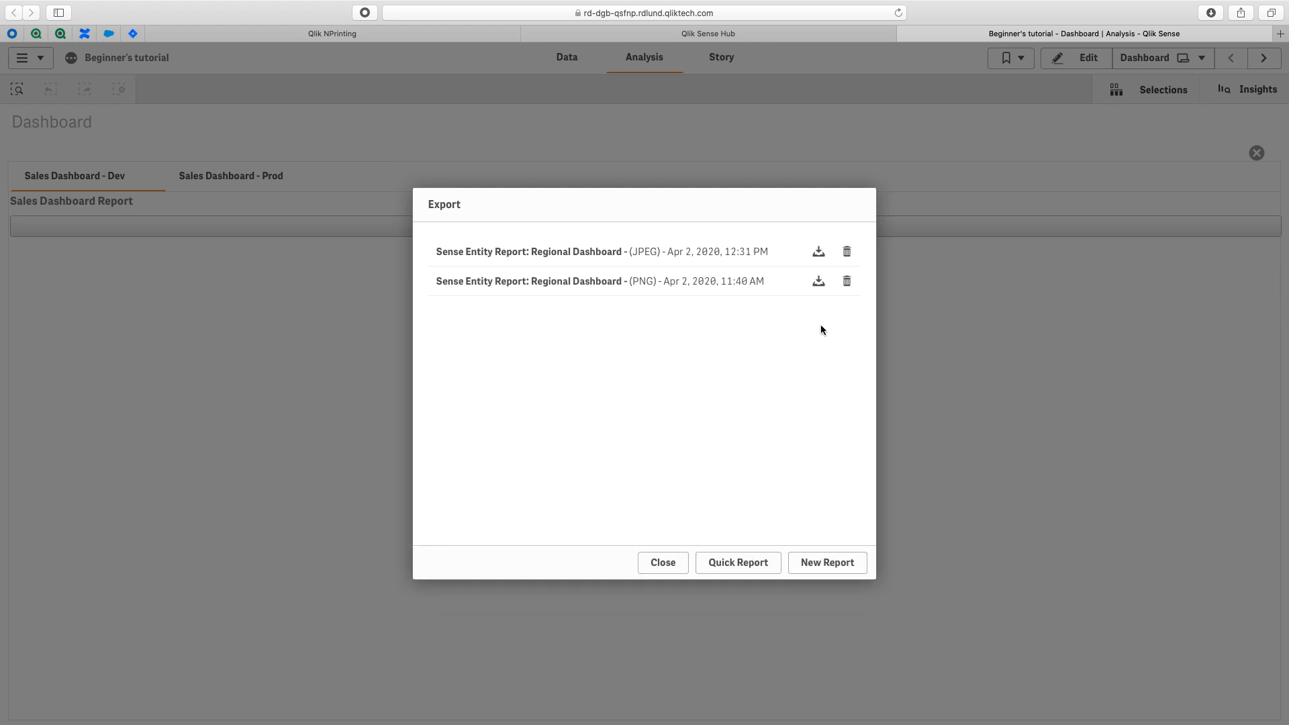
pyautogui.click(818, 251)
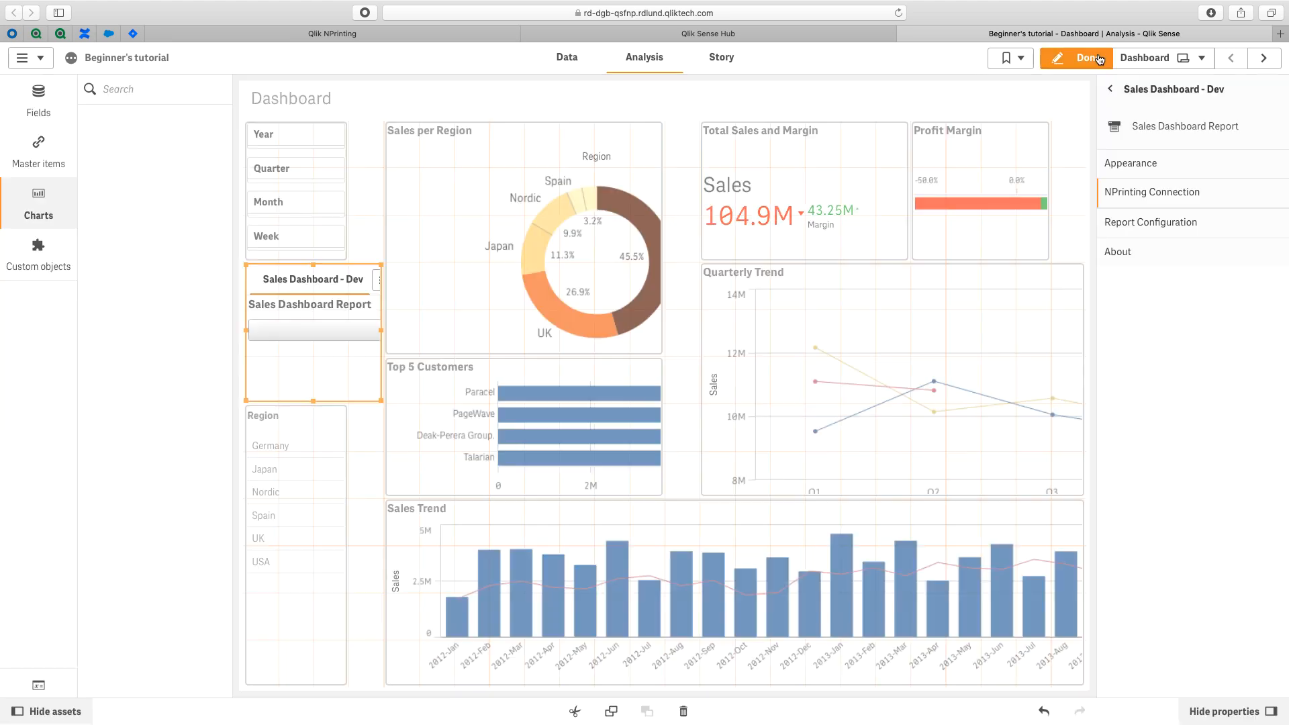
# Set the Dev button's label to 'Sales Dashboard' and bring the container's Prod tab forward
pyautogui.click(1153, 192)
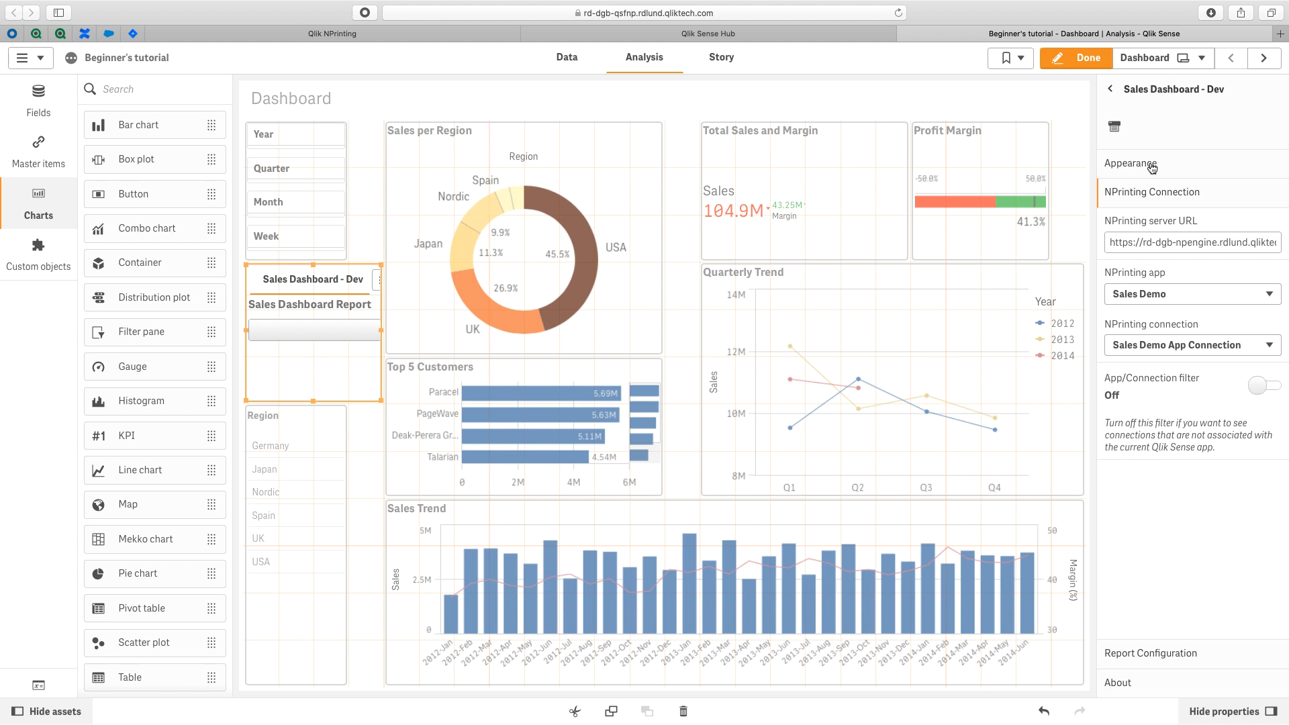
pyautogui.click(1132, 164)
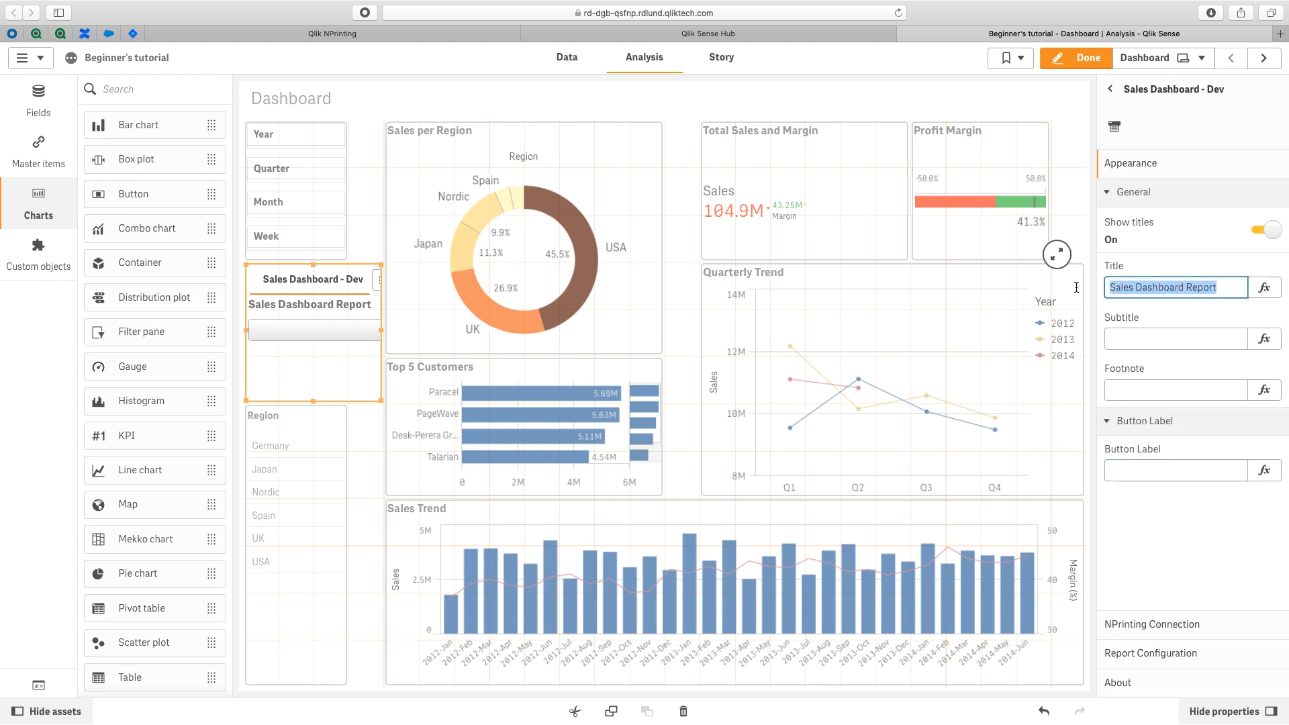
pyautogui.click(1177, 470)
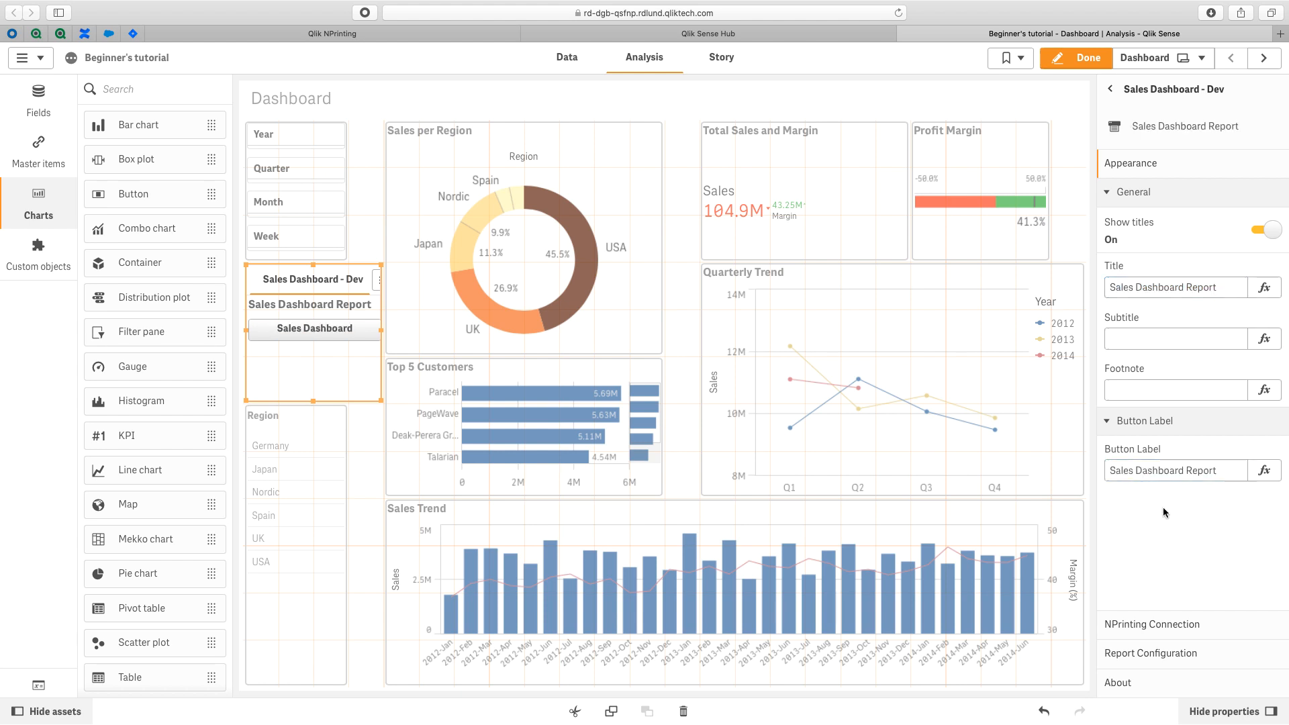
pyautogui.moveTo(1171, 278)
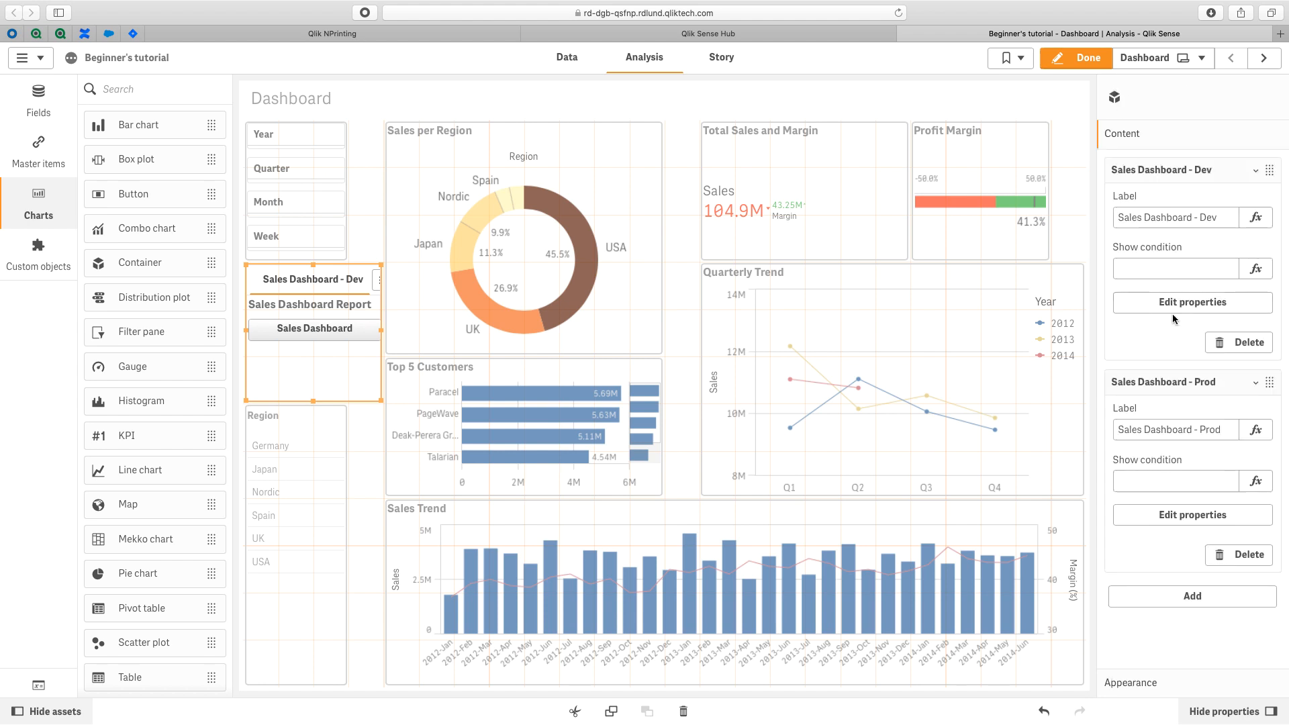
pyautogui.click(1191, 514)
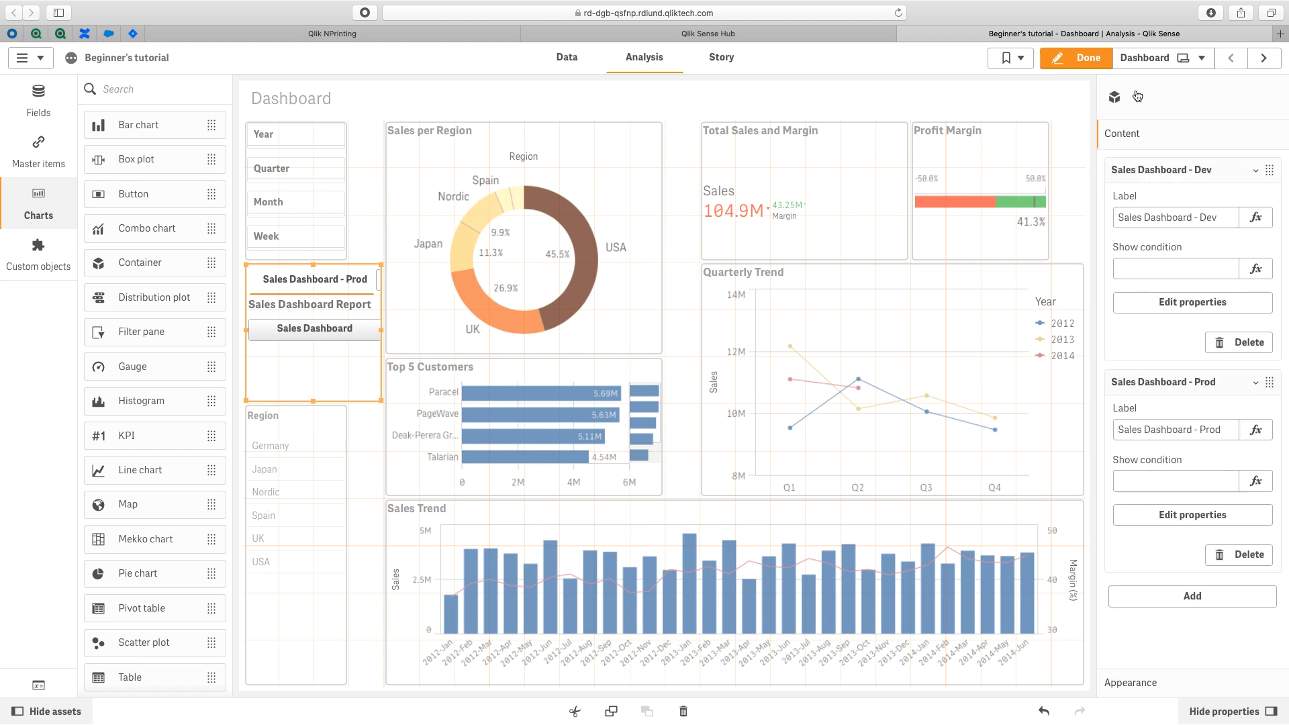
# Preview the sheet and switch the container to the Sales Dashboard - Dev tab
pyautogui.click(1077, 58)
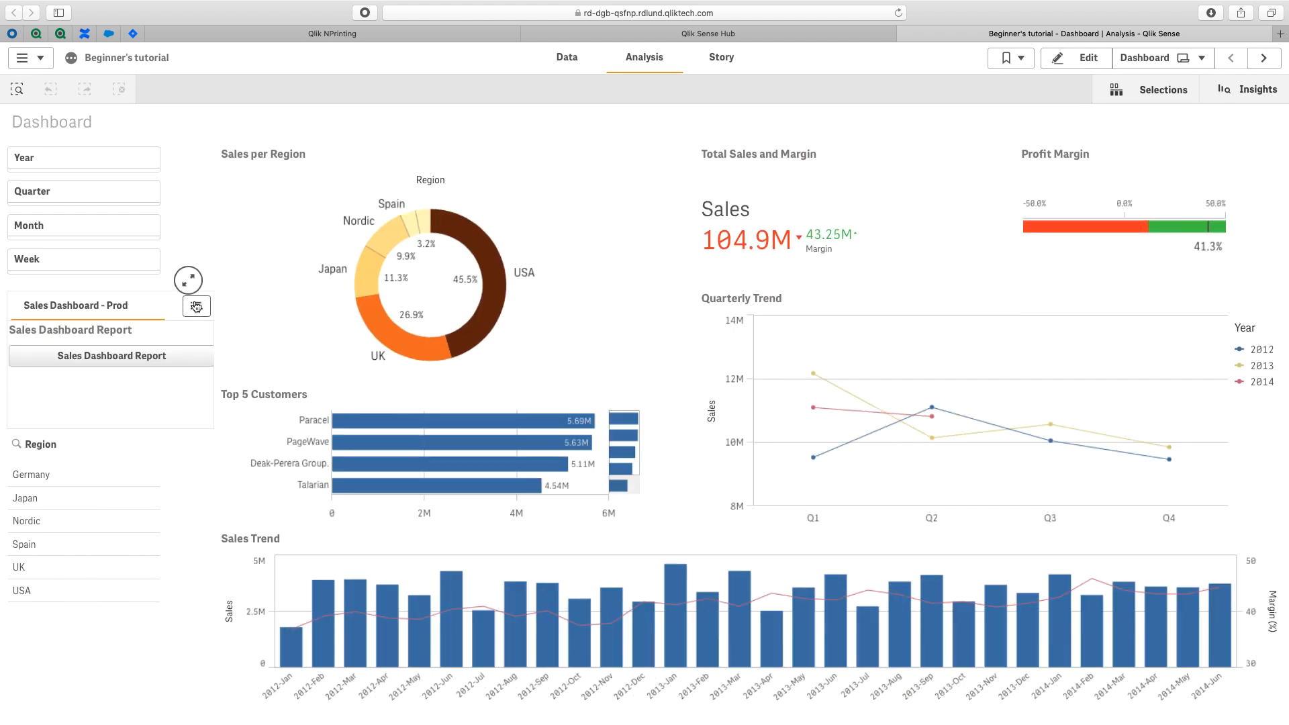
pyautogui.click(196, 306)
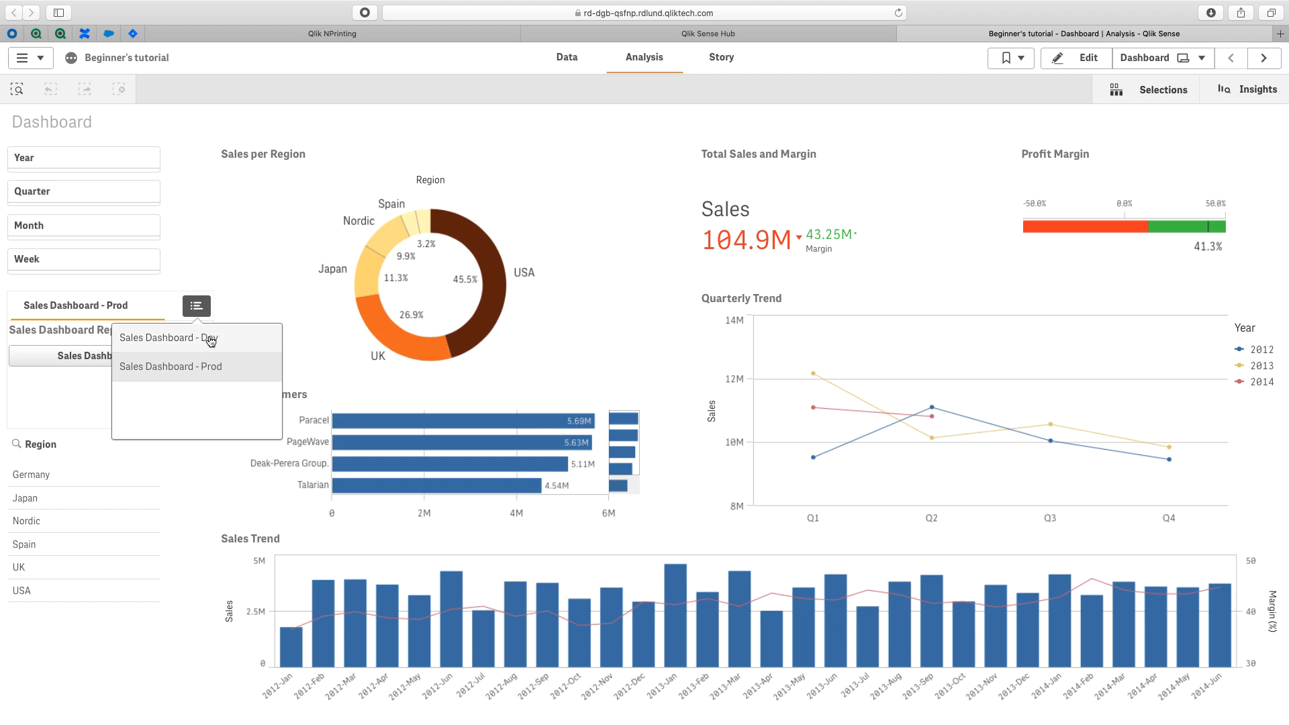
pyautogui.click(196, 306)
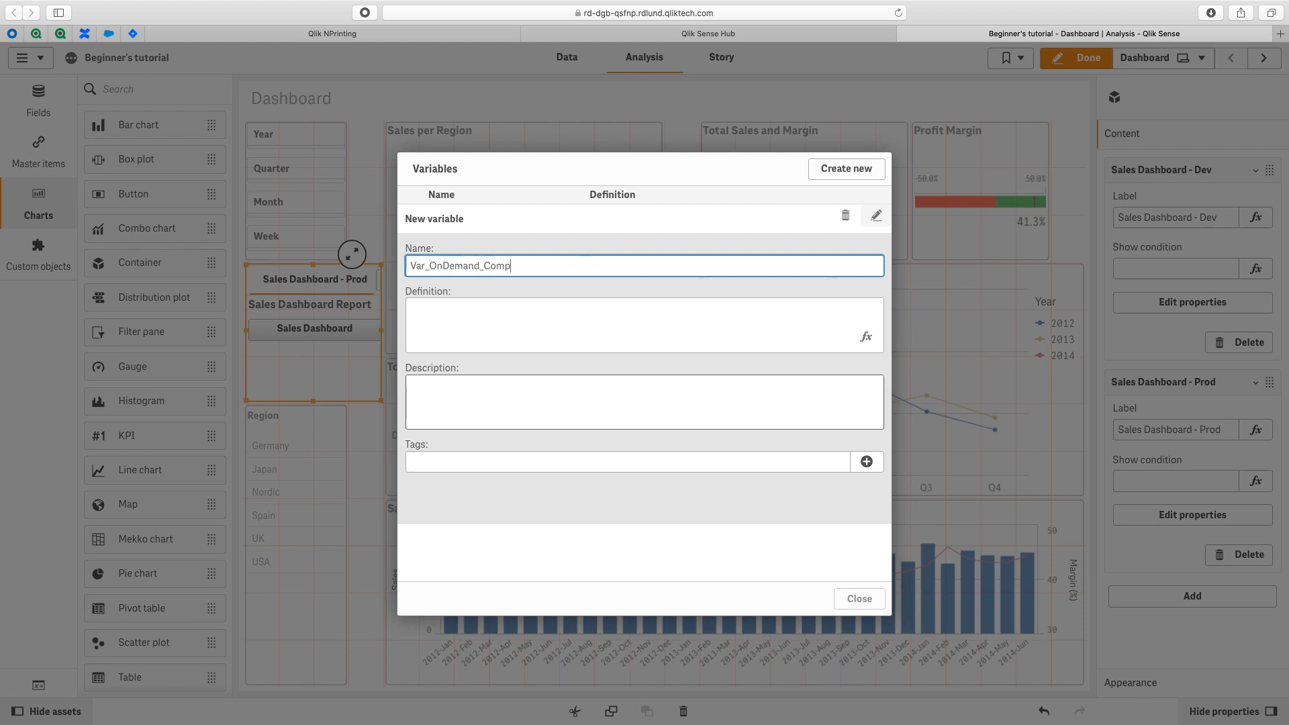
# Name the variable Var_OnDemand_CompName, define it as =ComputerName() with a description, and close Variables
pyautogui.write('Name')
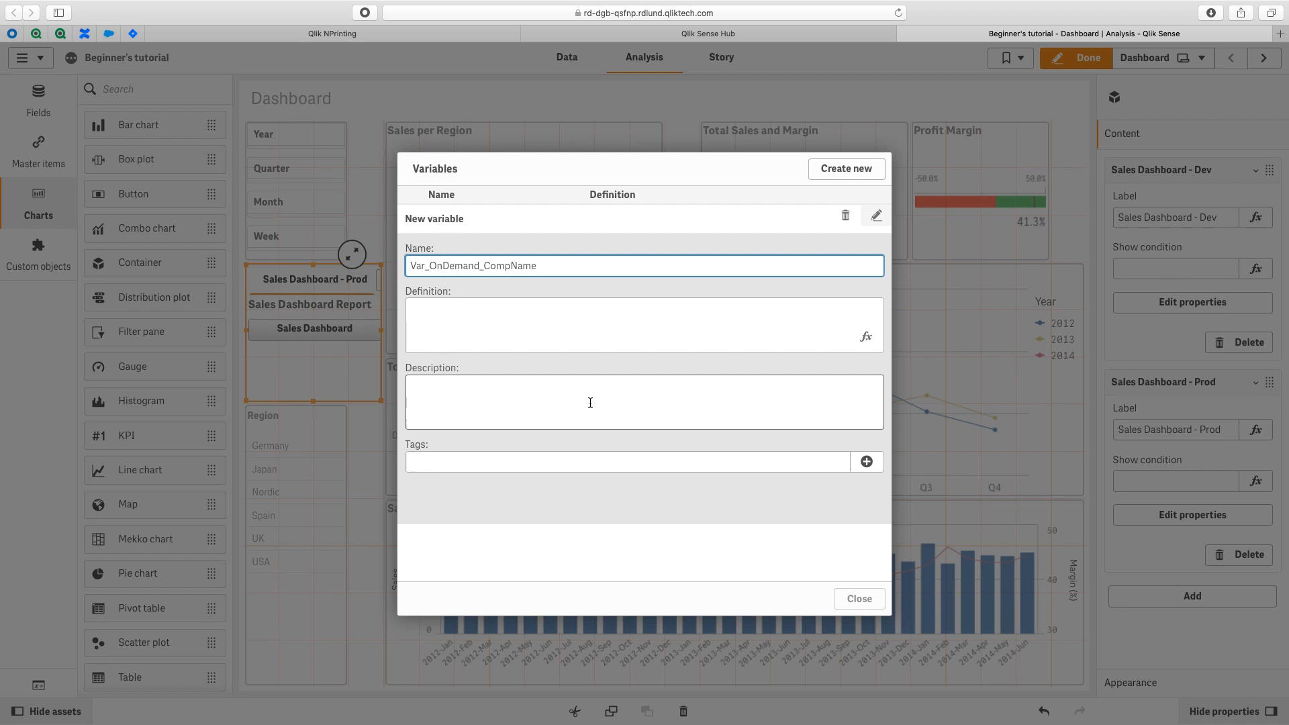
pyautogui.click(867, 336)
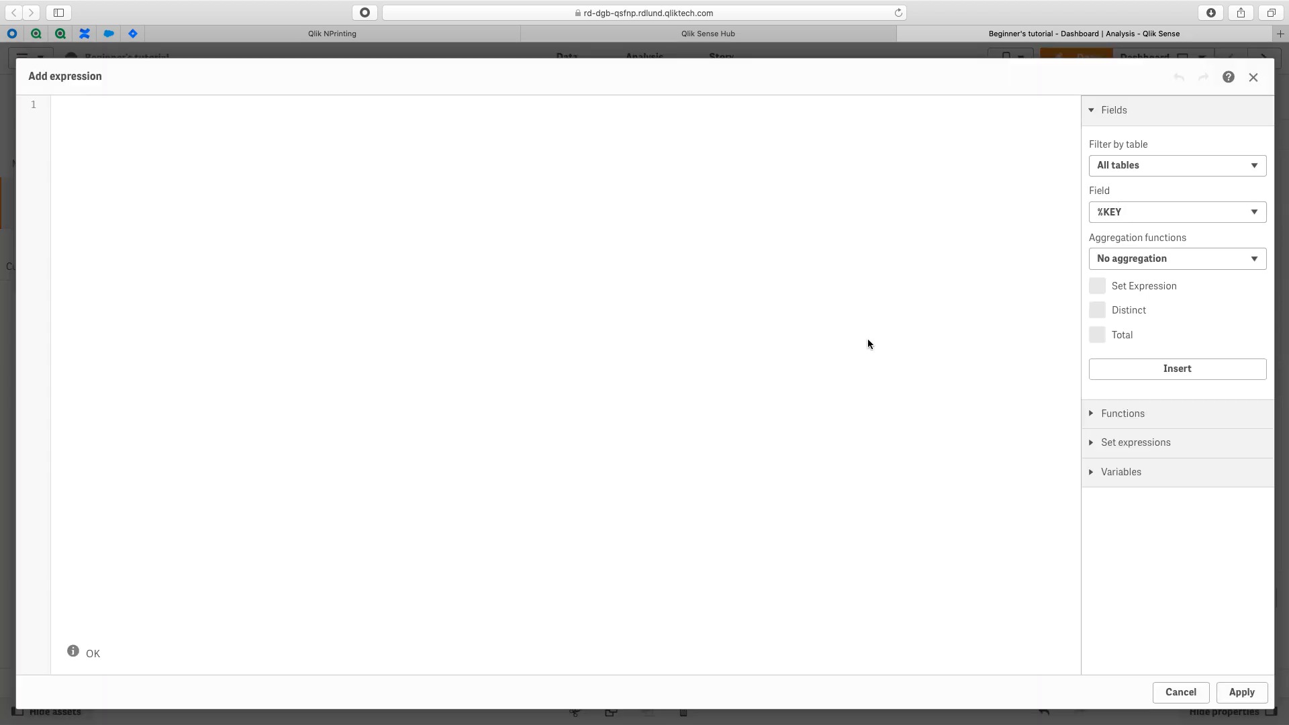
pyautogui.write('=Comp')
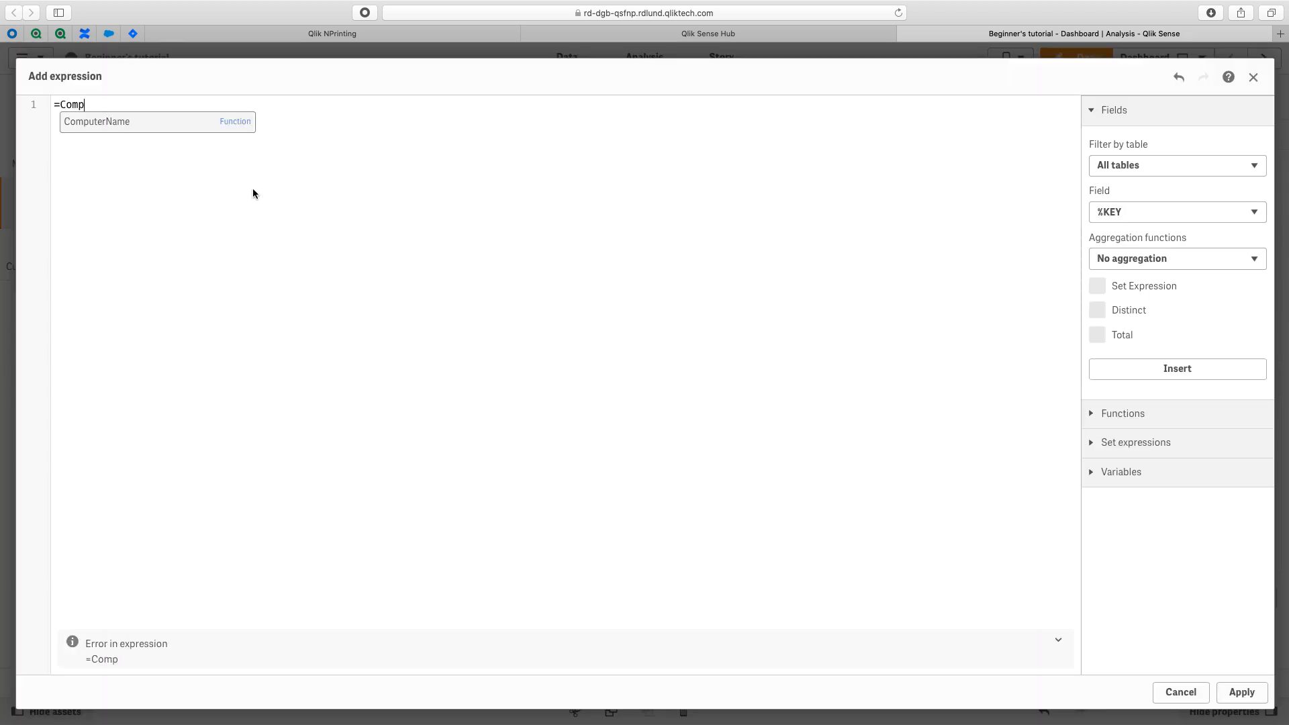
pyautogui.click(96, 122)
pyautogui.write('Variable used to confirm which bu')
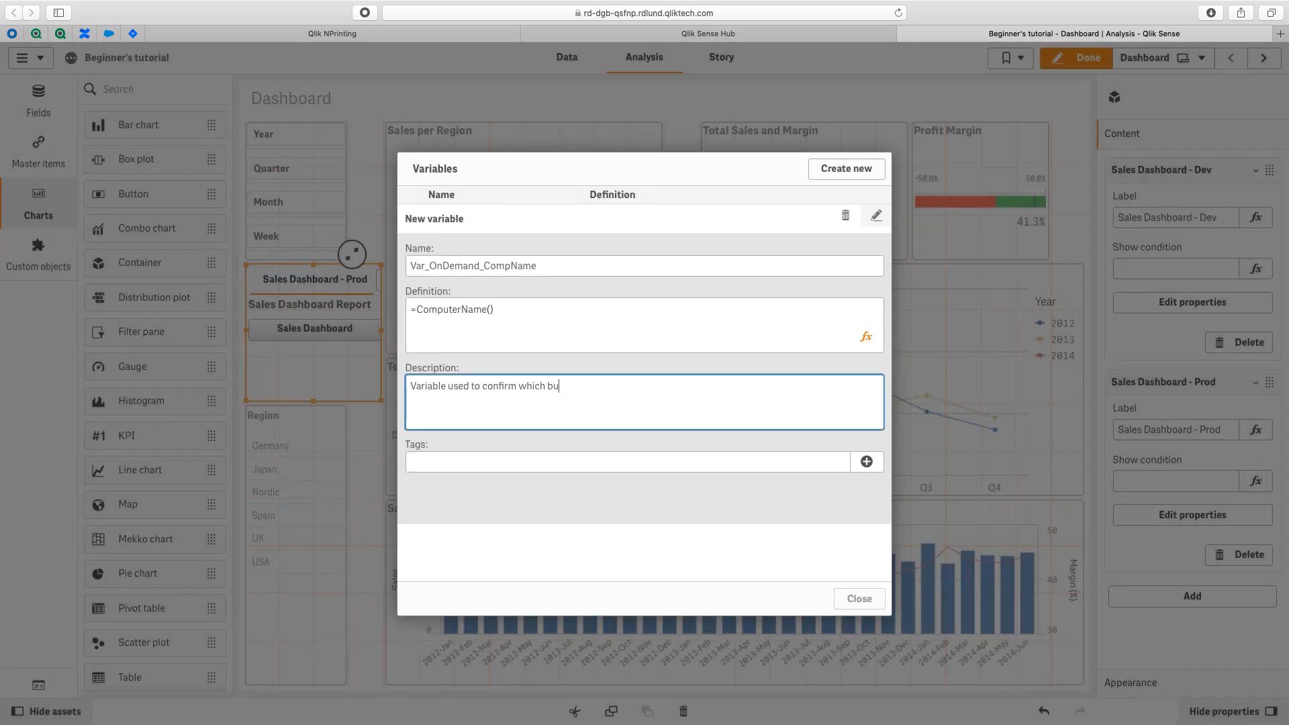
pyautogui.write('tton to show on the dashboard')
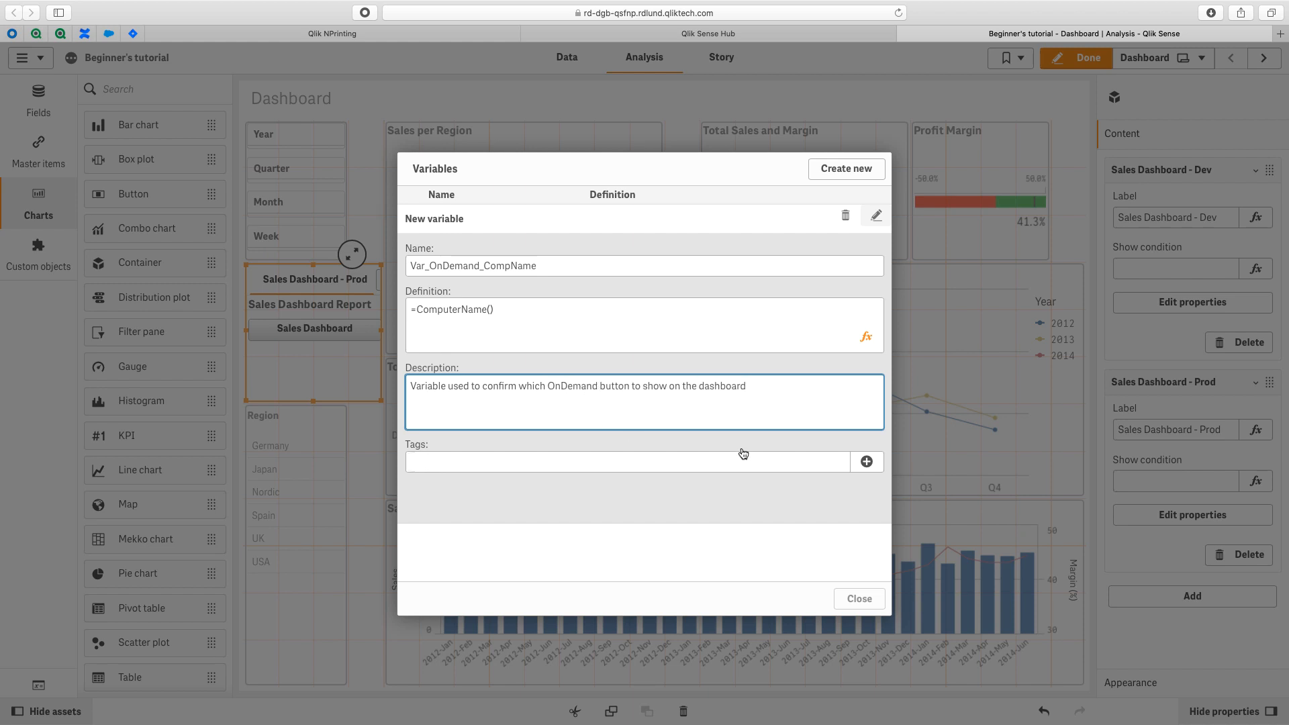
pyautogui.click(858, 597)
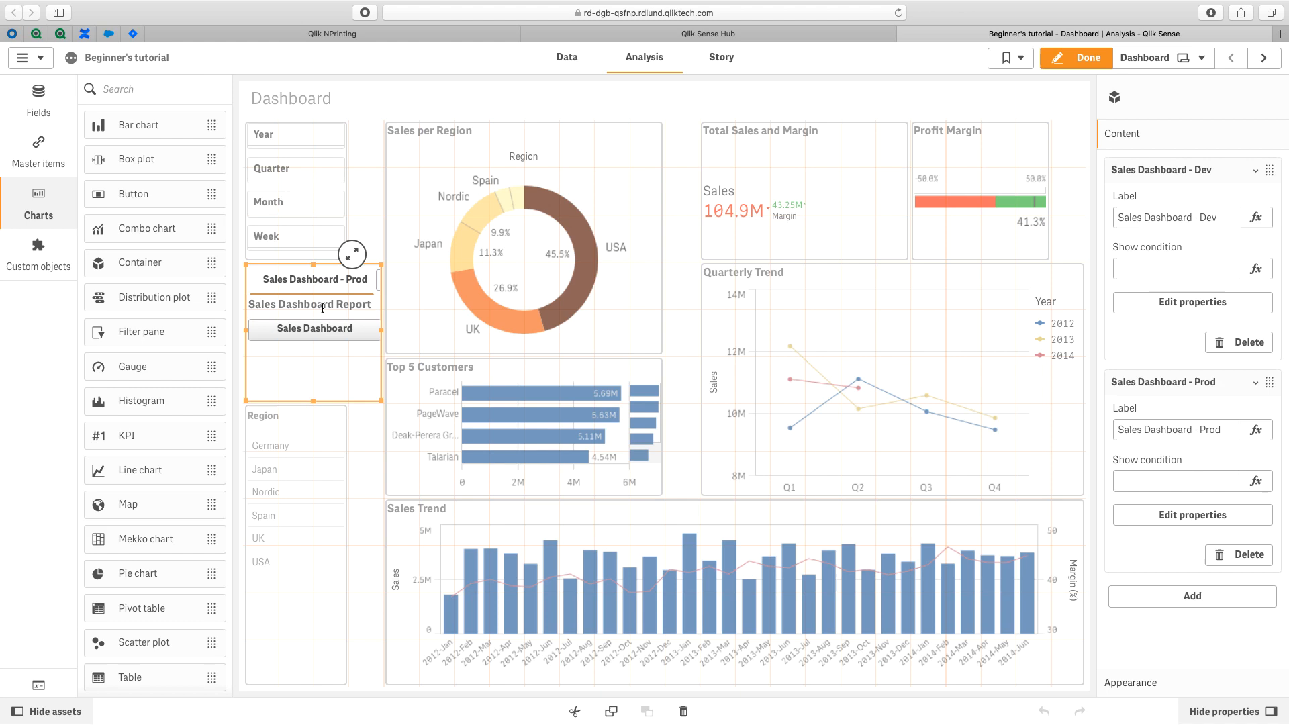
# Apply the show condition =if(Var_OnDemand_CompName='RD-DGB-QSFNP',1,0) to the report button
pyautogui.click(1256, 268)
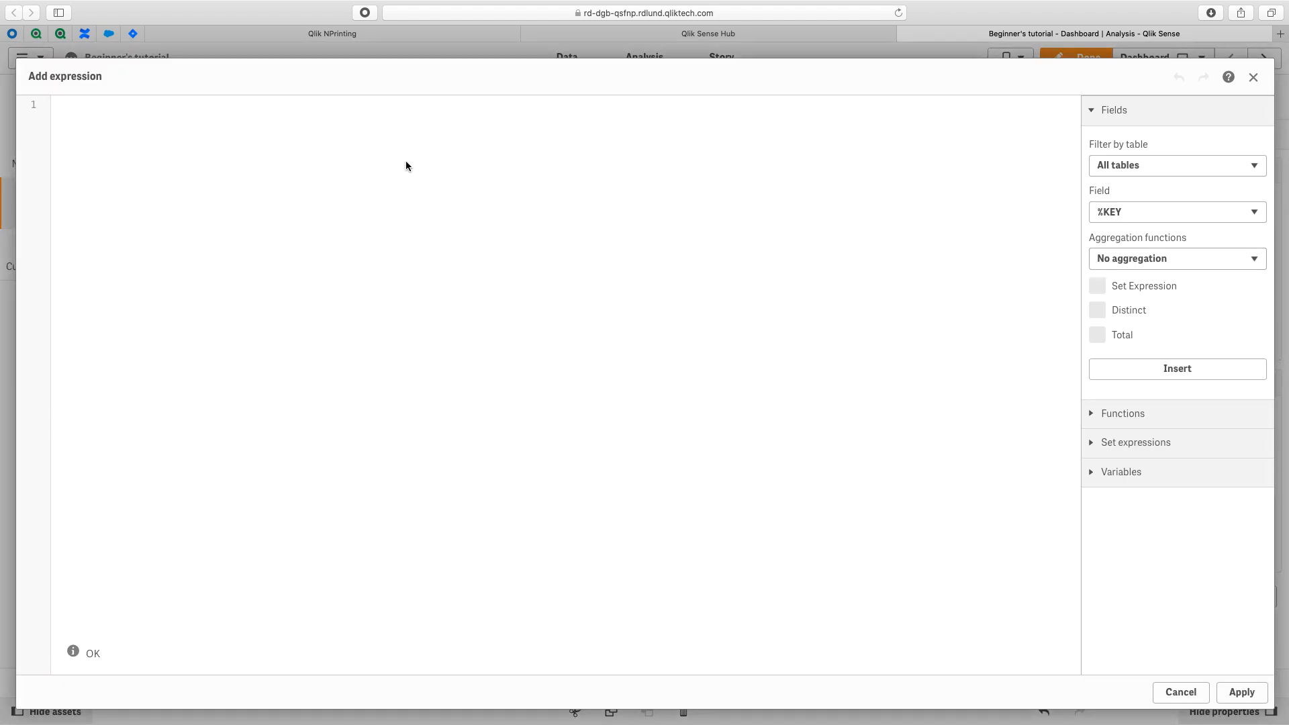
pyautogui.write('=if(')
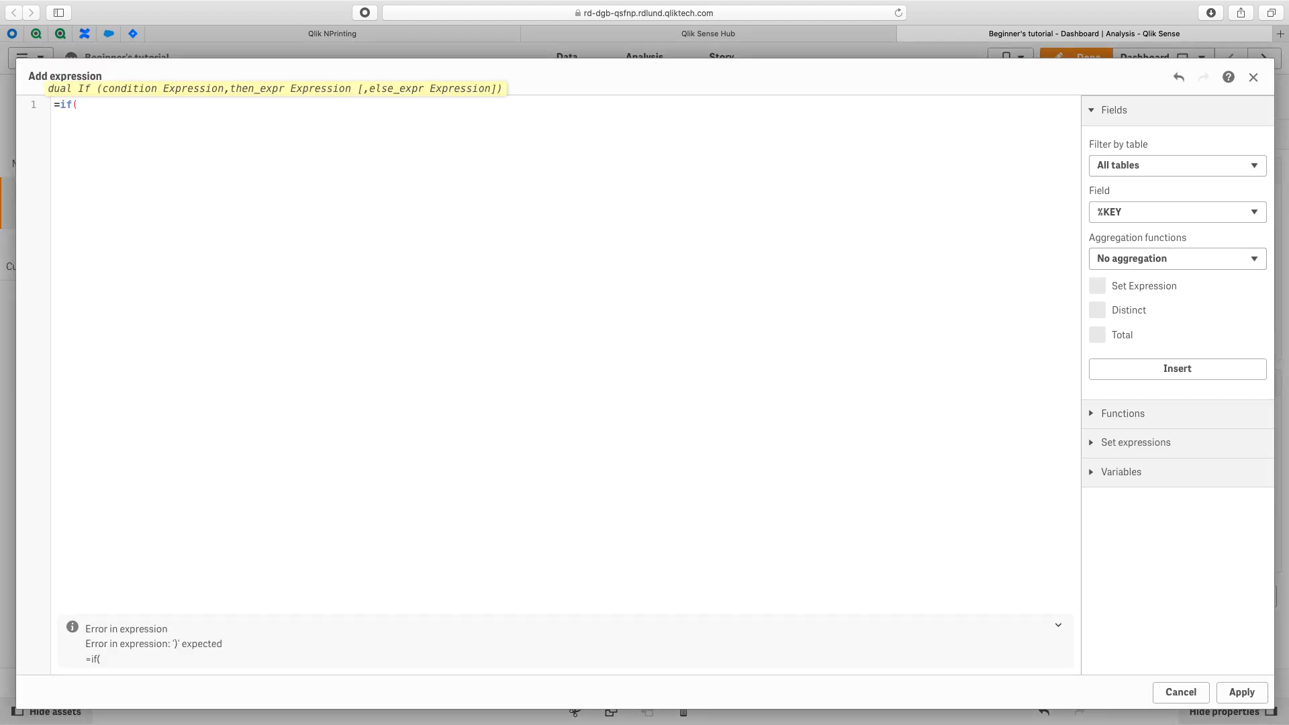
pyautogui.write('Var_OnDemand_CompName')
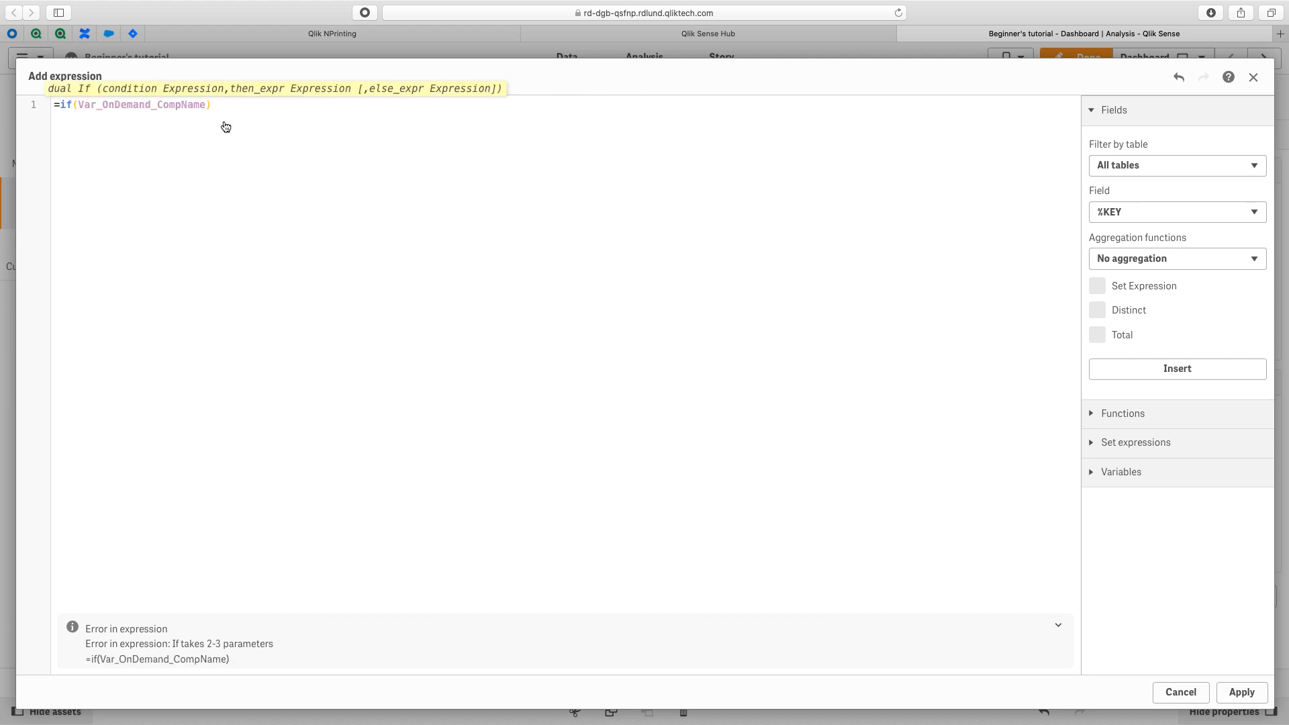
pyautogui.write("=''")
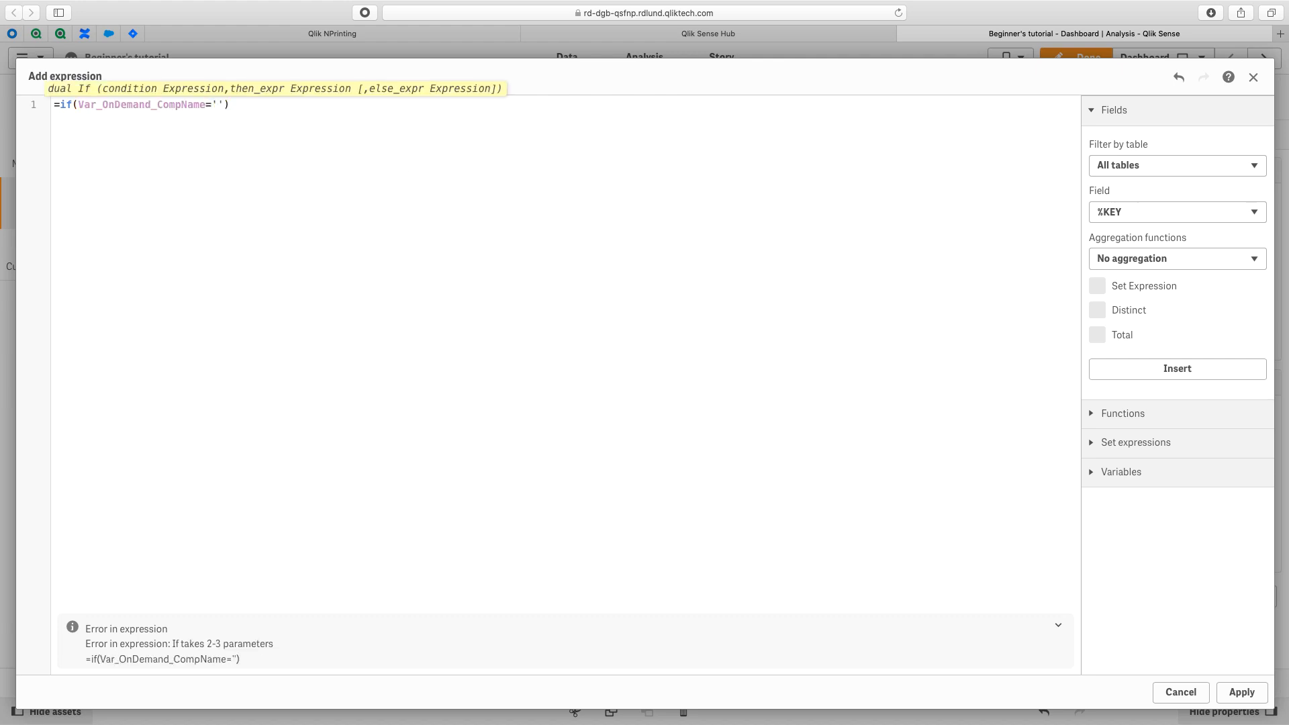
pyautogui.write('RD-DGB')
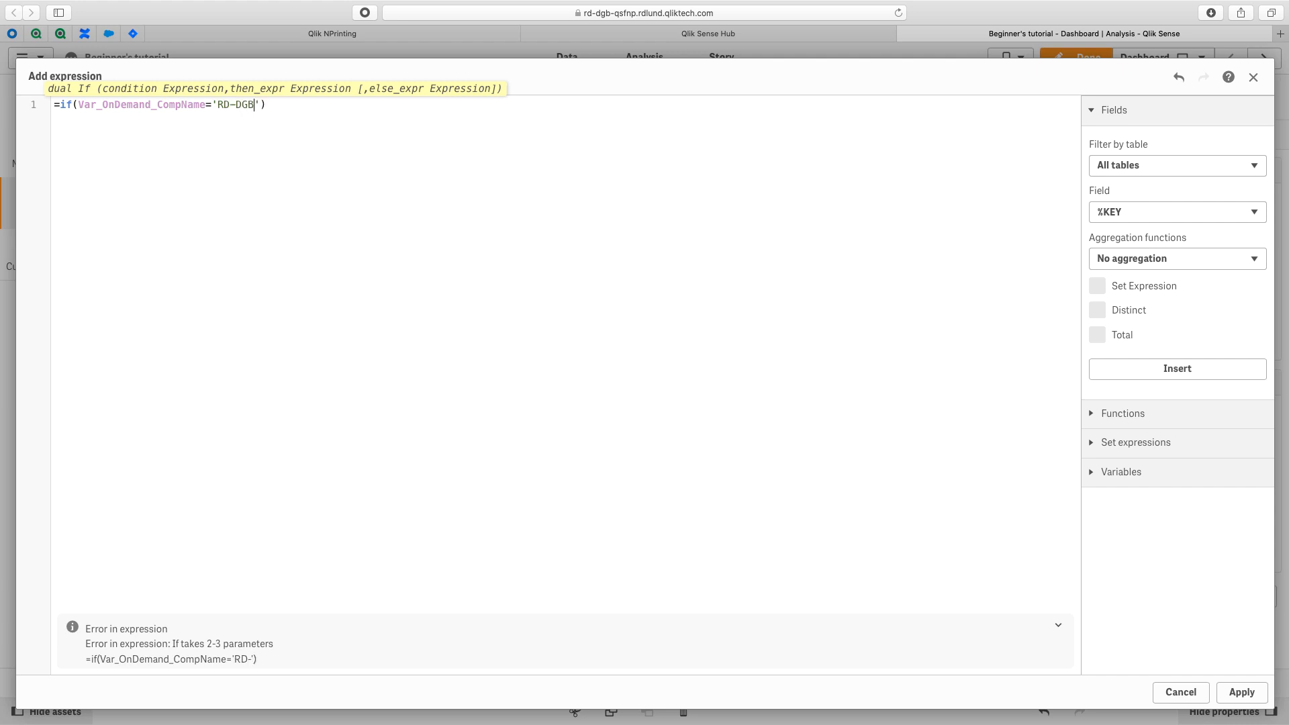
pyautogui.write('-')
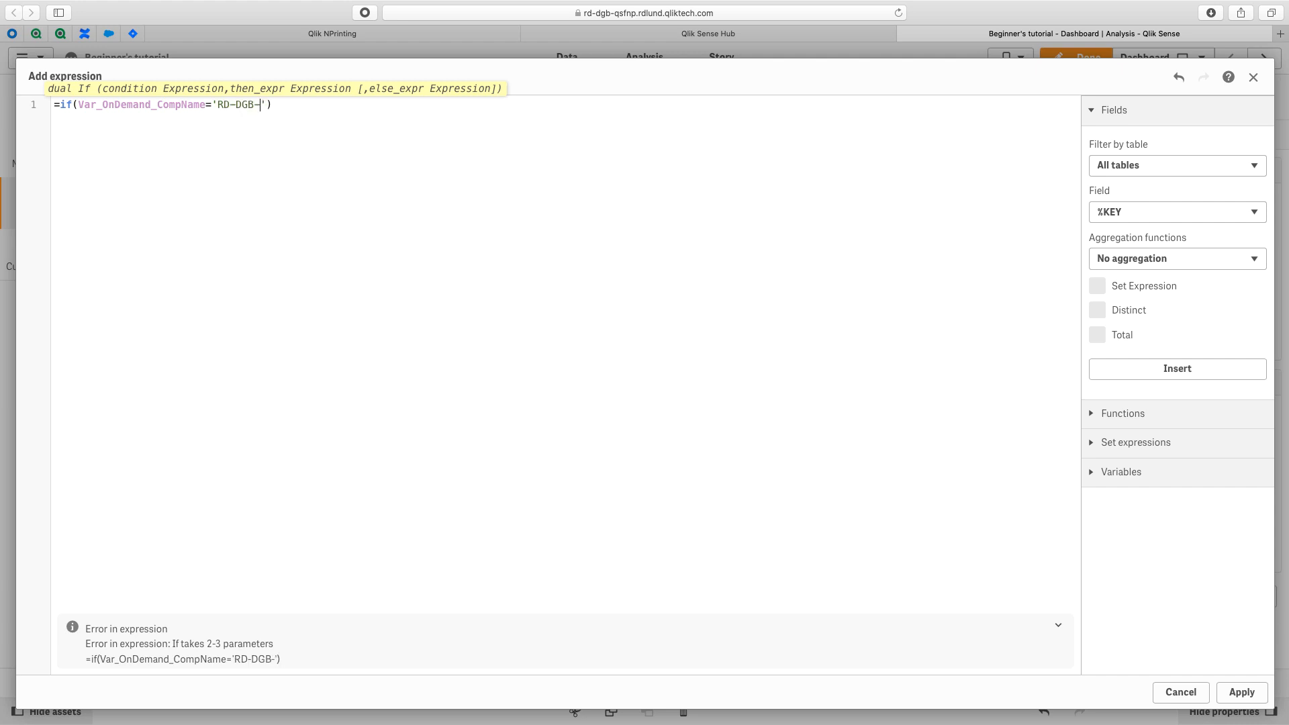
pyautogui.write('QSFNP')
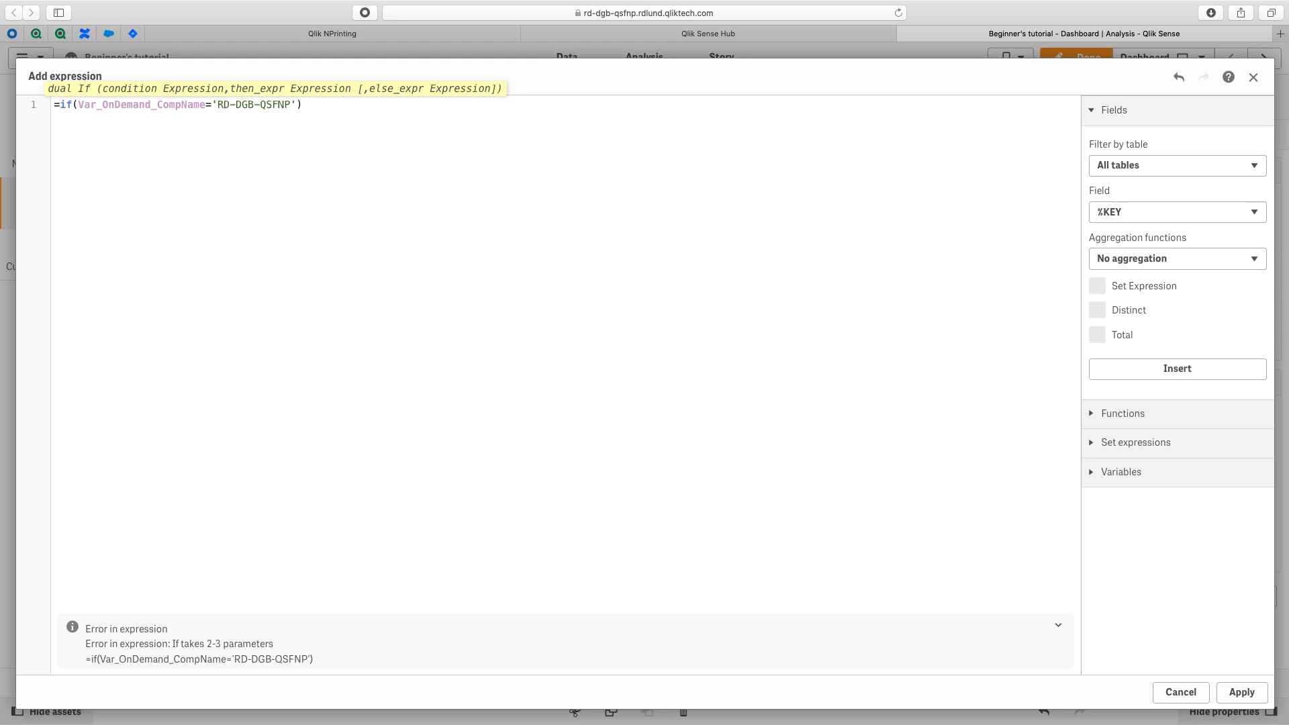
pyautogui.write(',1,0')
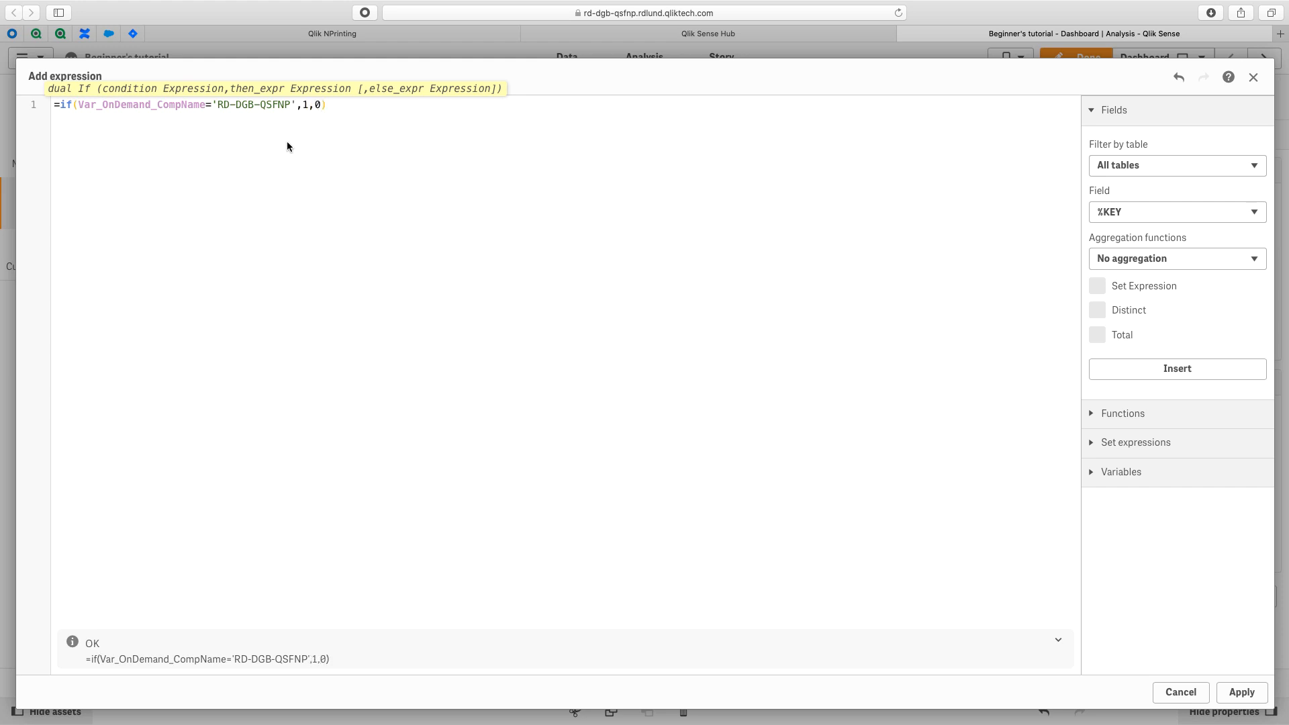
pyautogui.click(1241, 693)
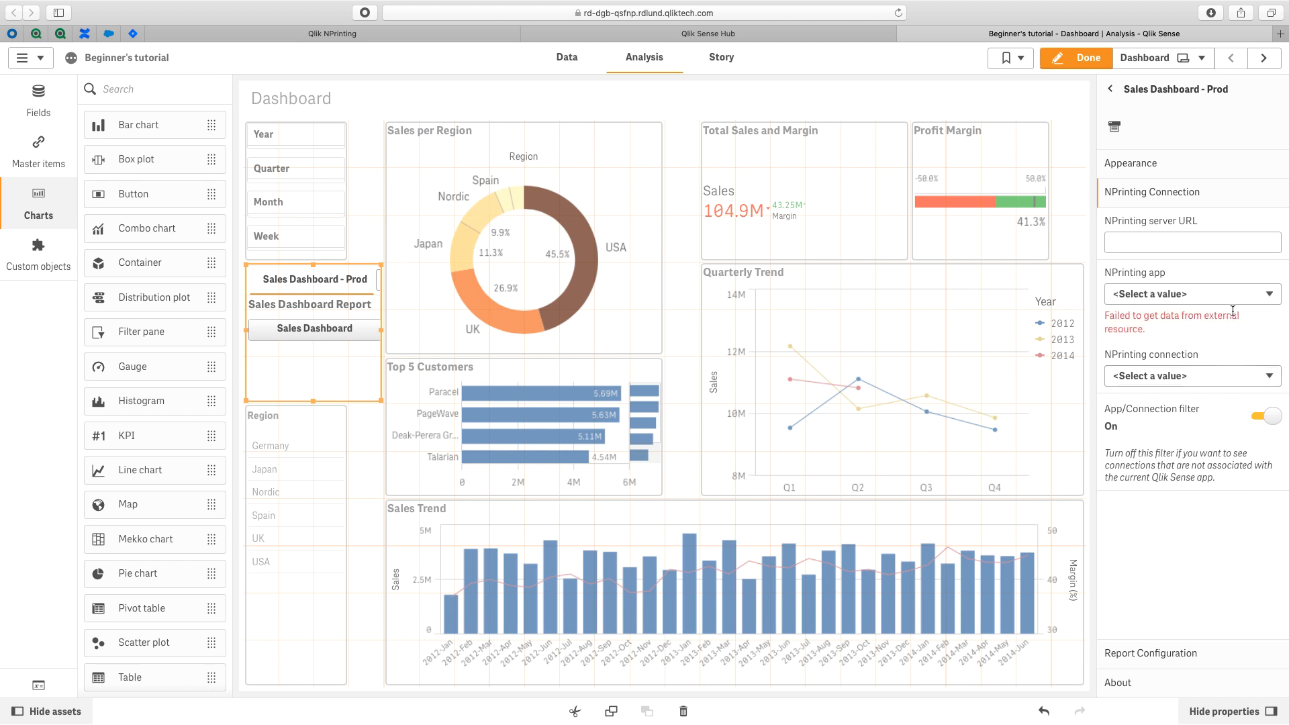
# Point the Prod button at the production NPrinting URL, filter off, with Sales Demo app and connection
pyautogui.click(1191, 241)
pyautogui.write('https://rd-dgb-npprod.rdlund.qliktech')
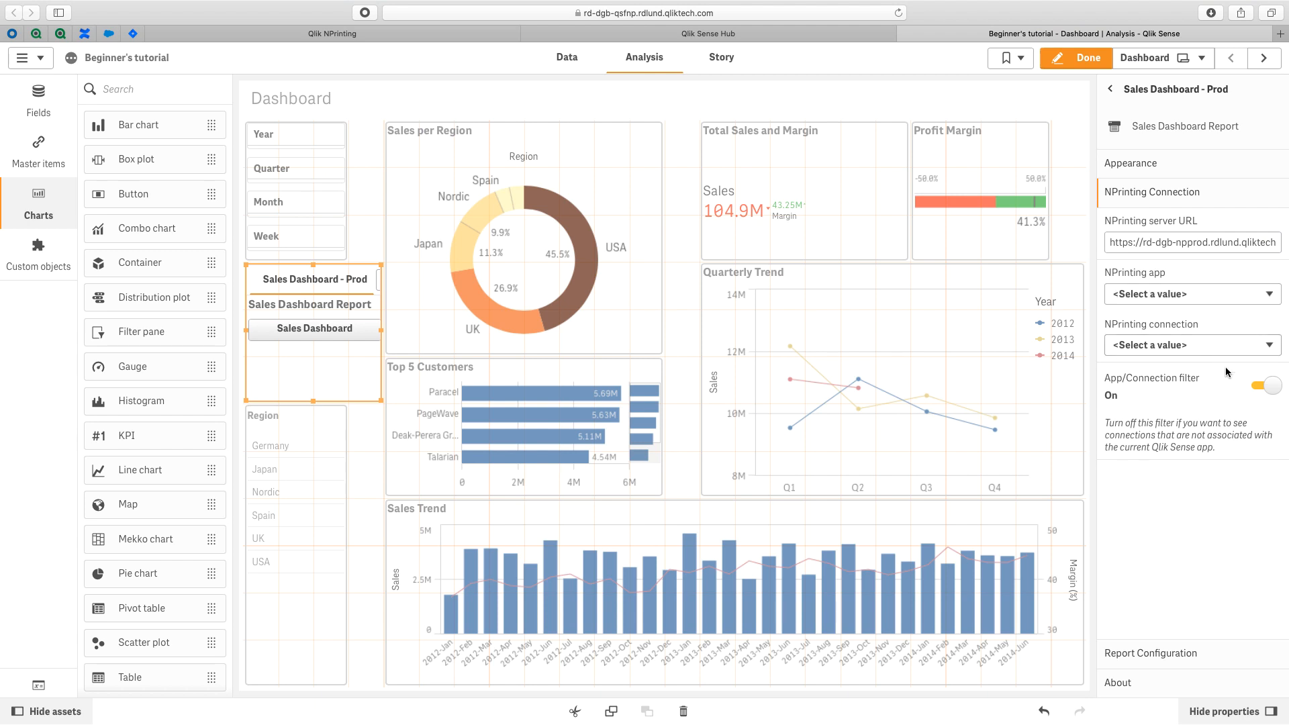
pyautogui.click(1266, 385)
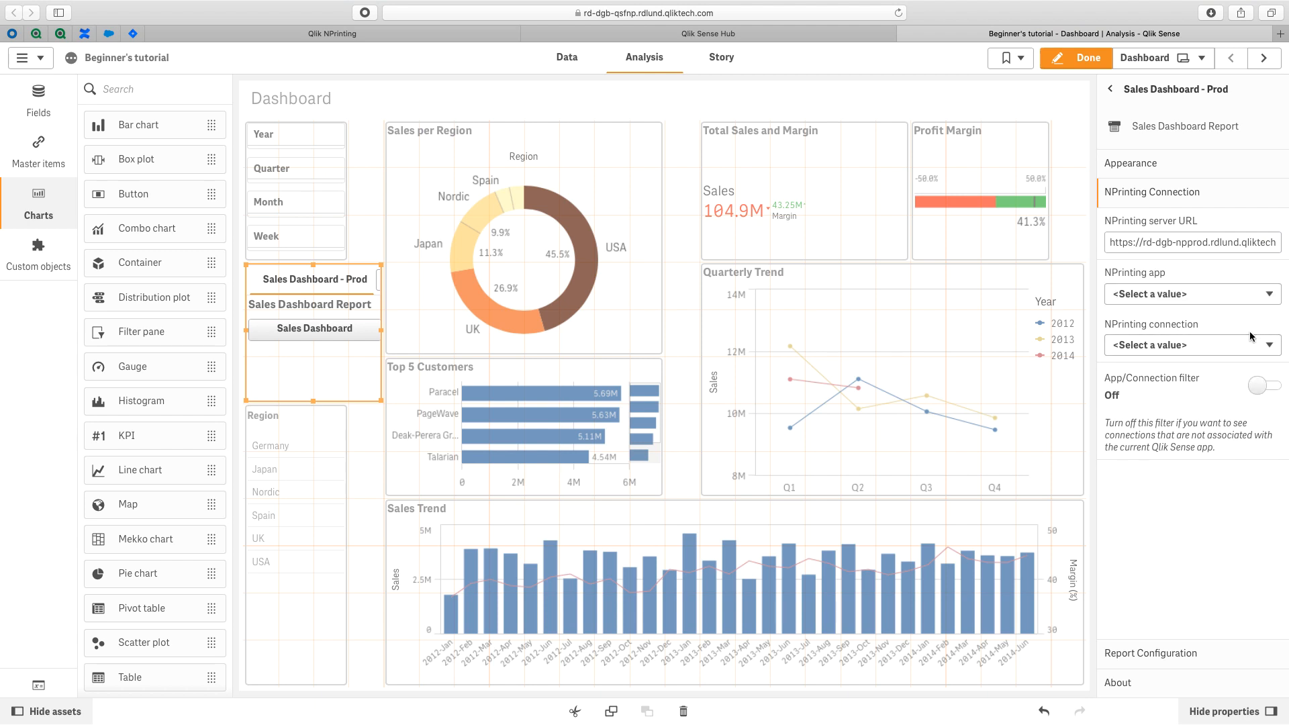
pyautogui.click(1192, 294)
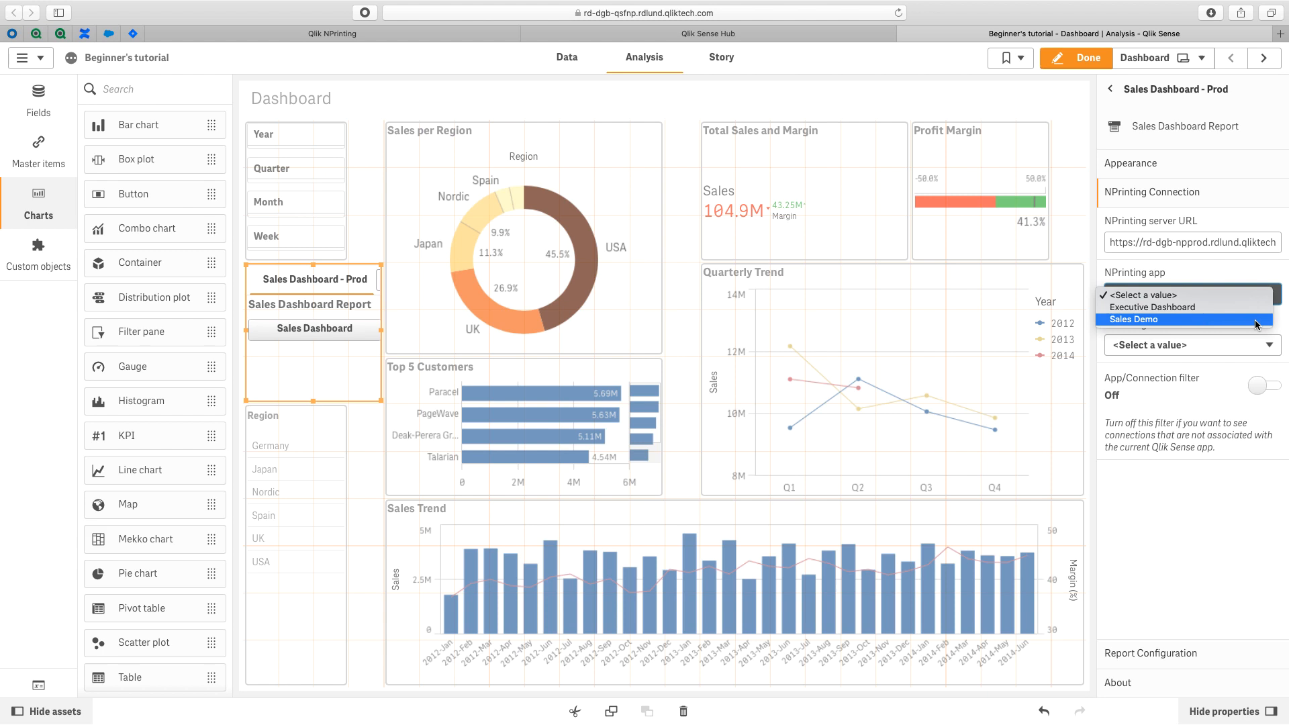
pyautogui.click(1135, 320)
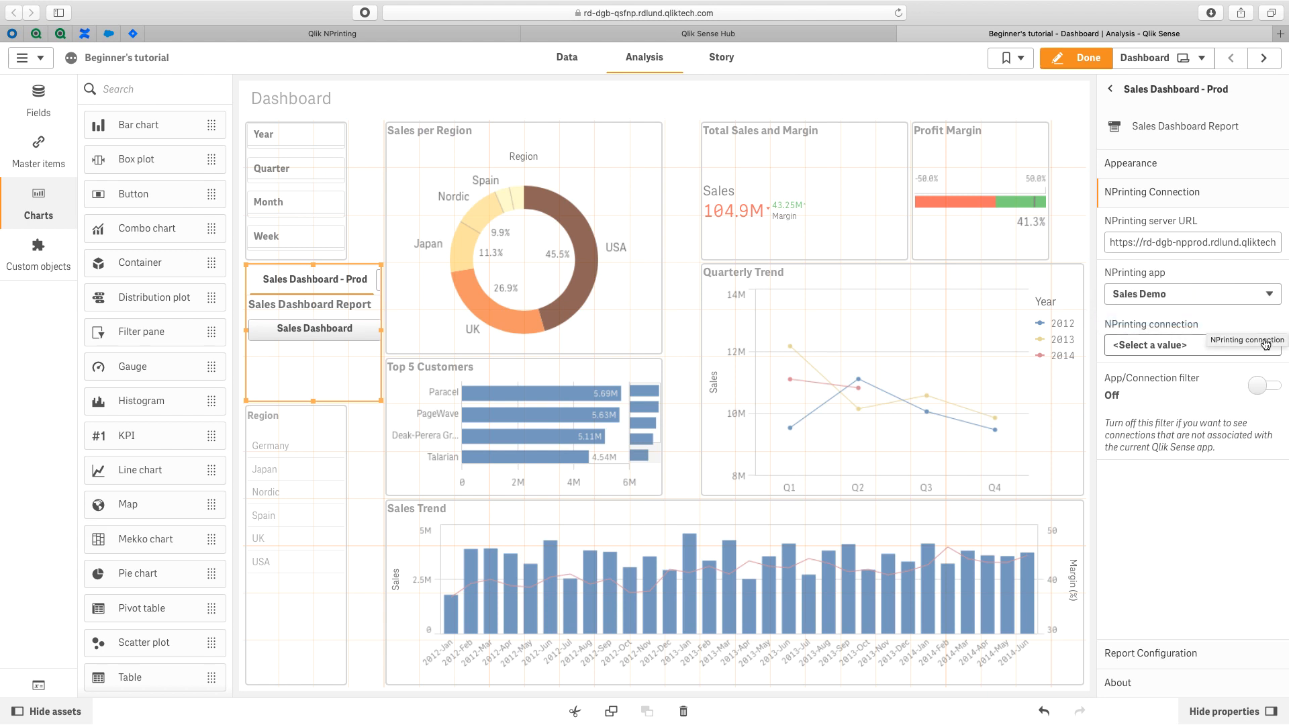
pyautogui.click(1192, 345)
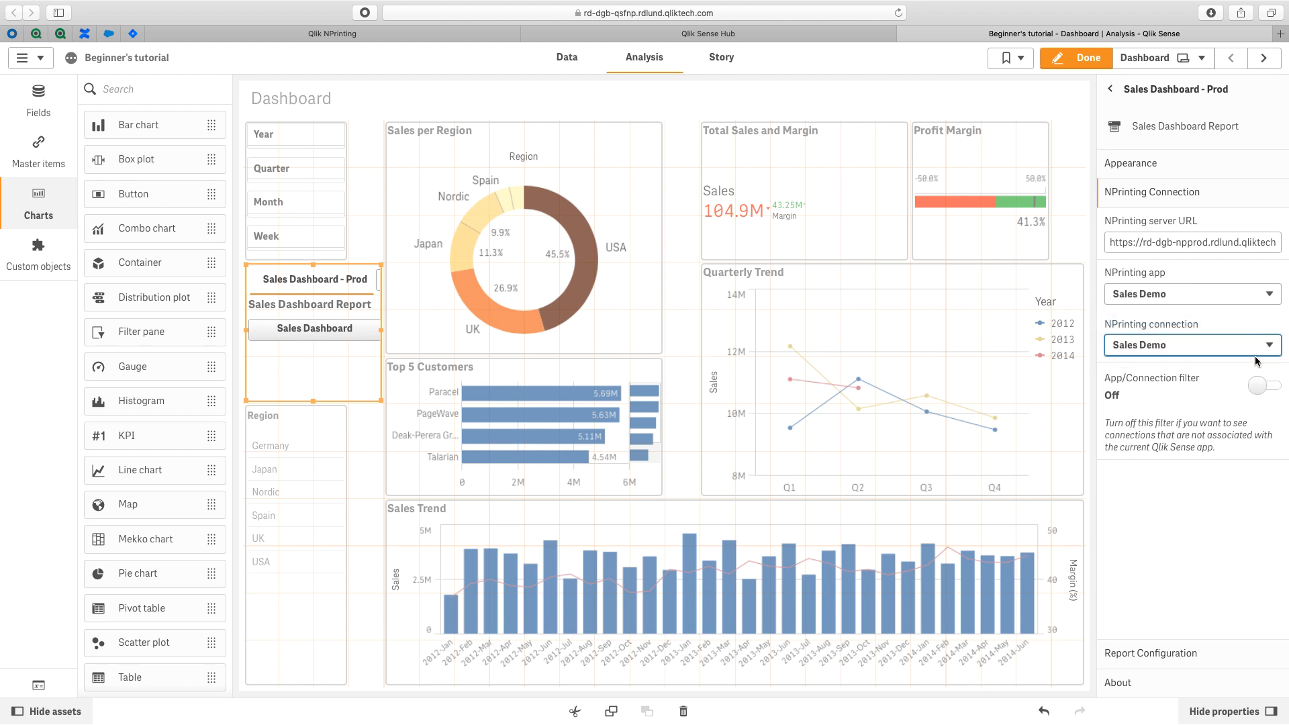
pyautogui.click(1191, 345)
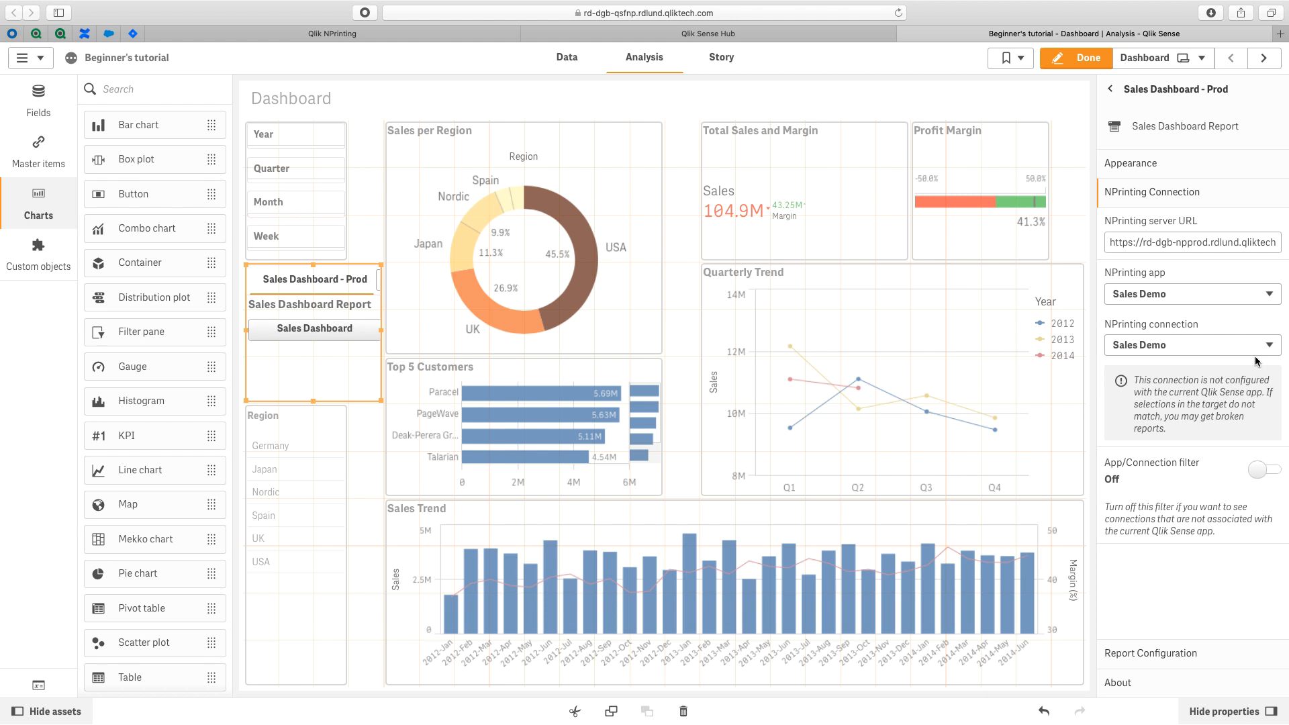
pyautogui.moveTo(1161, 184)
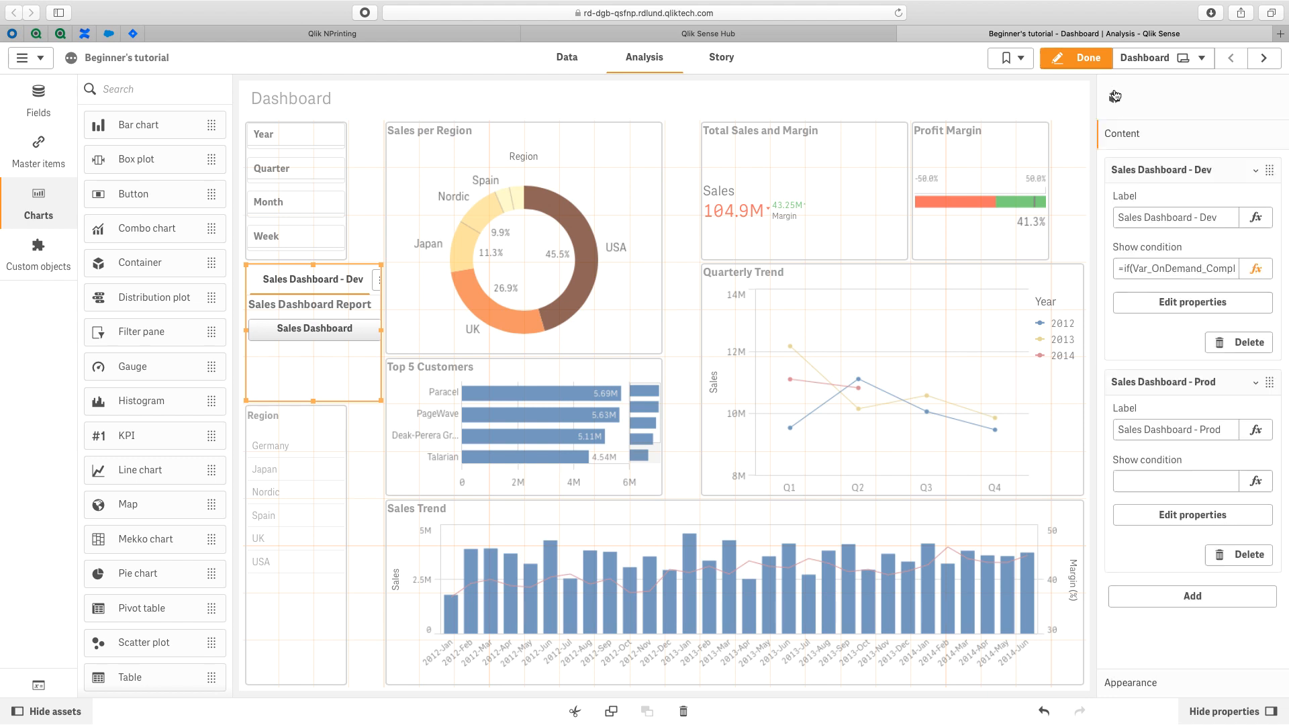
# Give the Prod button the show condition =if(Var_OnDemand_CompName='RD-DGB-…',1,0)
pyautogui.click(1177, 481)
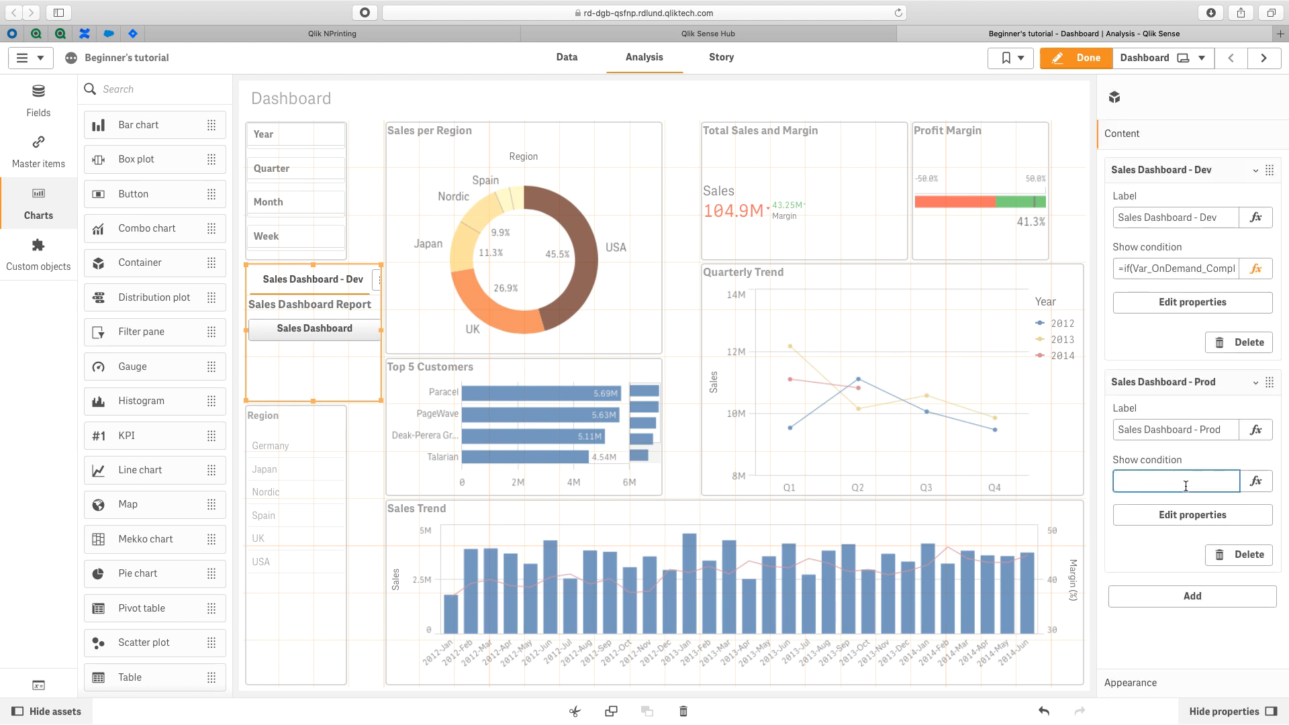
pyautogui.click(1256, 480)
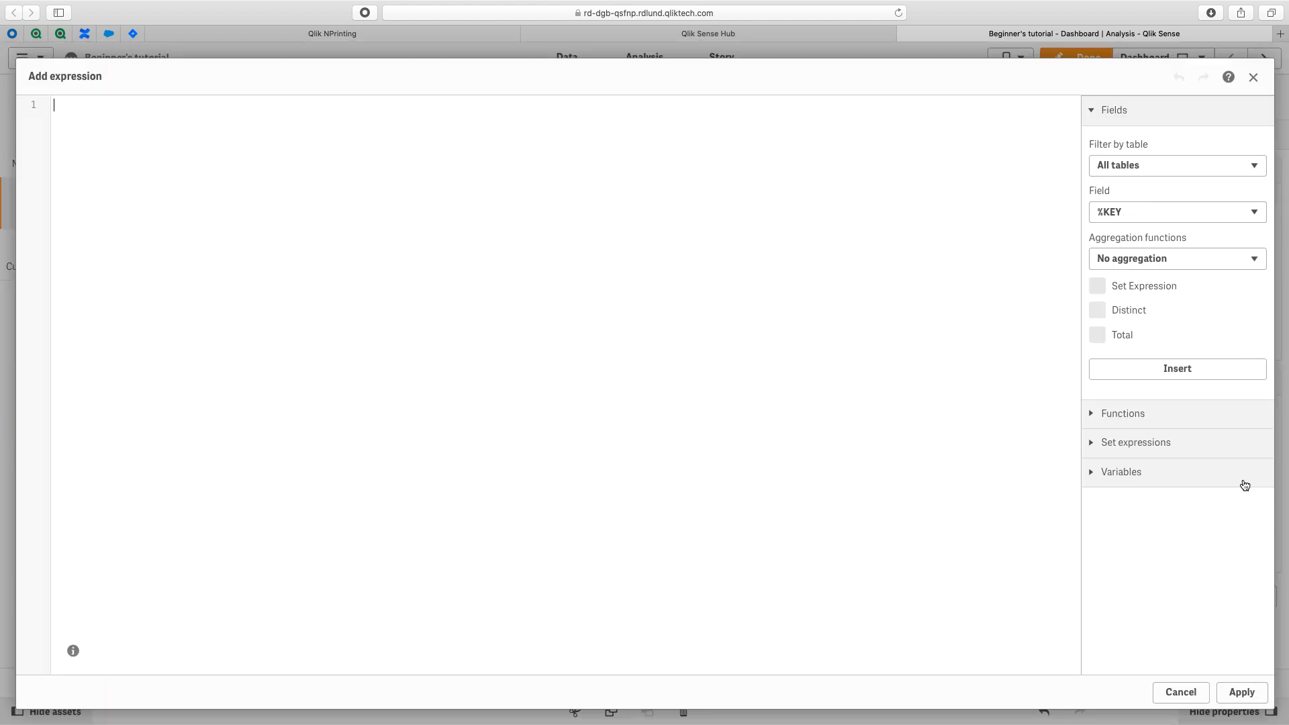
pyautogui.write('=if')
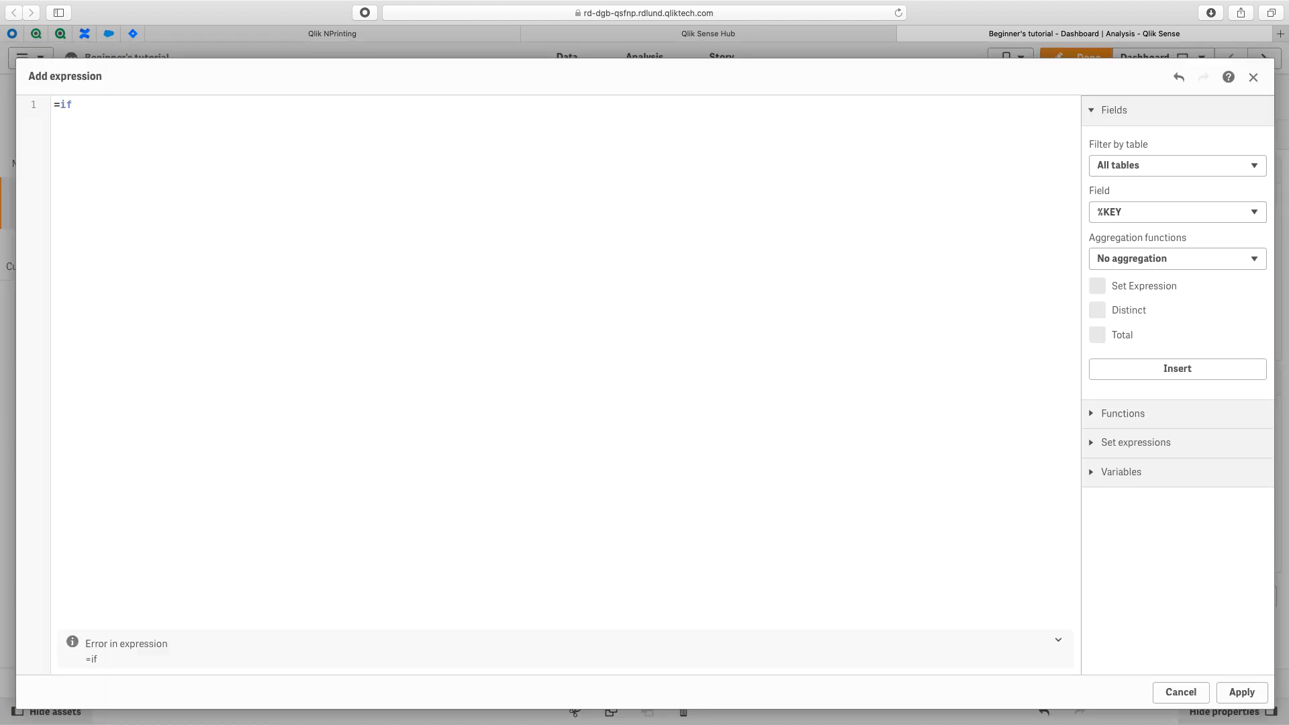
pyautogui.write("(Var_OnDemand_CompName='',1,0")
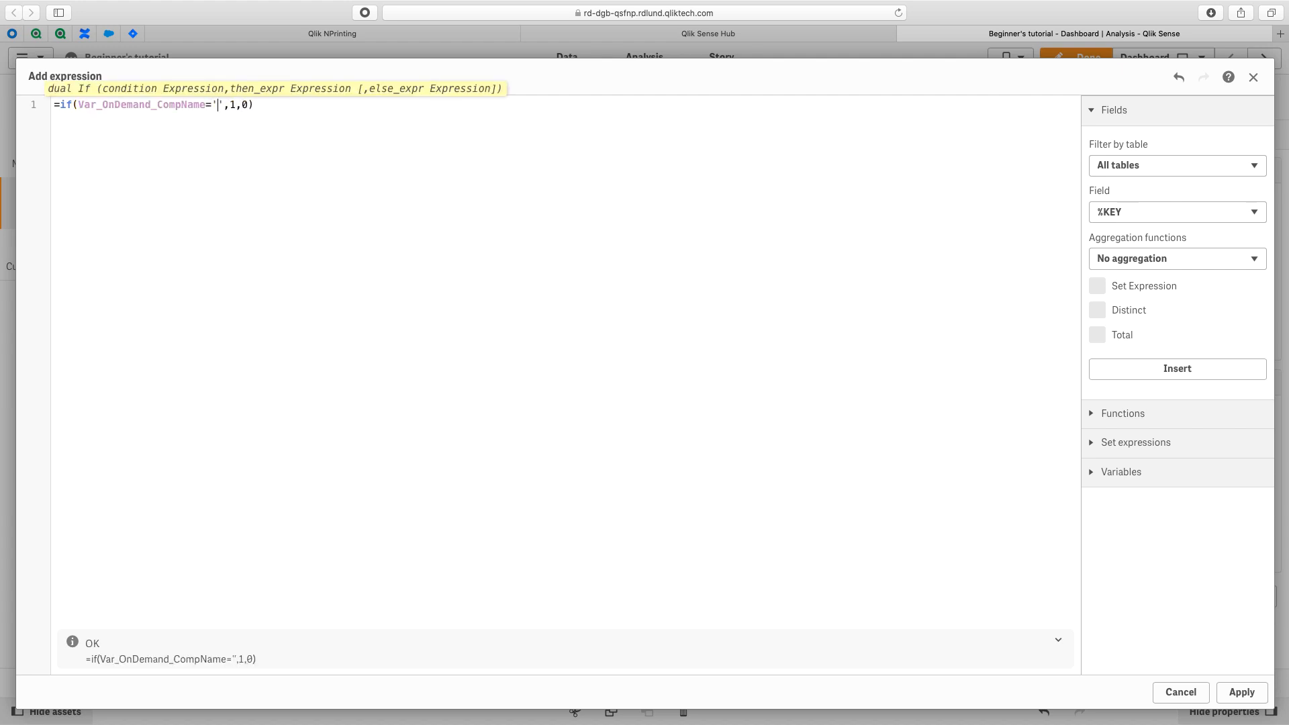
pyautogui.write('RD-DGB-')
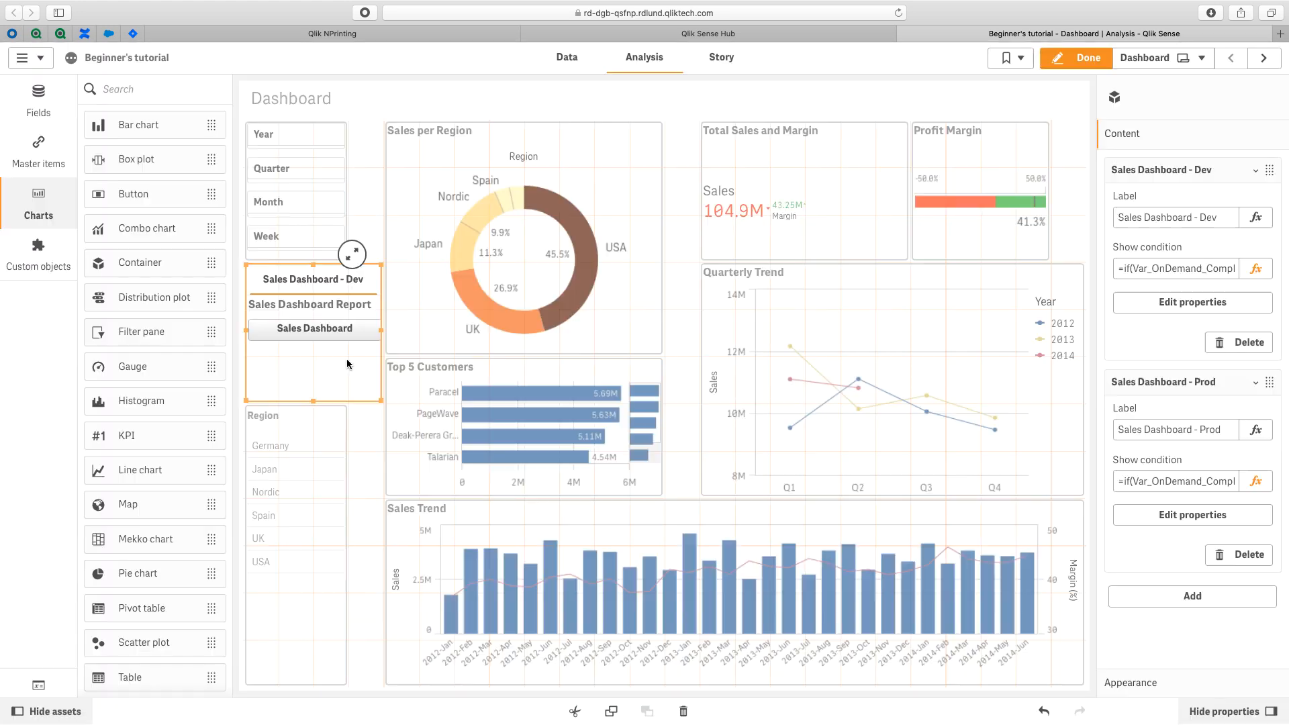
pyautogui.moveTo(357, 336)
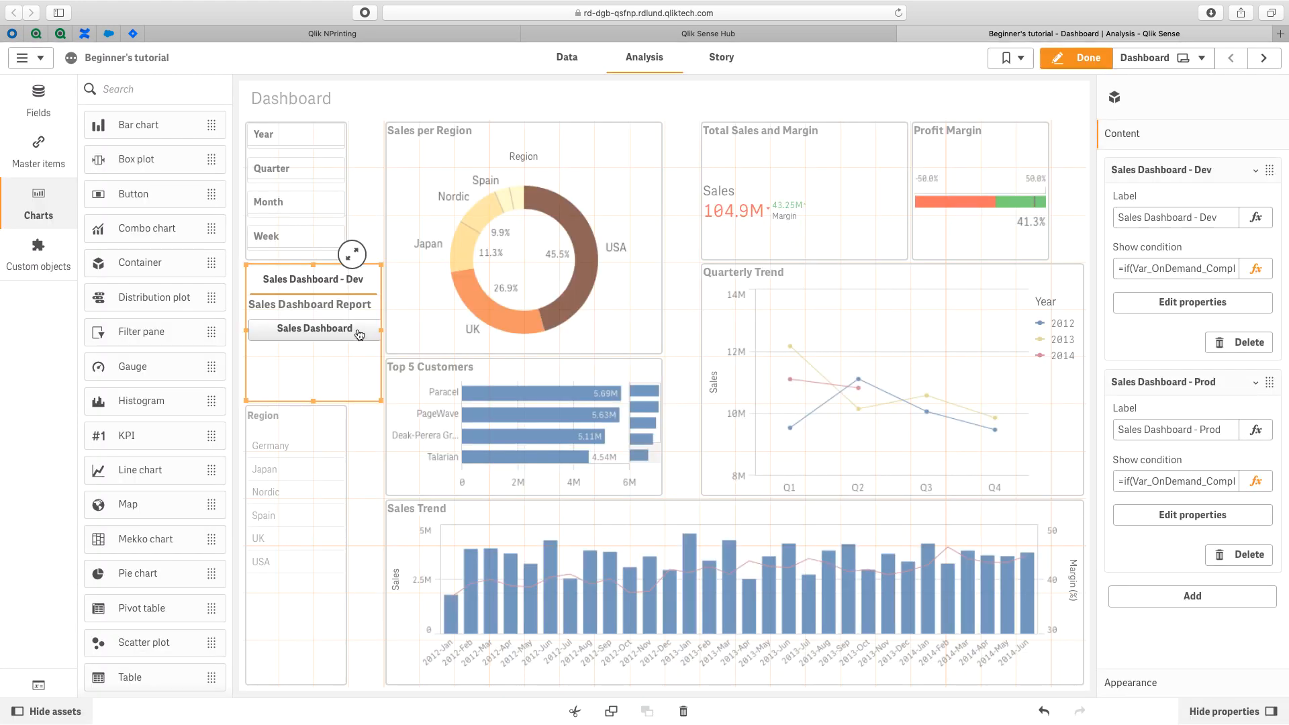
# Switch the container's Tabs toggle Off under Appearance > Container
pyautogui.click(1131, 636)
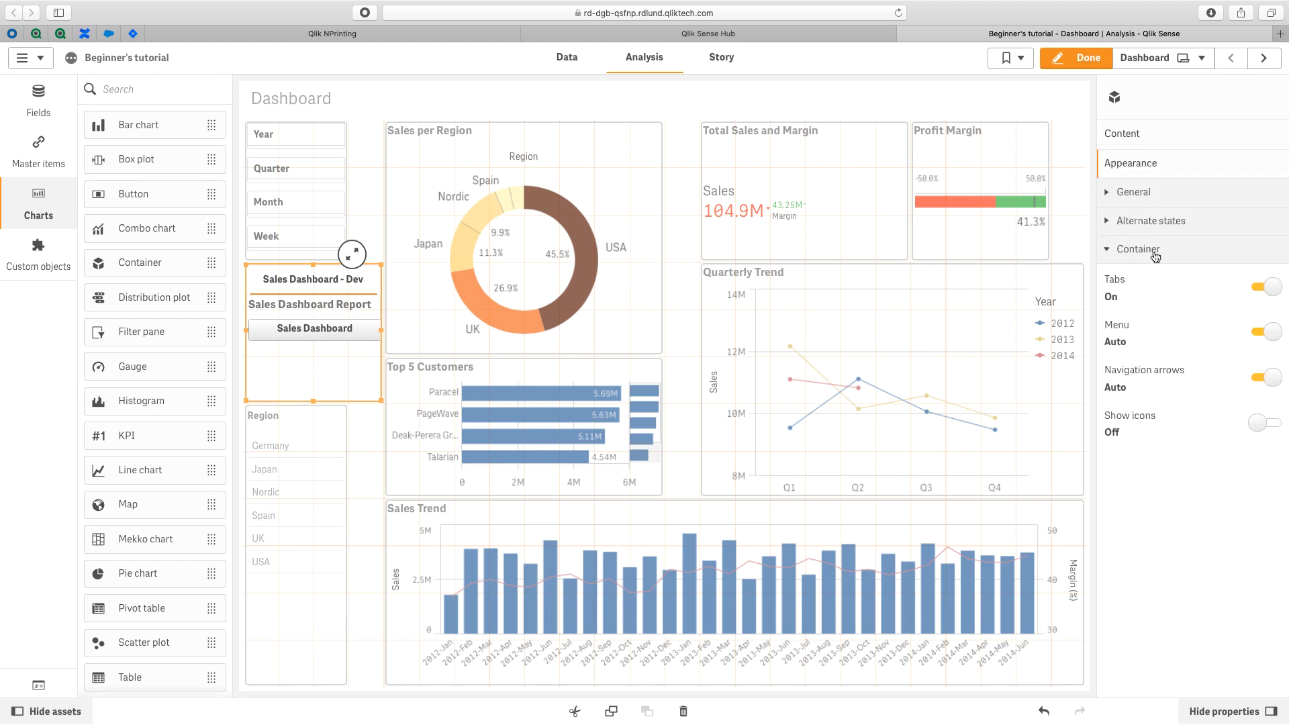
pyautogui.click(1267, 286)
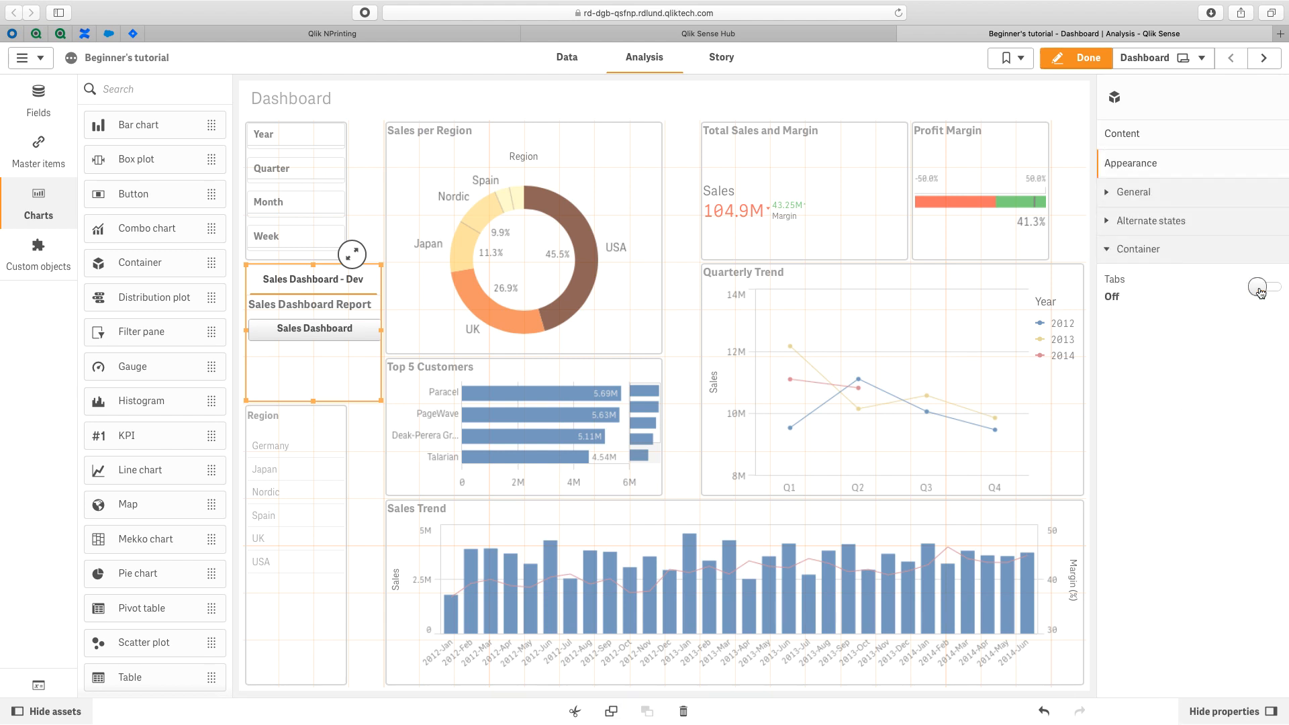
pyautogui.click(642, 12)
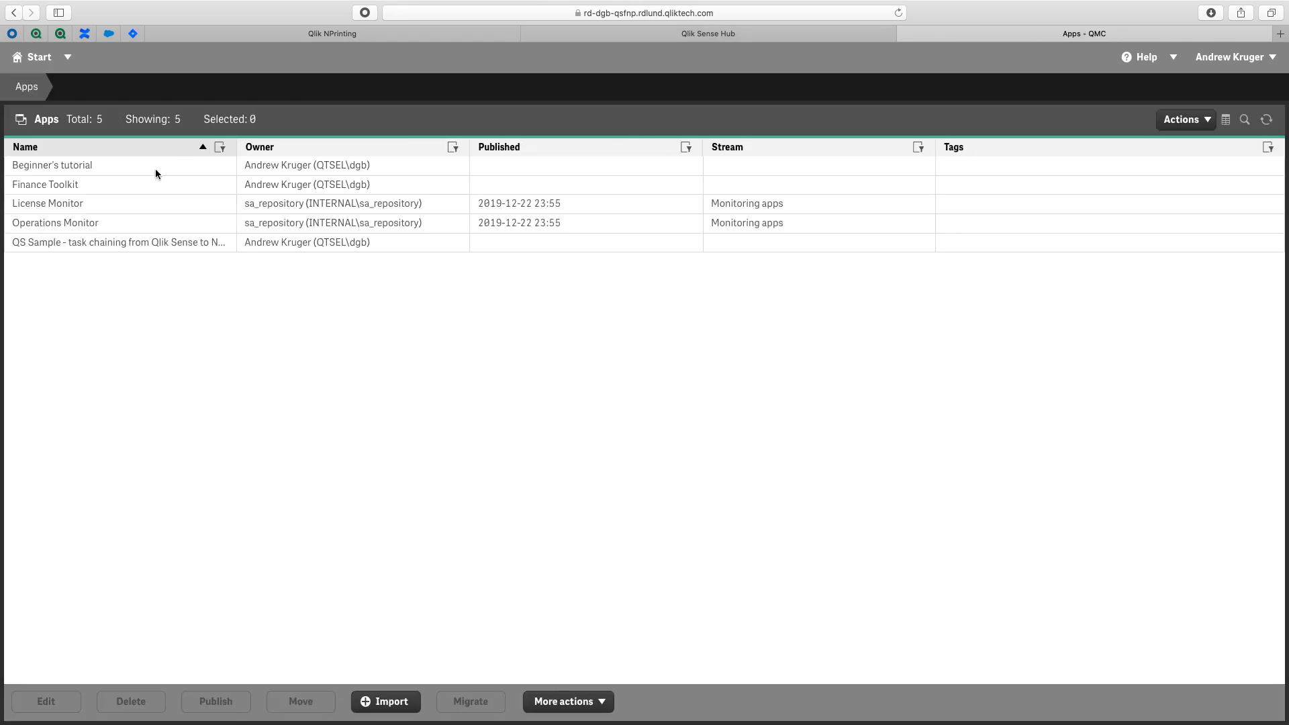
# Export Beginner's tutorial from QMC Apps with Export app with data kept checked
pyautogui.click(53, 164)
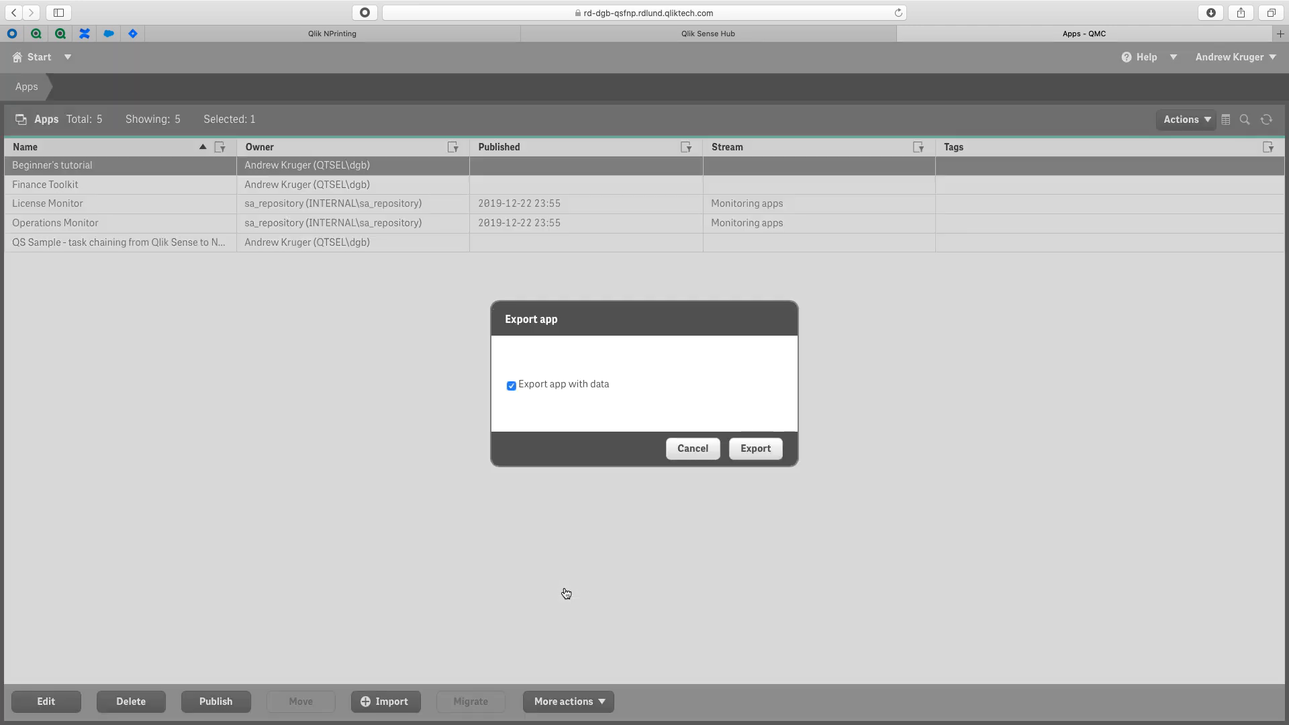
pyautogui.click(754, 449)
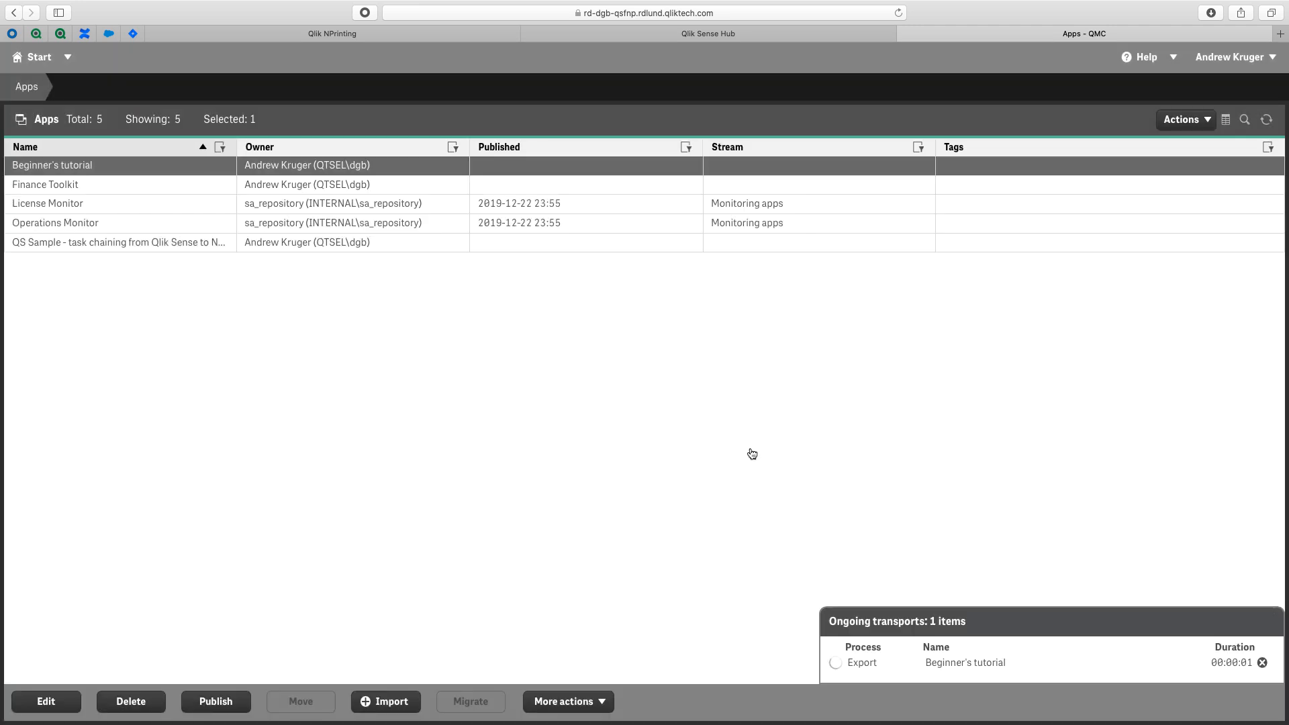
pyautogui.click(288, 8)
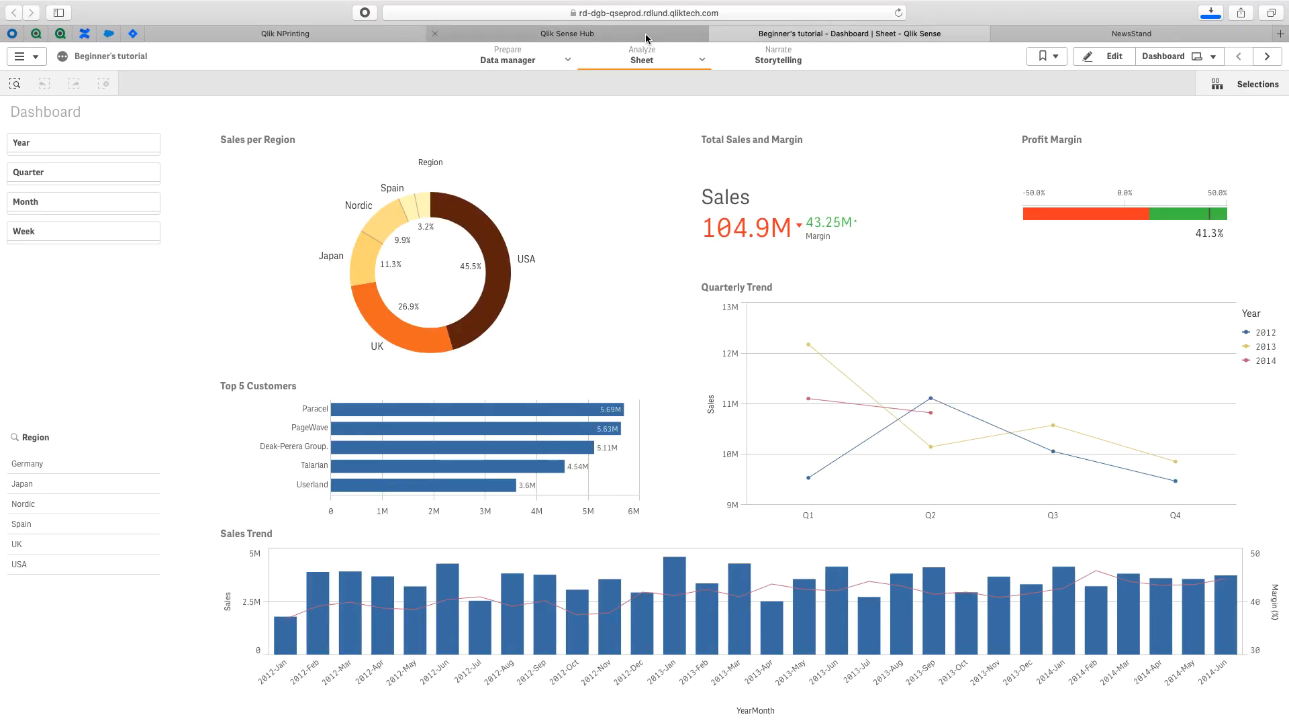
# Go to the production Management Console and start an app import
pyautogui.click(642, 12)
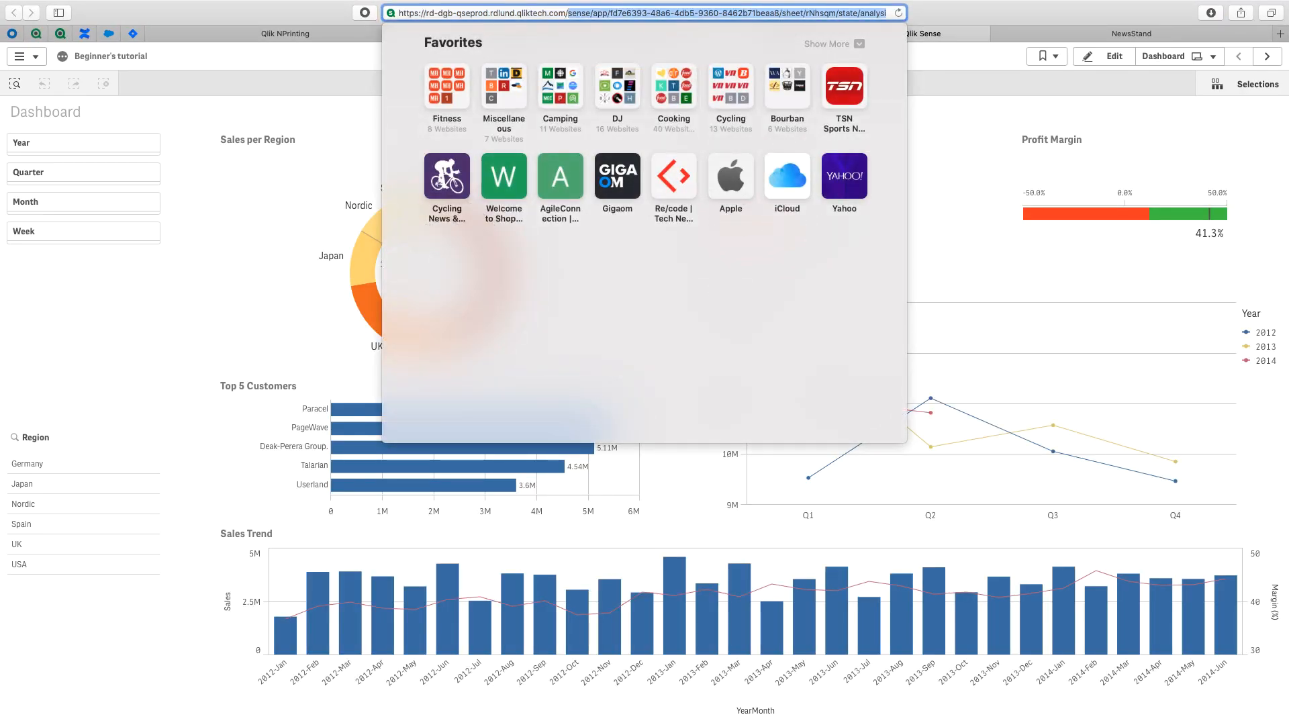
pyautogui.click(849, 32)
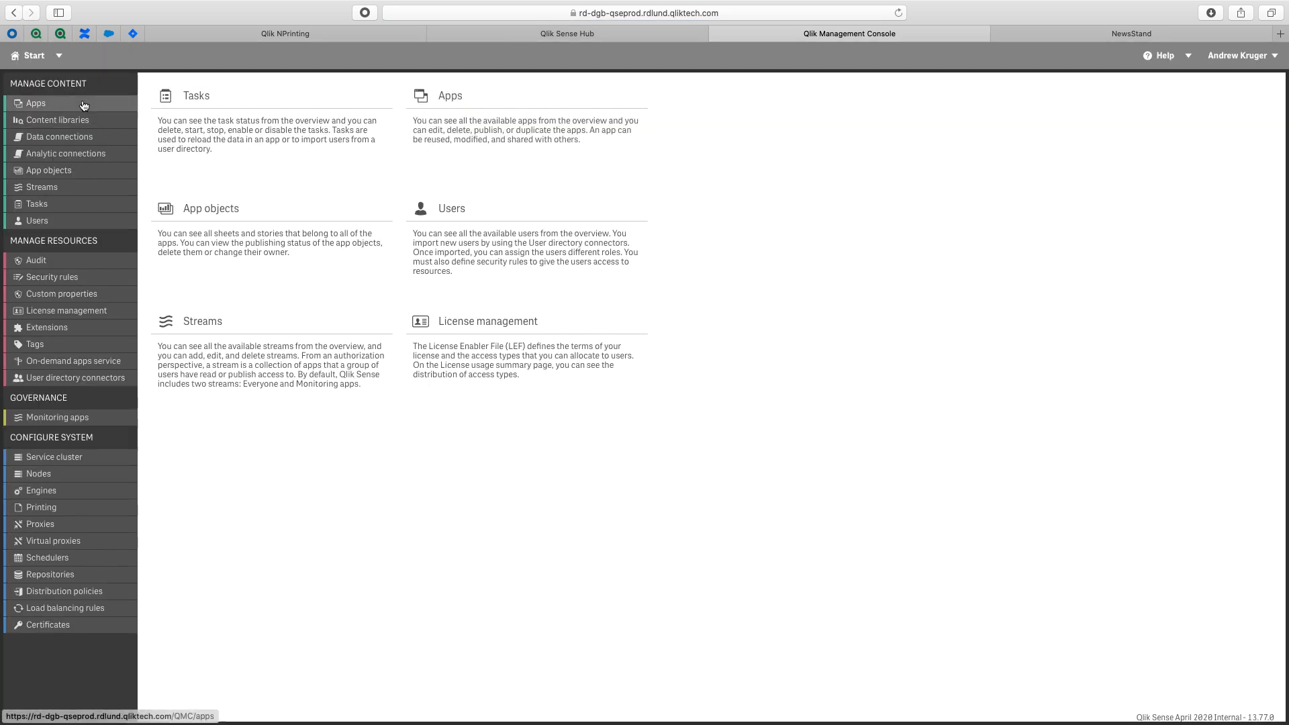
pyautogui.click(35, 104)
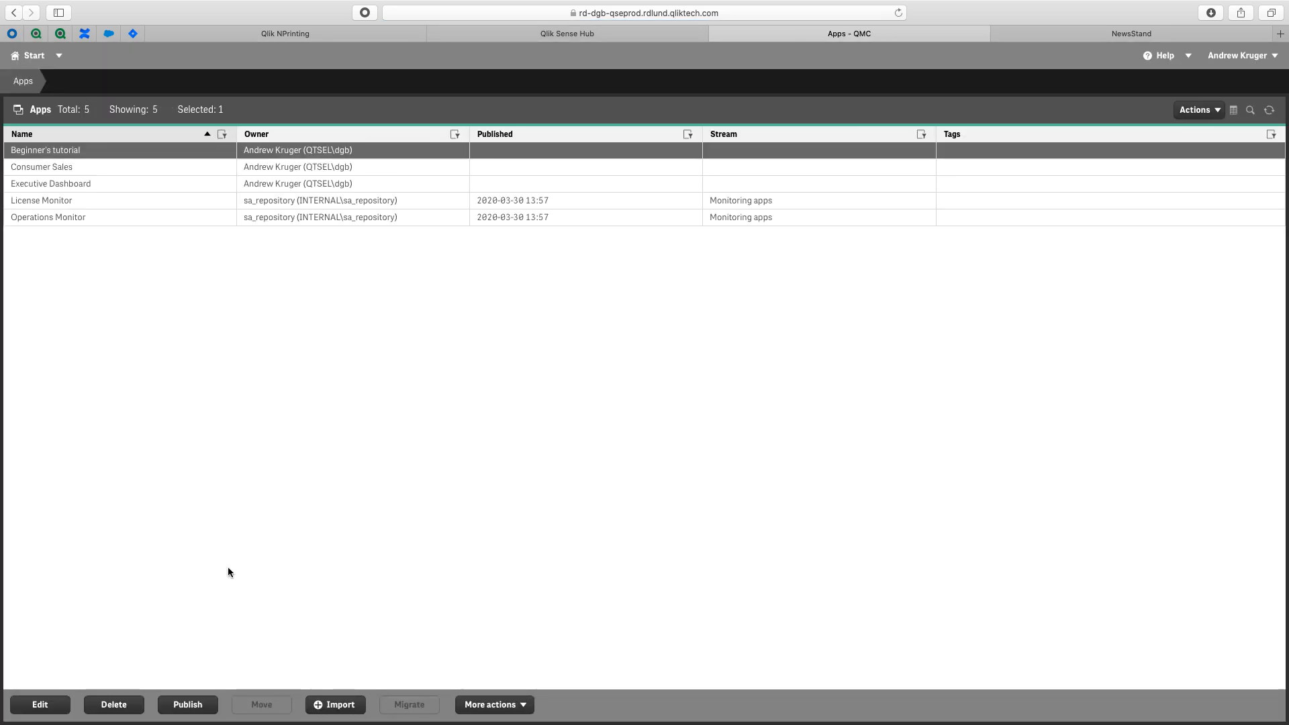
# Import Beginner's tutorial-2.qvf, replacing the existing Beginner's tutorial app
pyautogui.click(335, 705)
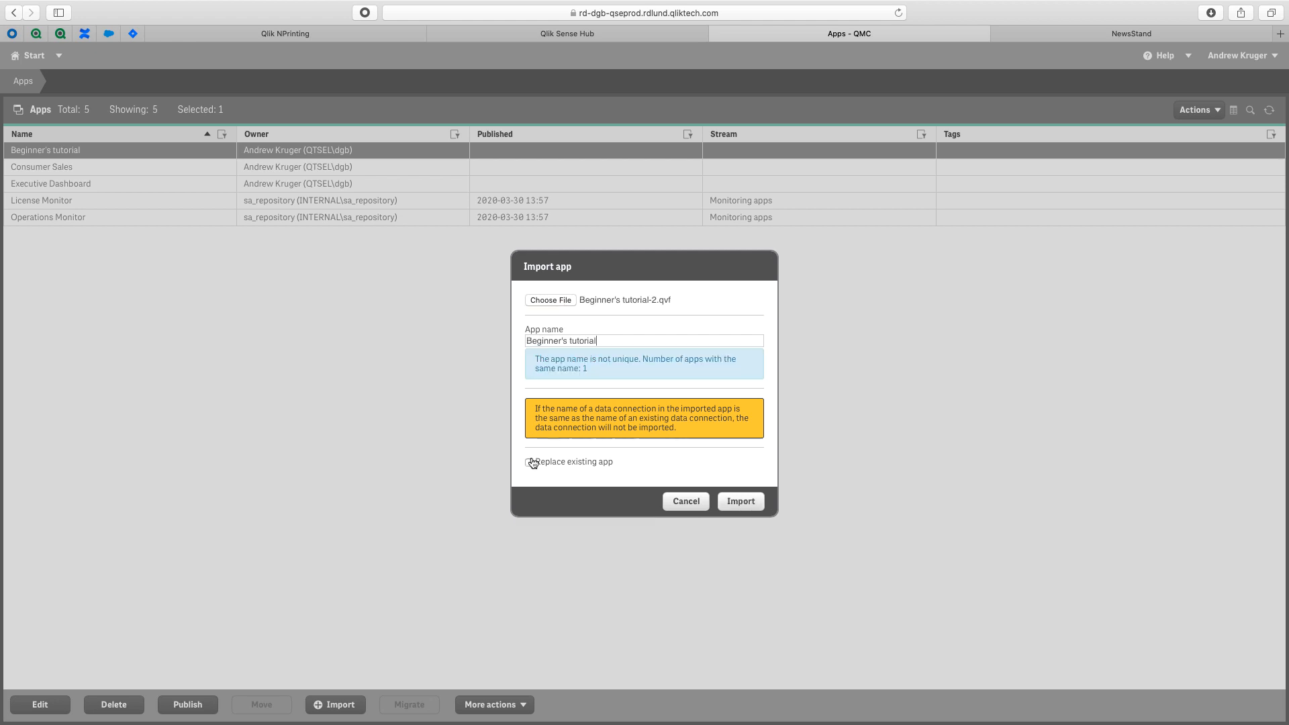
pyautogui.click(529, 460)
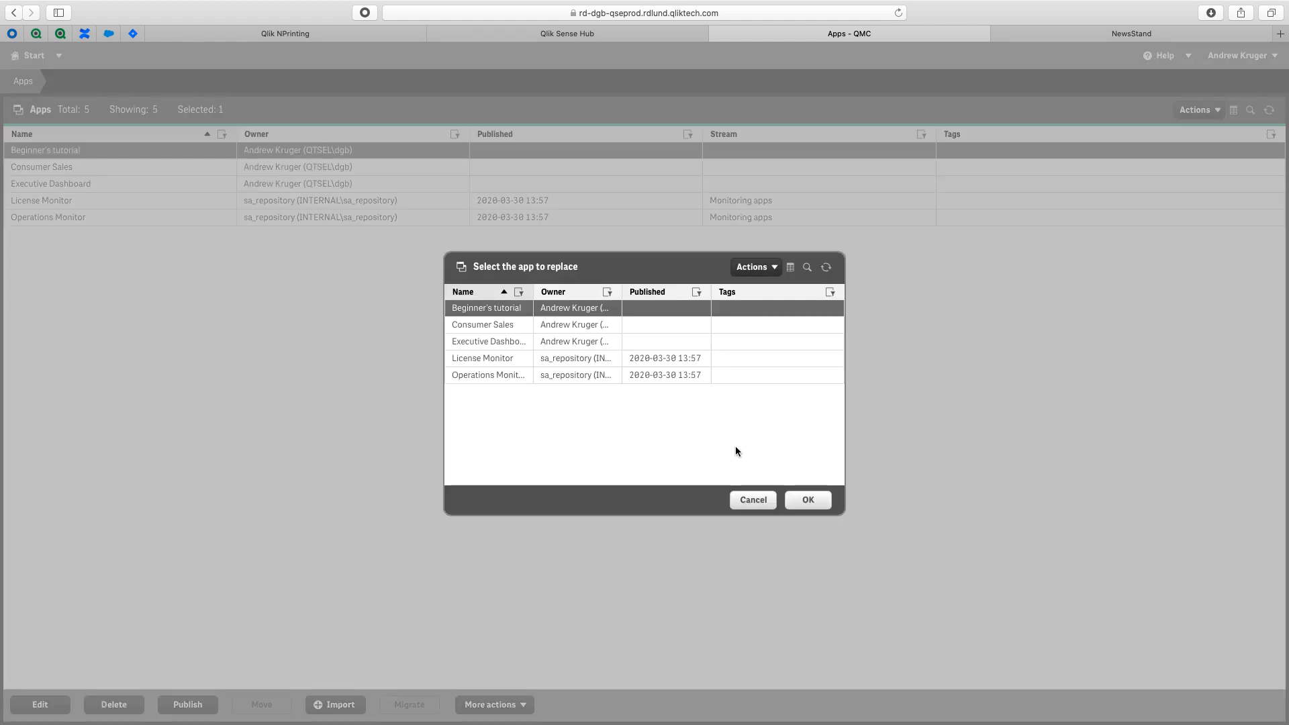
pyautogui.click(807, 500)
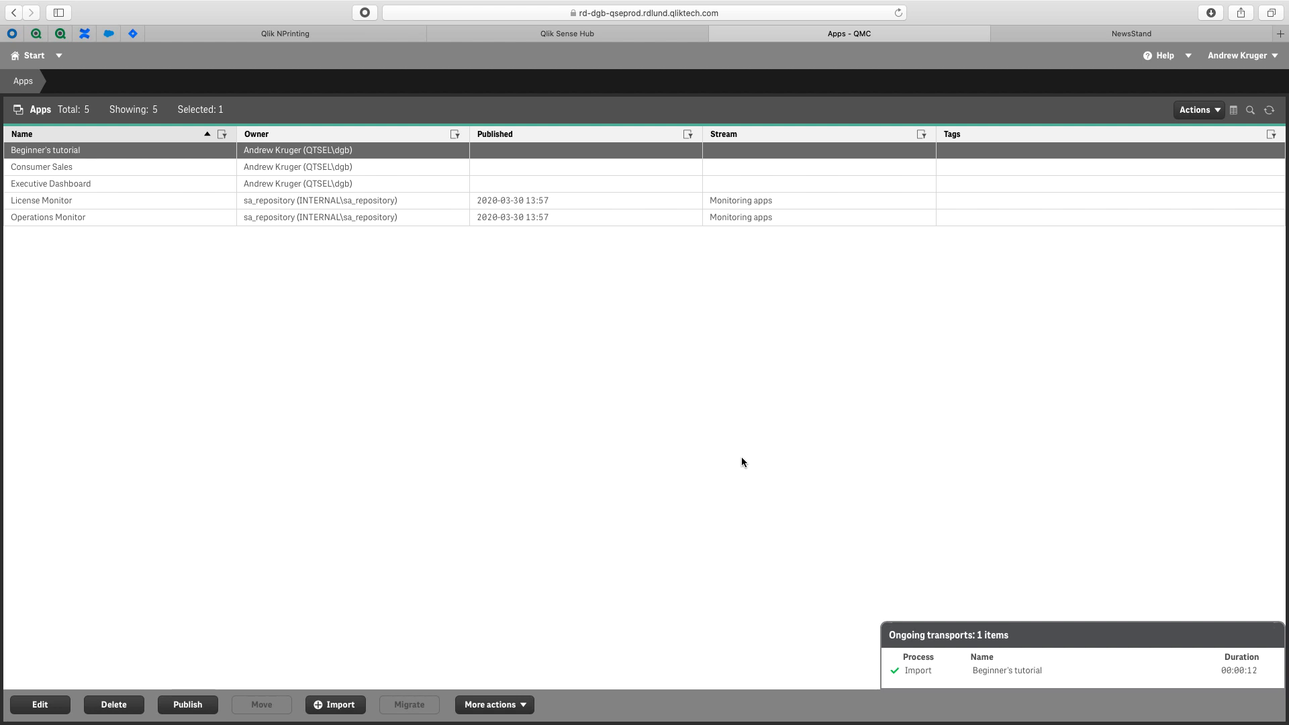
pyautogui.click(566, 33)
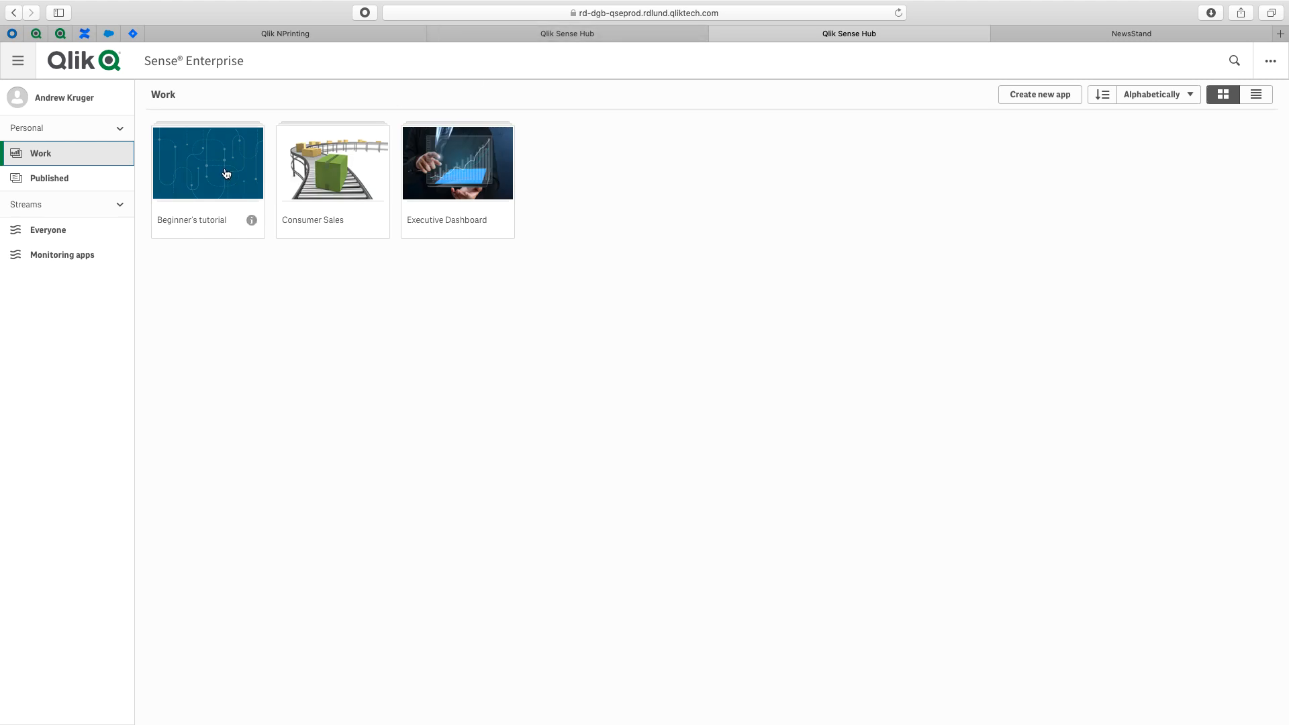
# Open the imported Beginner's tutorial Dashboard from the hub, then return to the hub's Work area
pyautogui.doubleClick(207, 163)
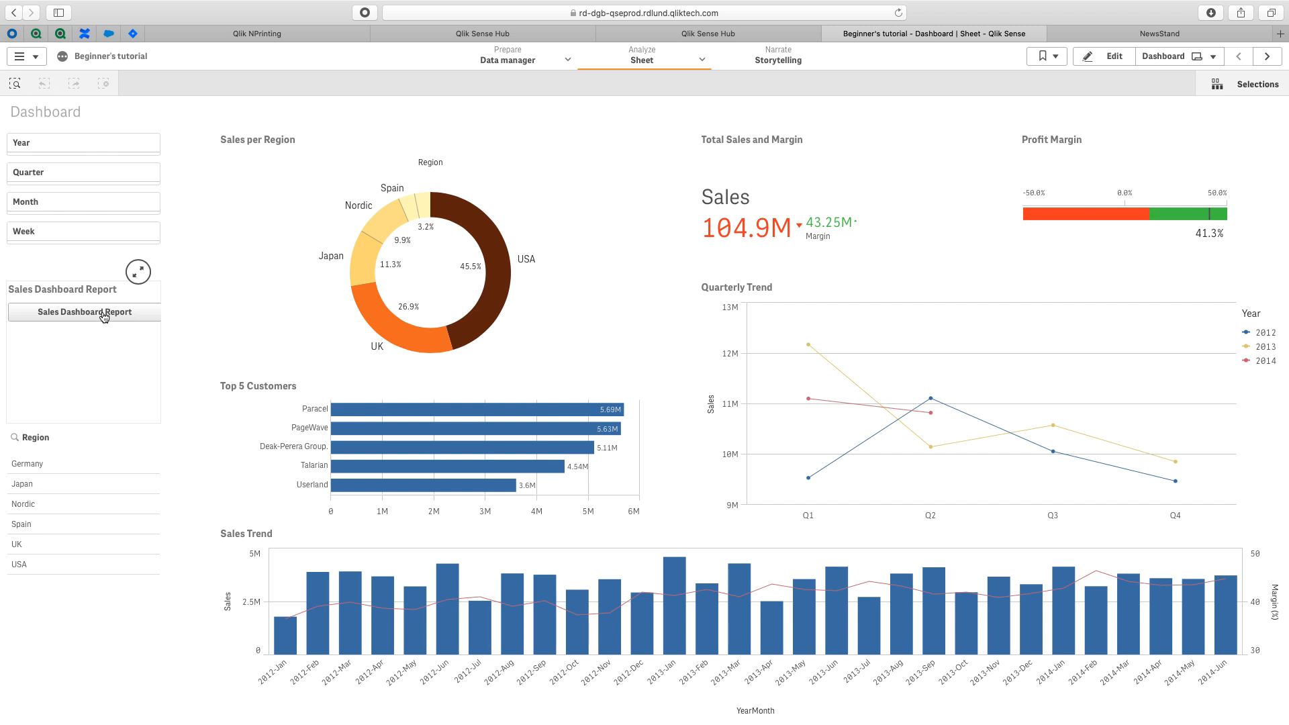
pyautogui.click(482, 33)
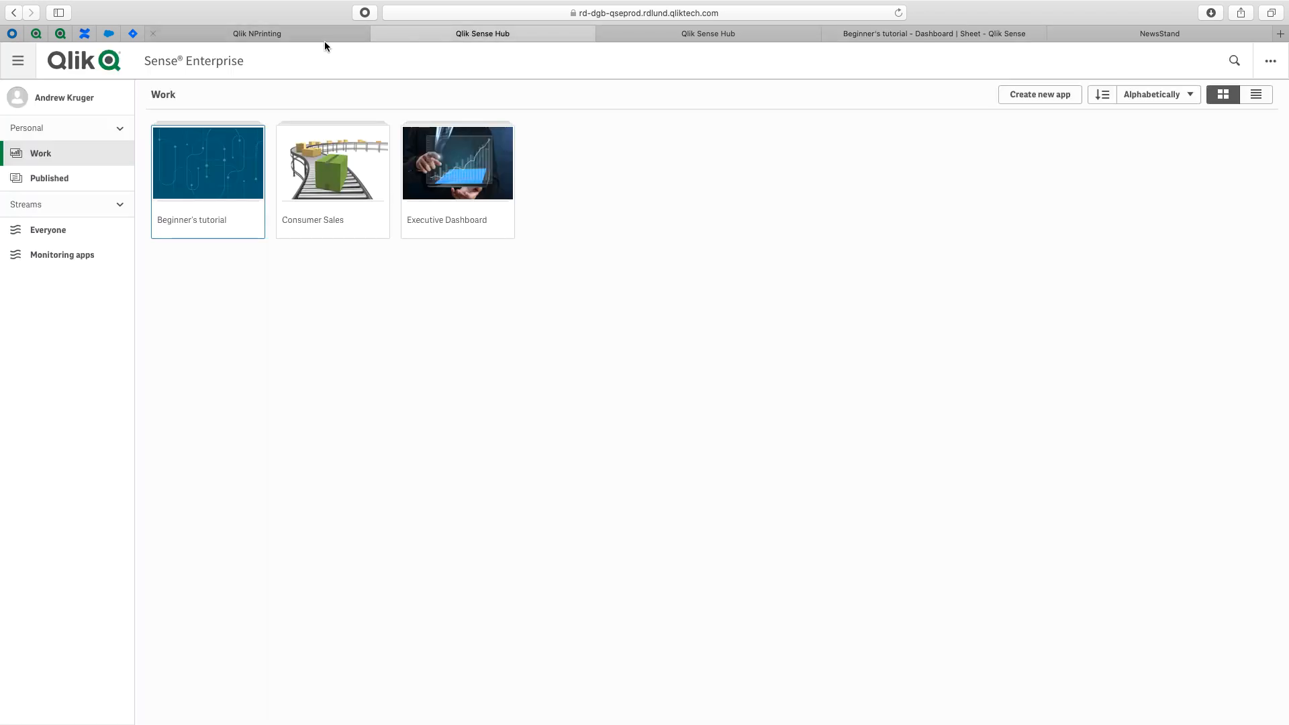
# Reload metadata for the Sales Demo connection under NPrinting Apps > Connections
pyautogui.click(256, 34)
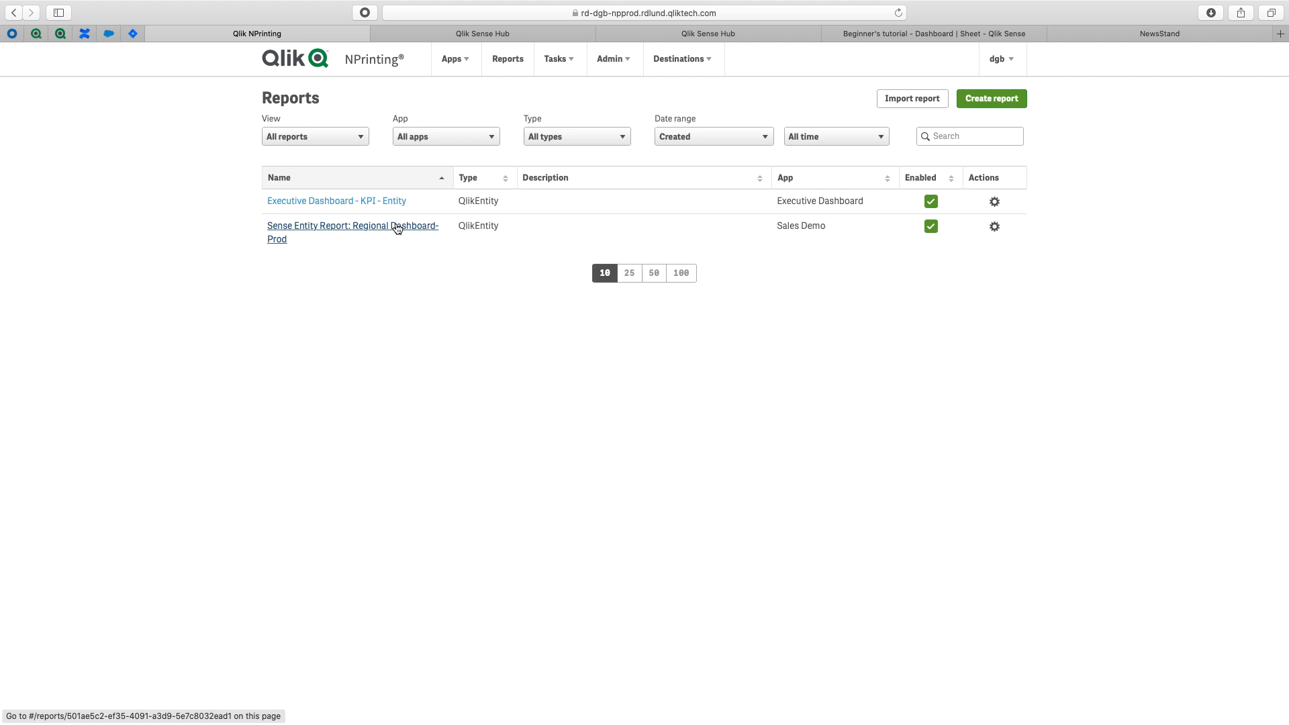
pyautogui.click(994, 225)
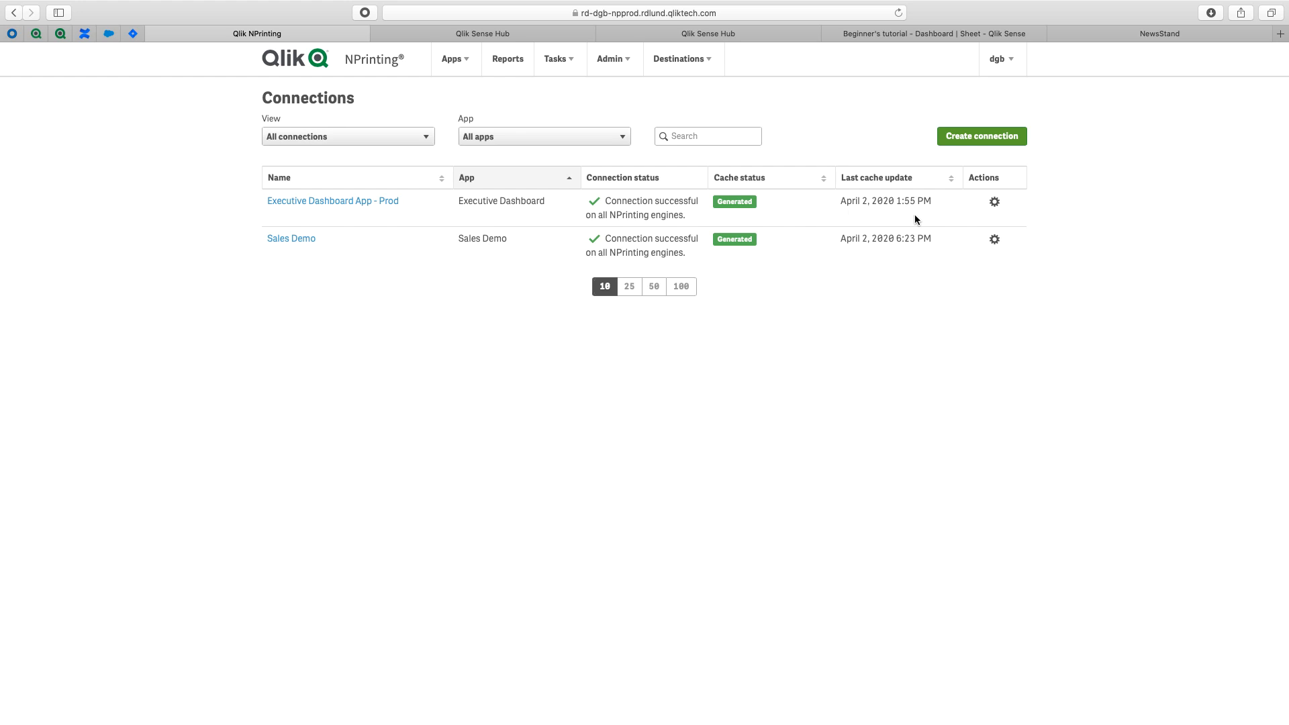
pyautogui.click(994, 240)
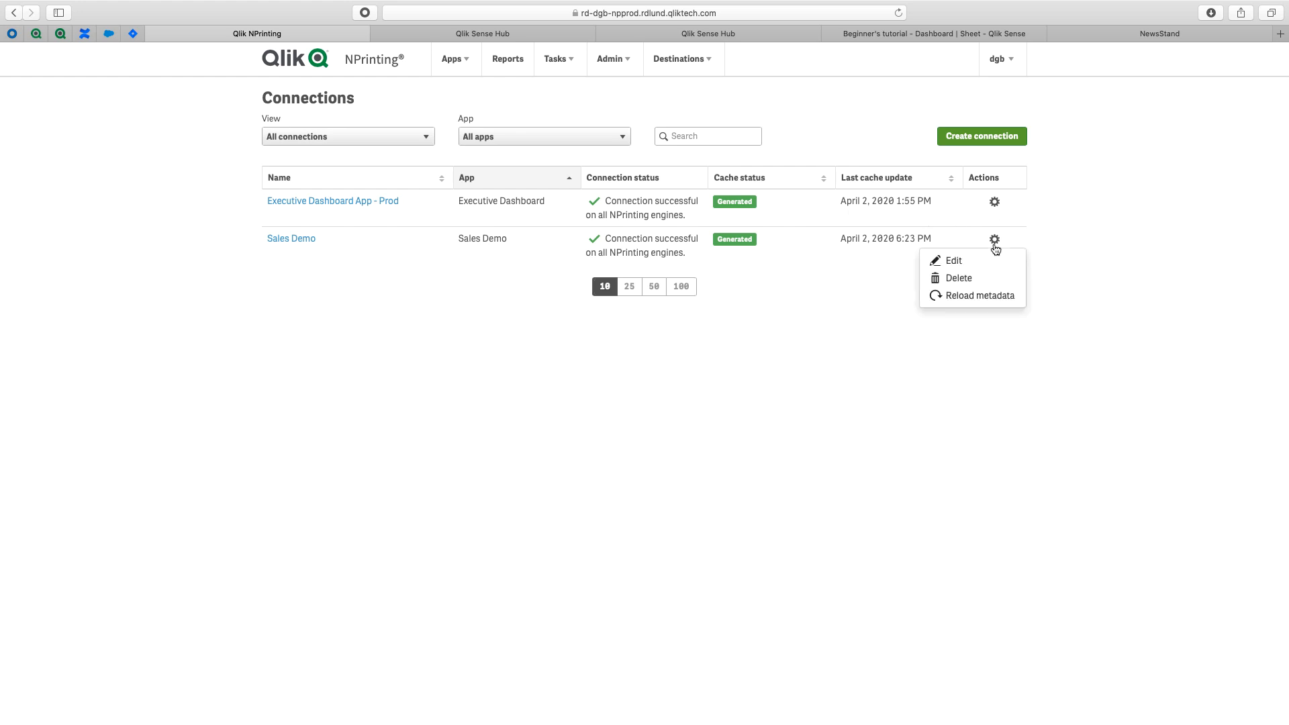
pyautogui.click(979, 295)
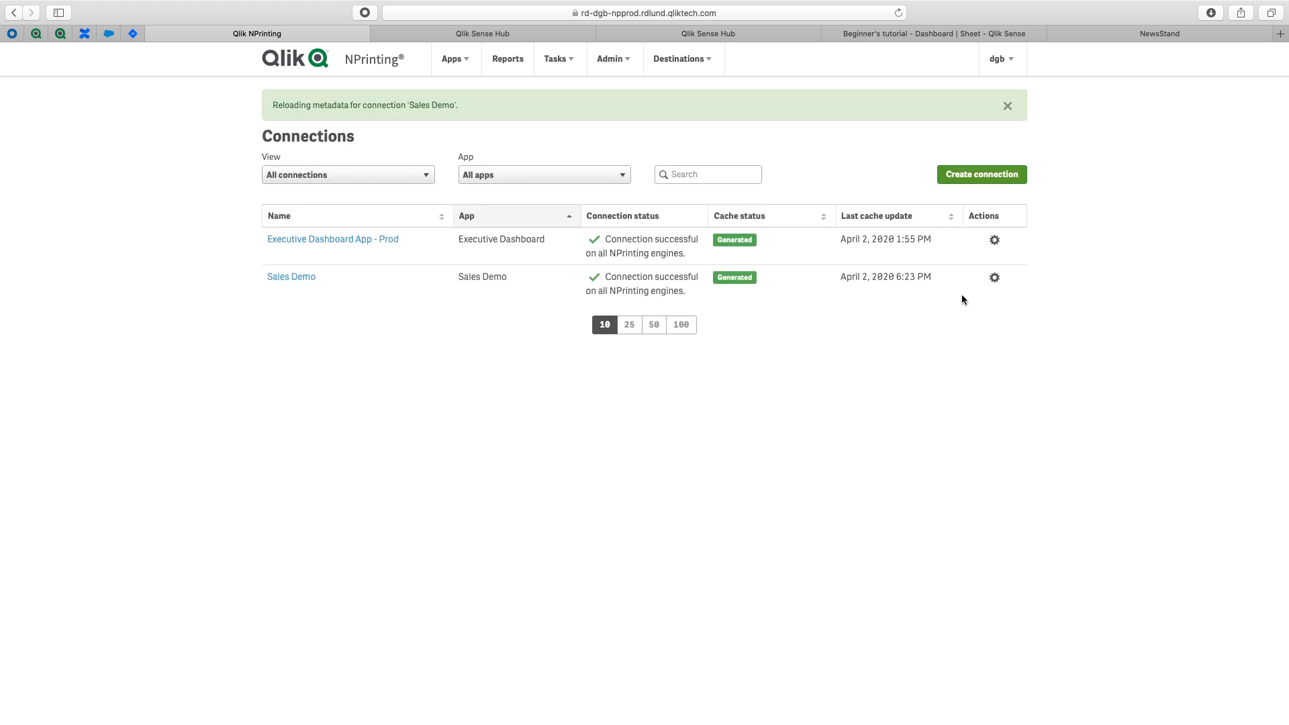
pyautogui.moveTo(1005, 289)
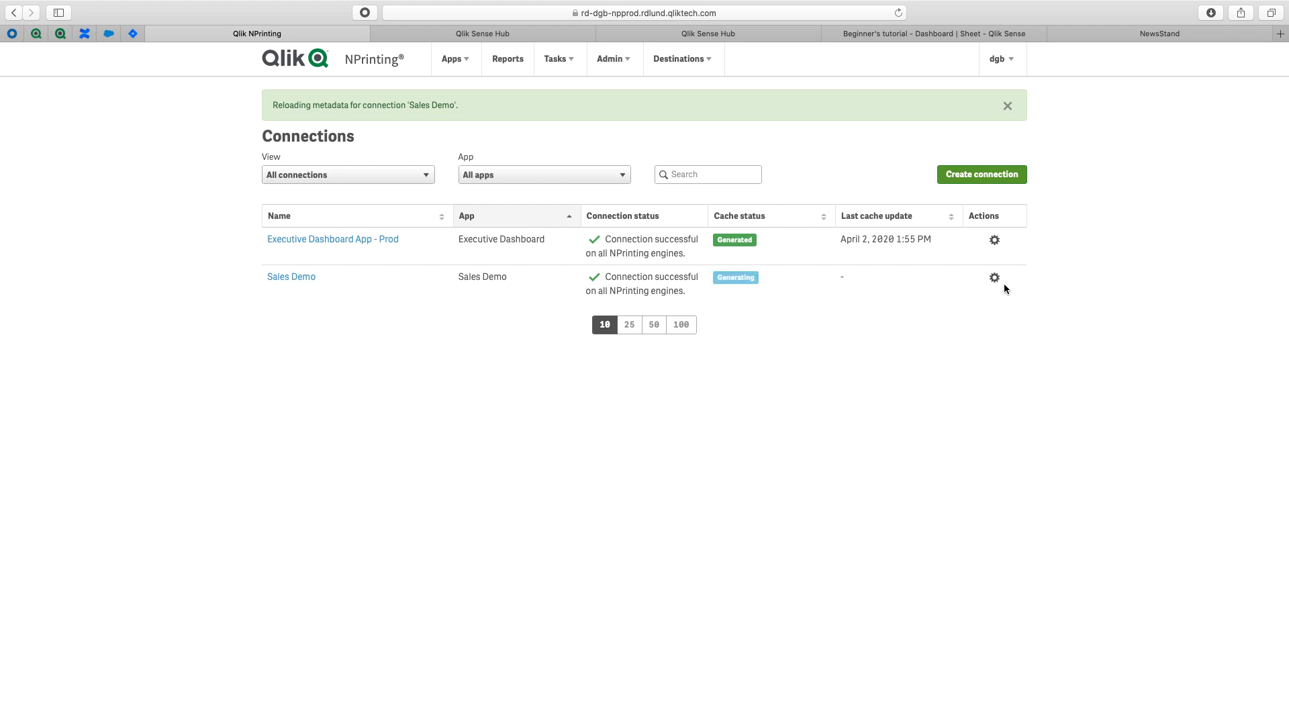
pyautogui.click(706, 33)
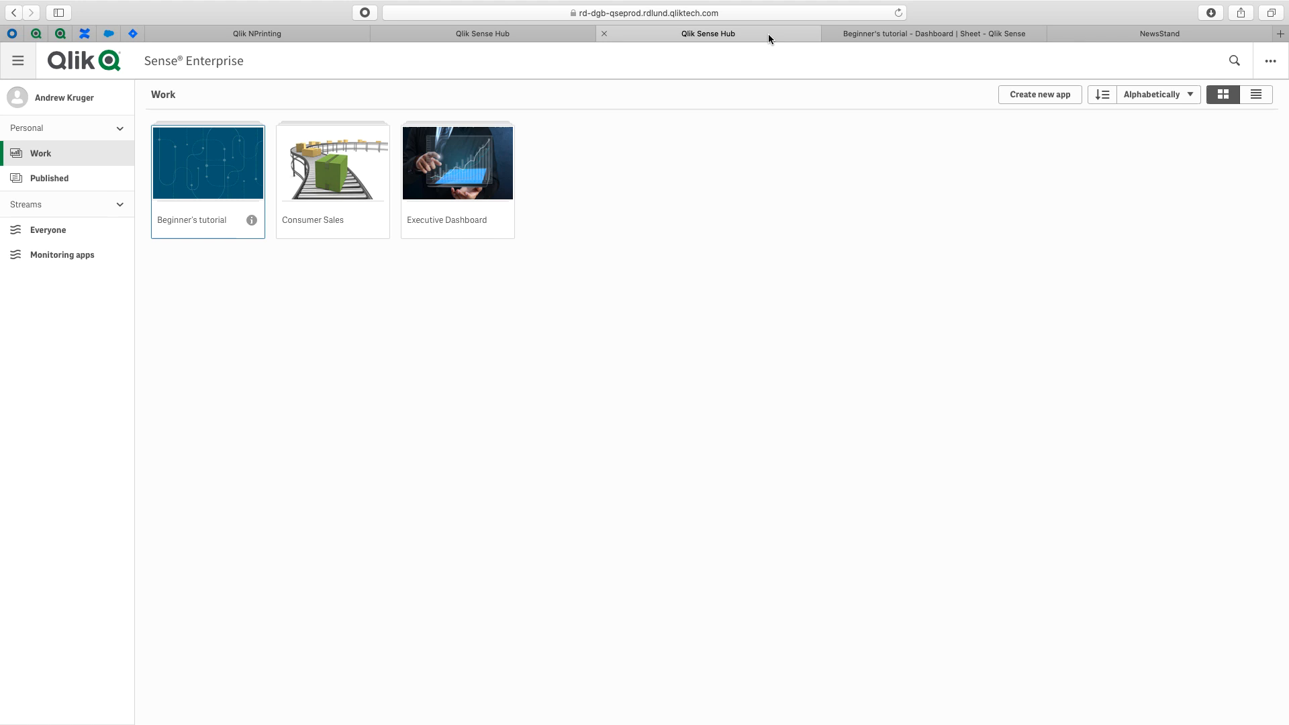
# Generate a New Report from the Sales Dashboard Report button's Export dialog
pyautogui.click(935, 34)
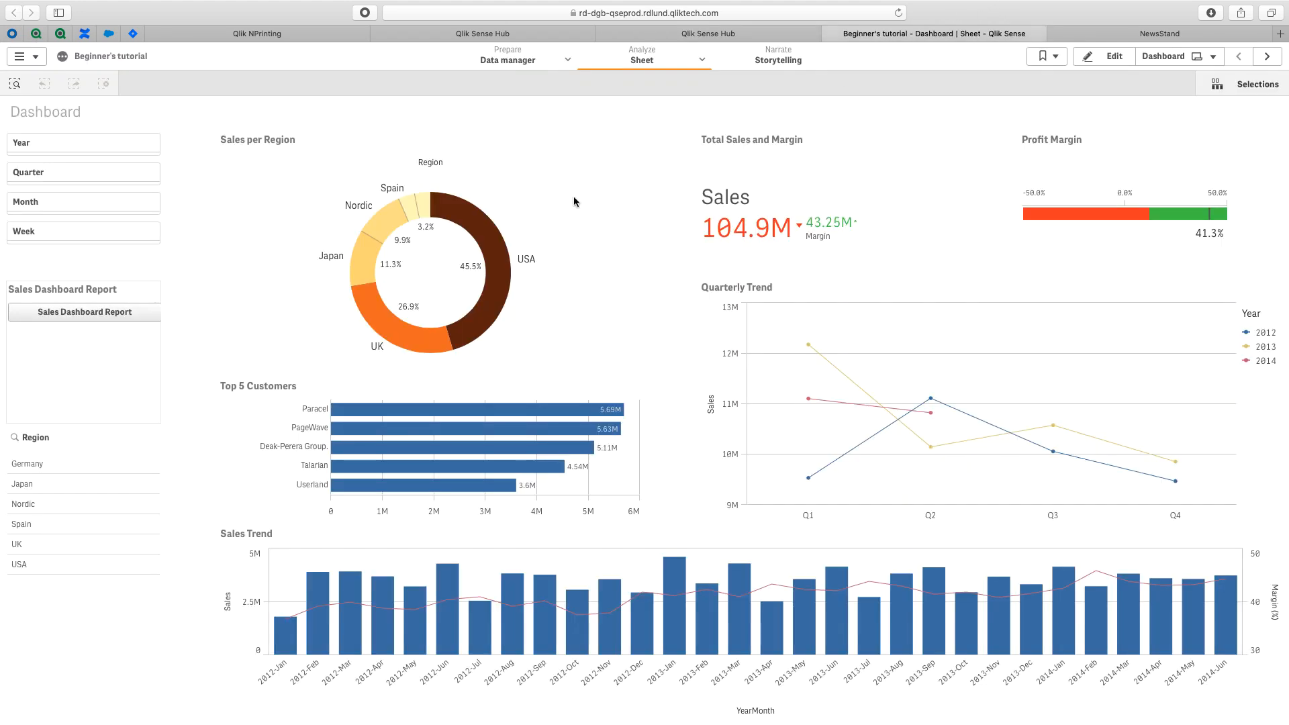
pyautogui.click(82, 312)
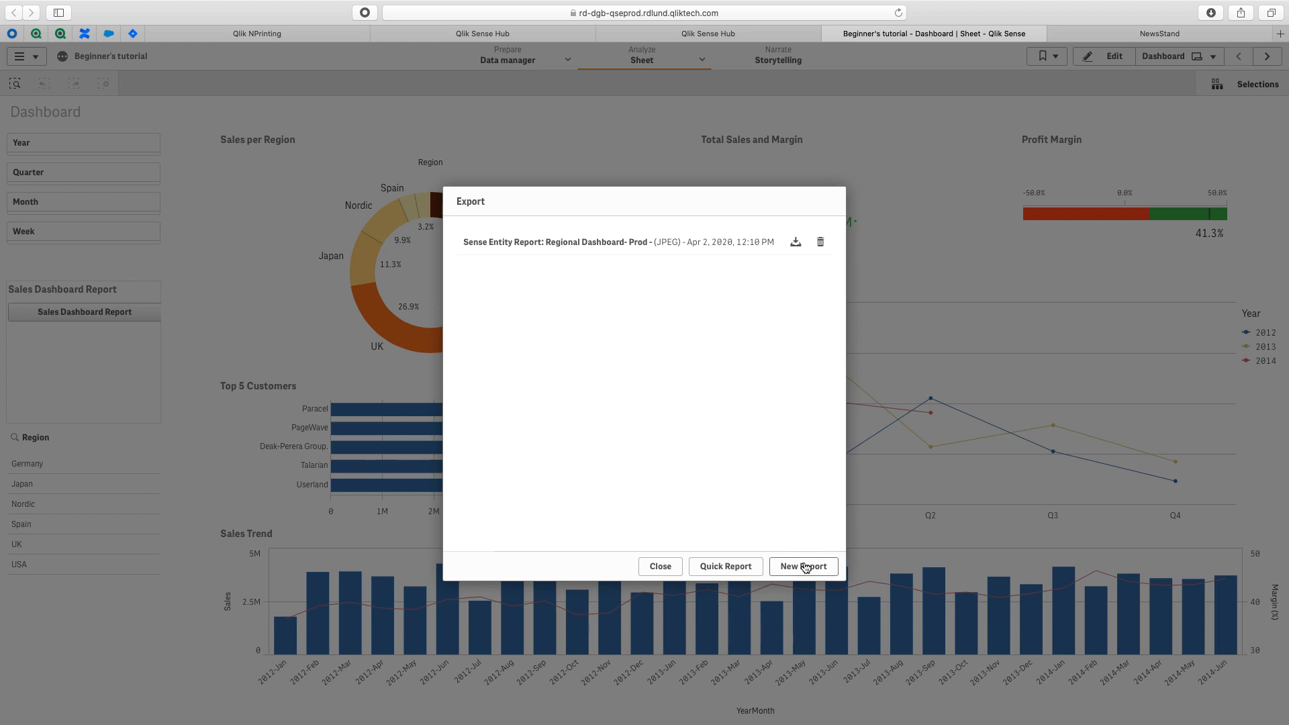
pyautogui.click(803, 566)
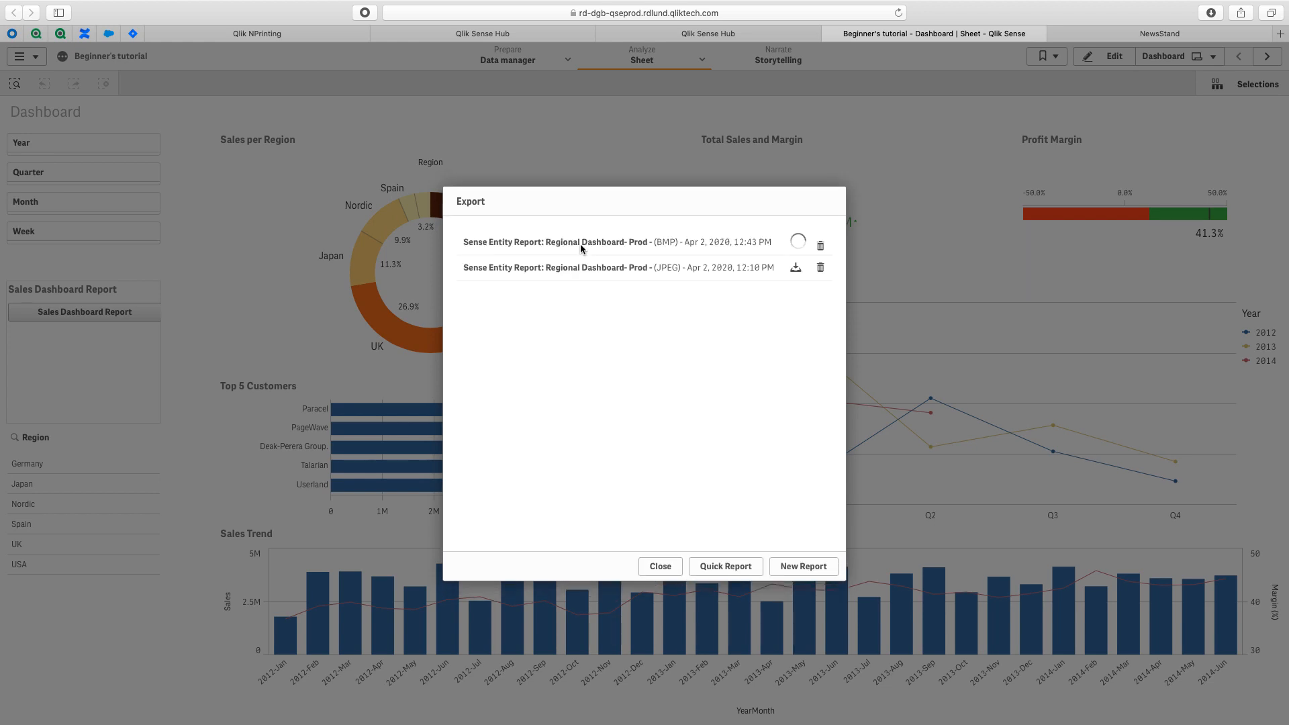
pyautogui.moveTo(778, 500)
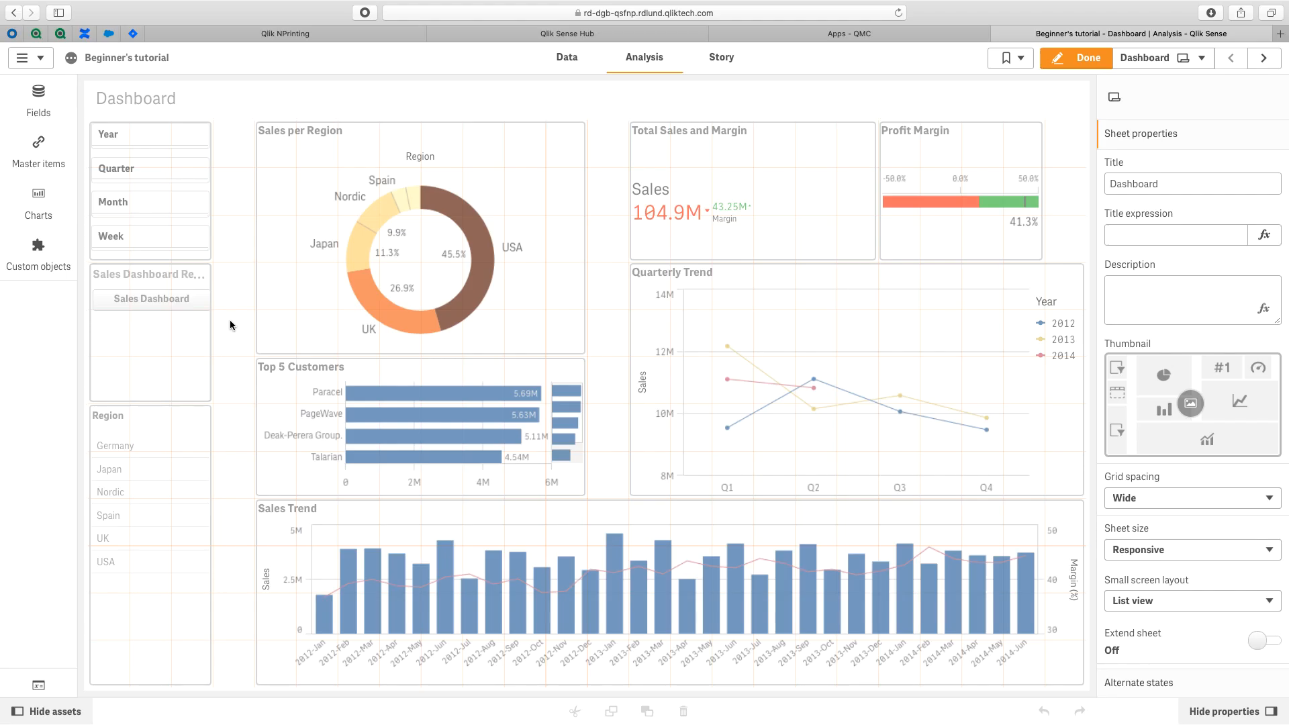
pyautogui.moveTo(211, 270)
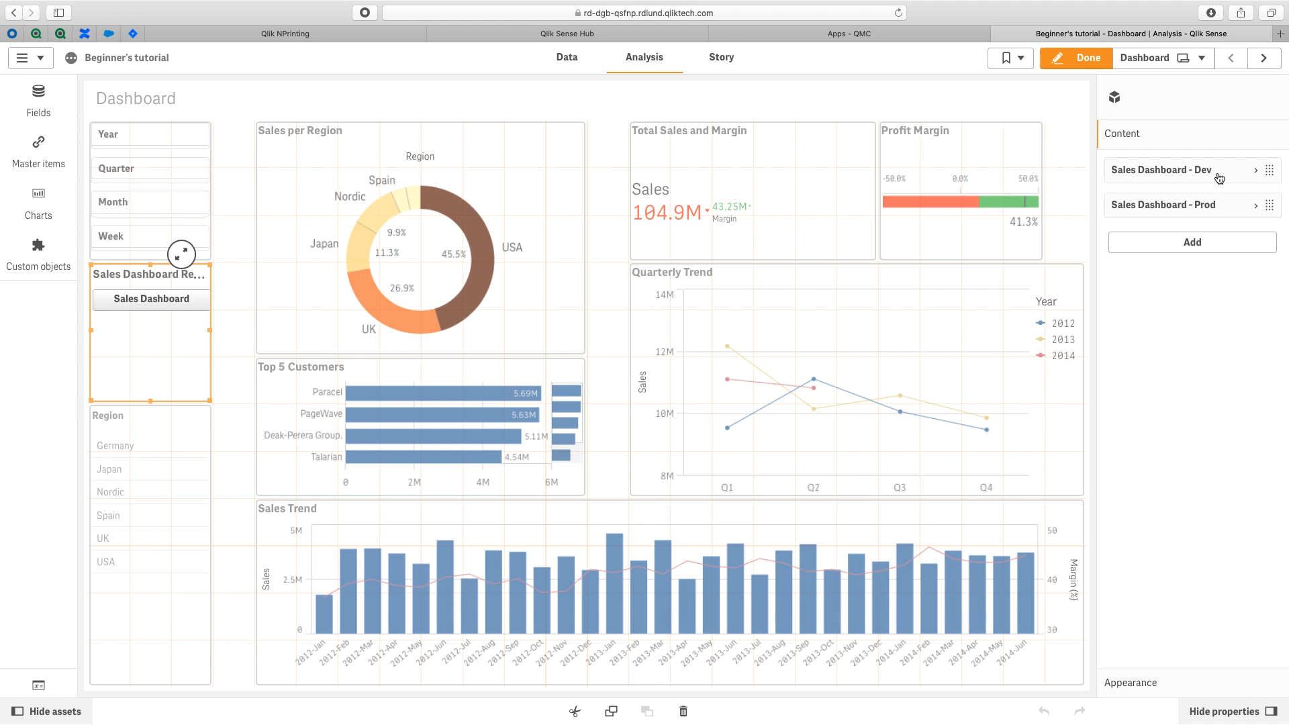
# Expand Sales Dashboard - Dev, review the Variables list, and show the button's Edit properties
pyautogui.click(1163, 169)
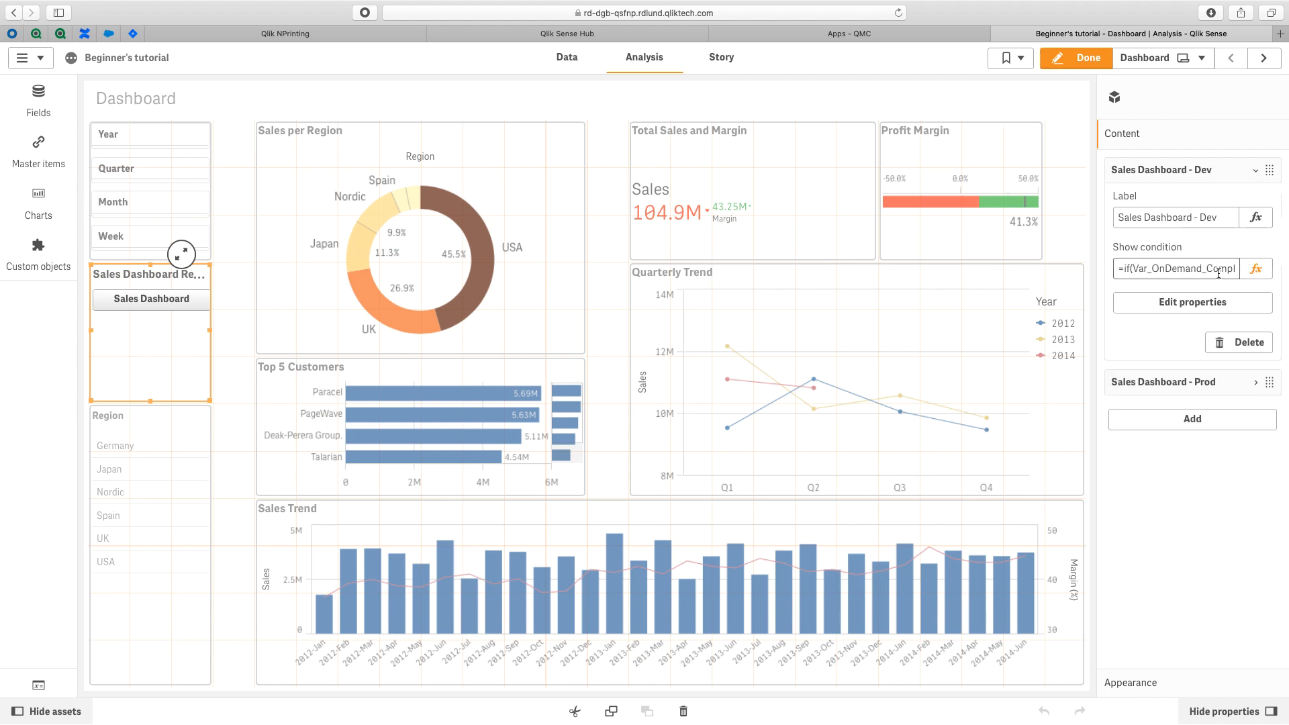
pyautogui.moveTo(37, 681)
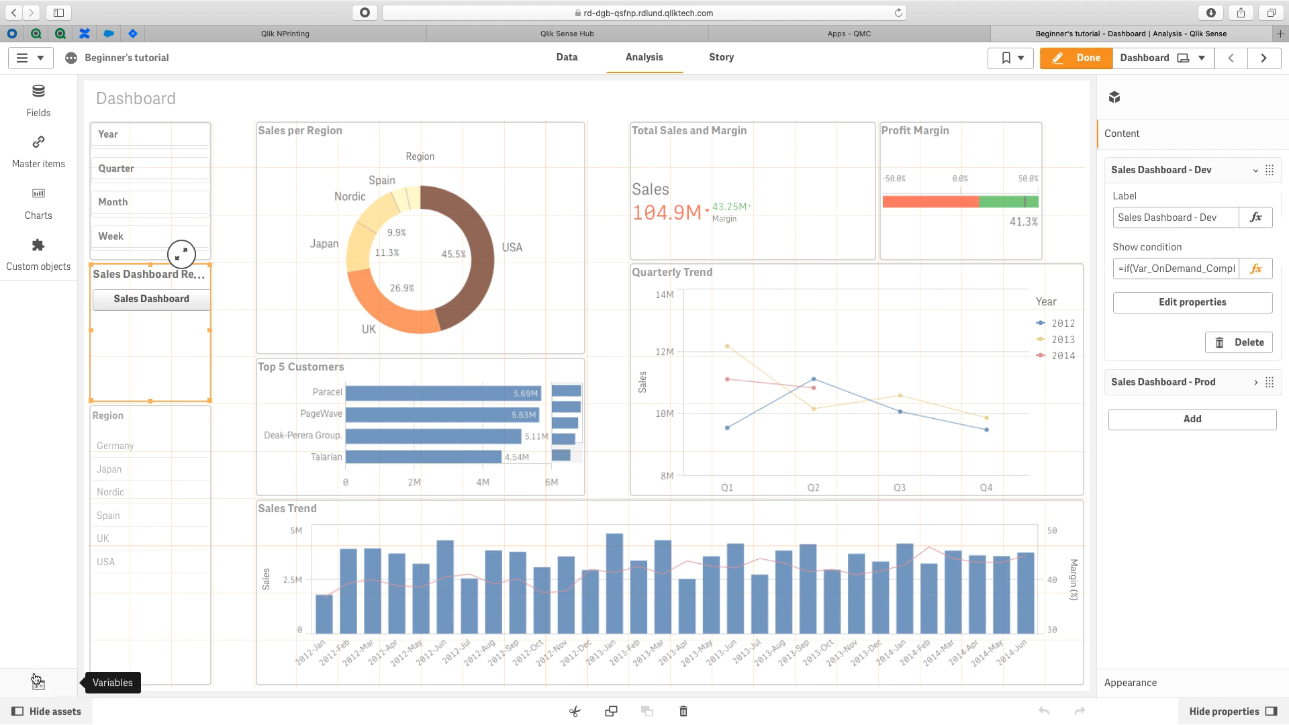
pyautogui.click(36, 681)
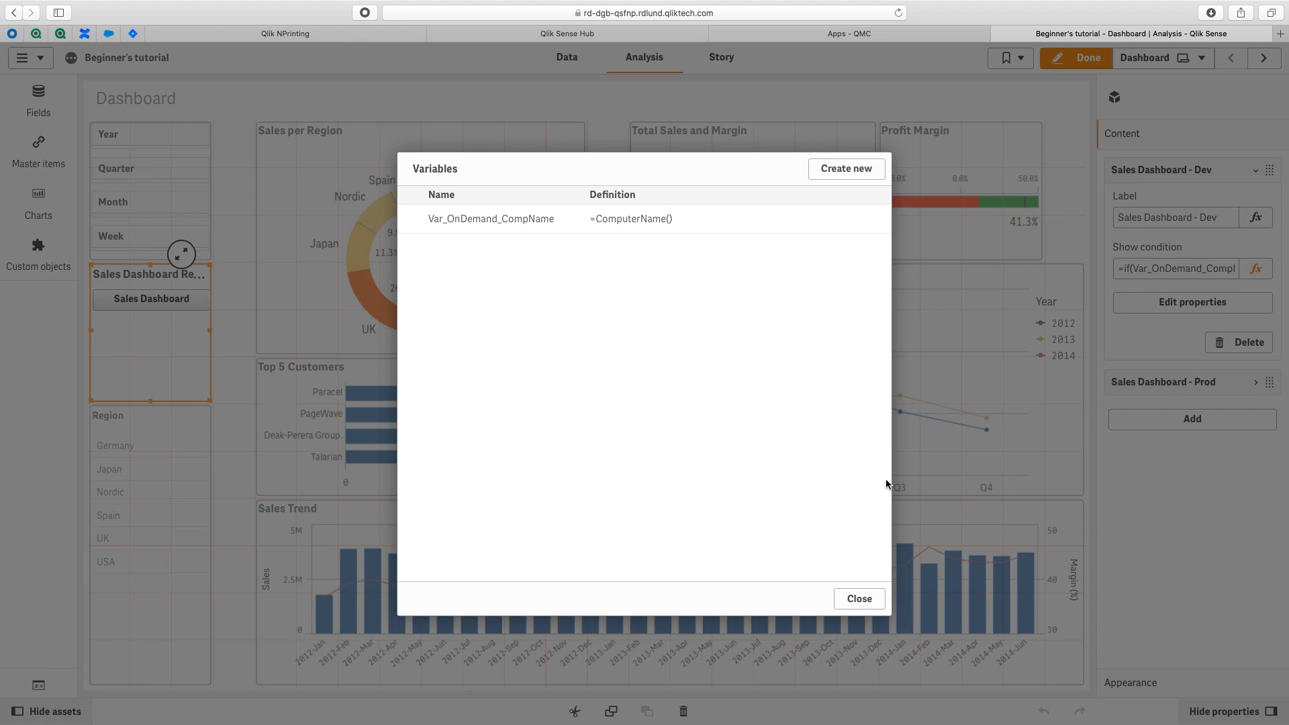
pyautogui.click(858, 599)
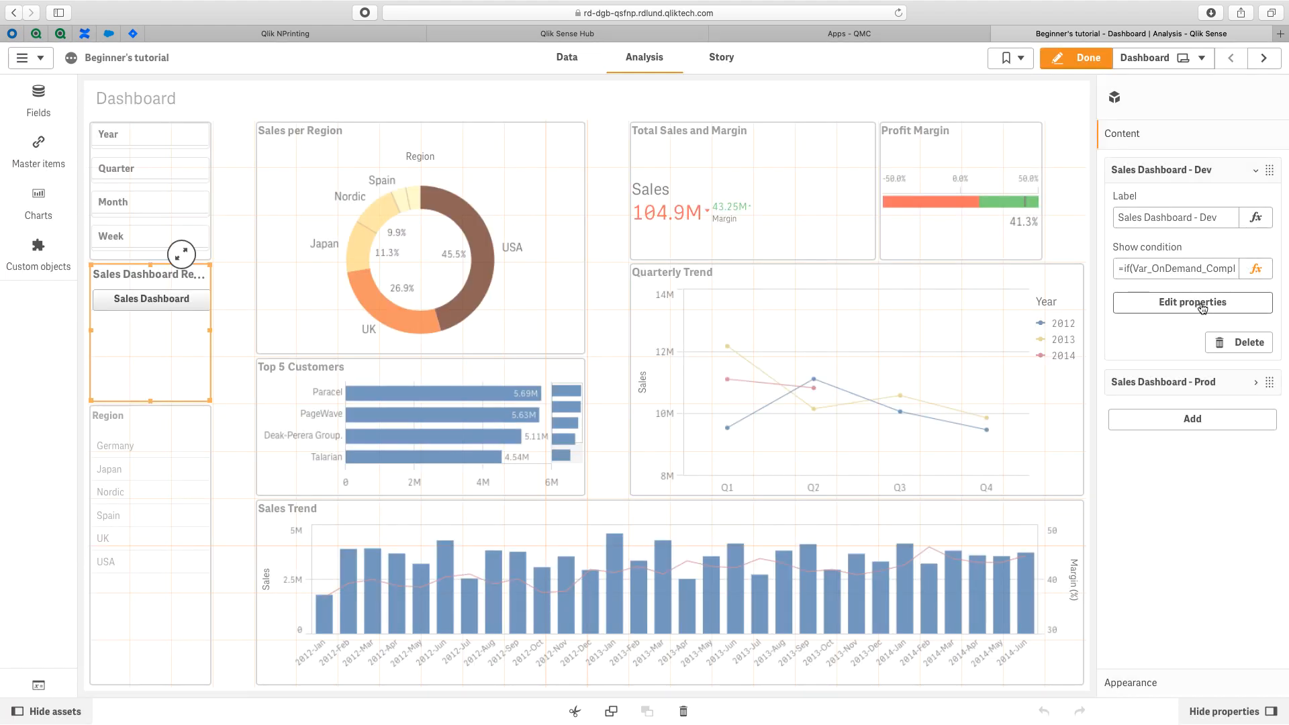
pyautogui.click(1192, 302)
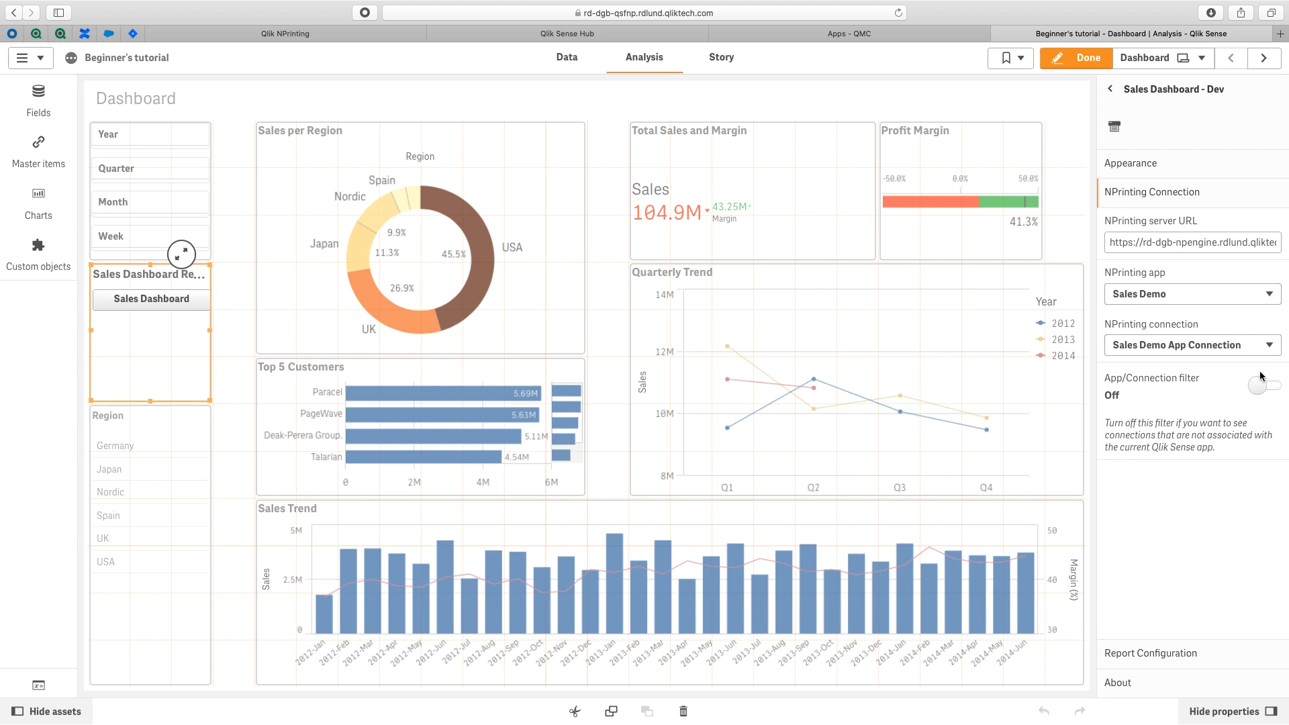
pyautogui.moveTo(1271, 412)
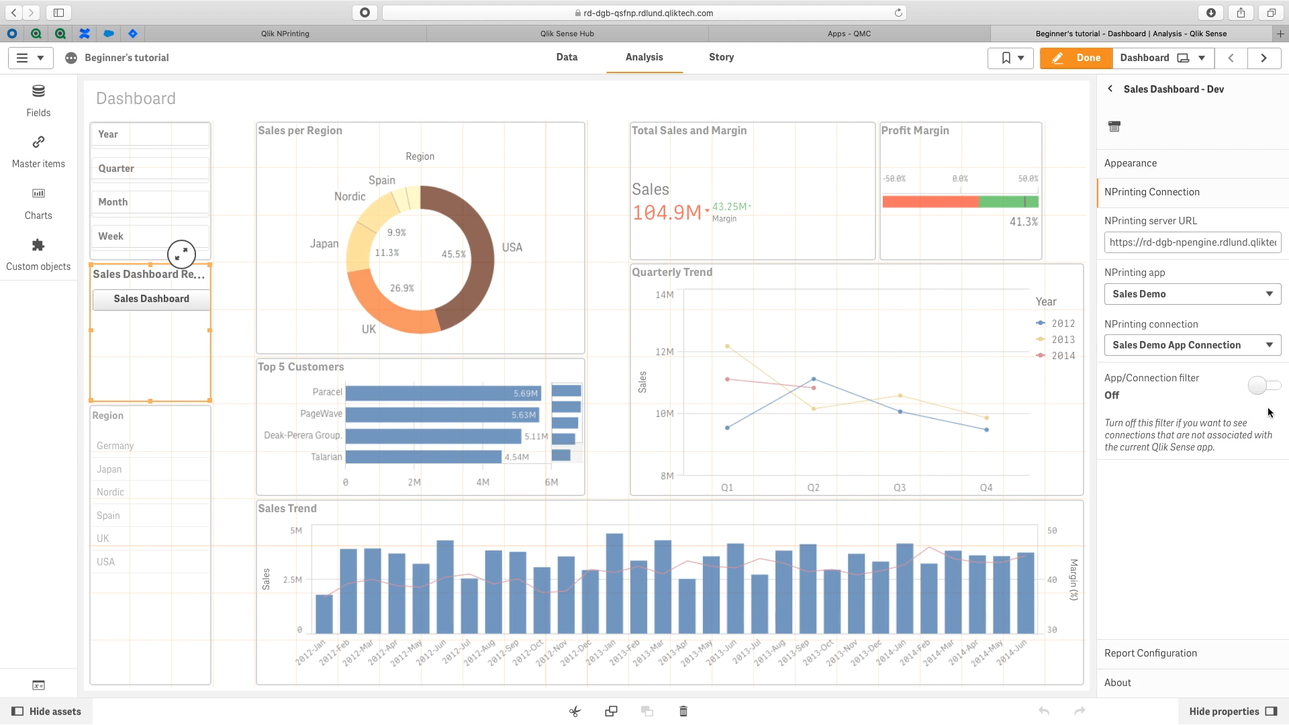